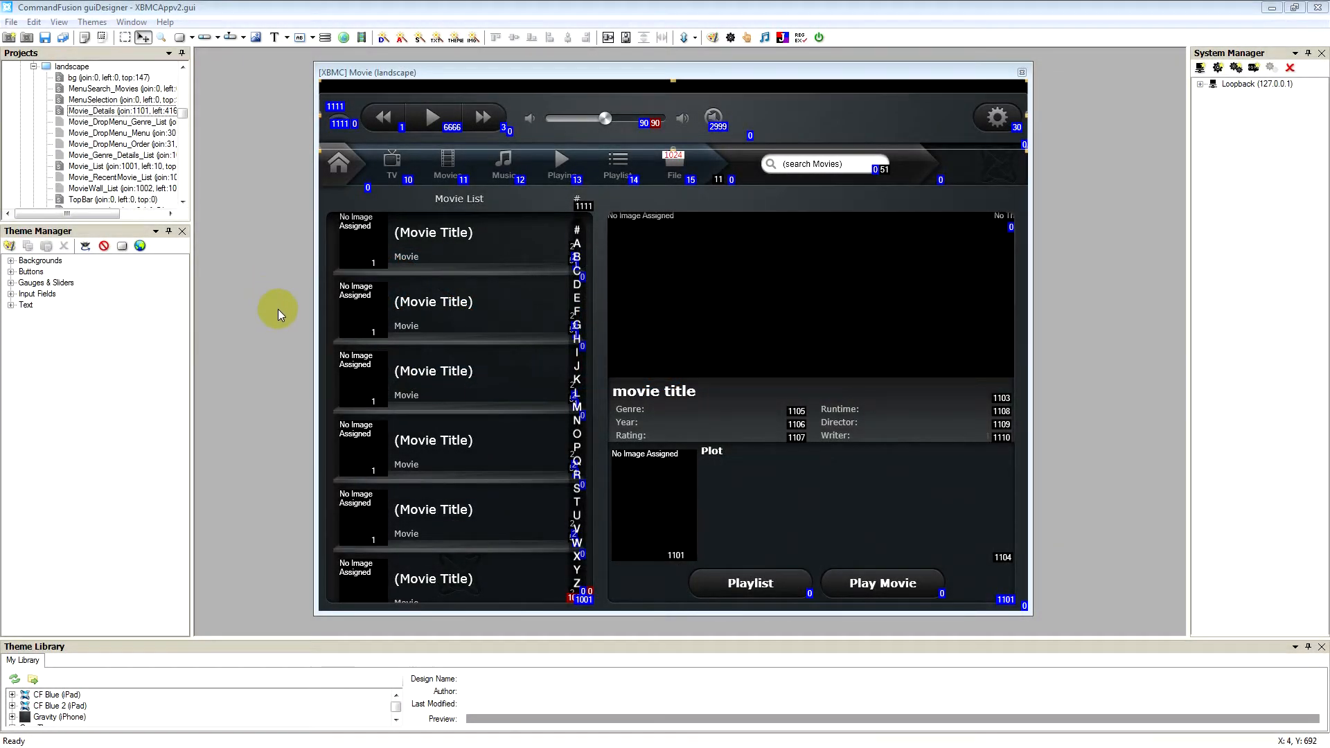
mouse_move(305, 331)
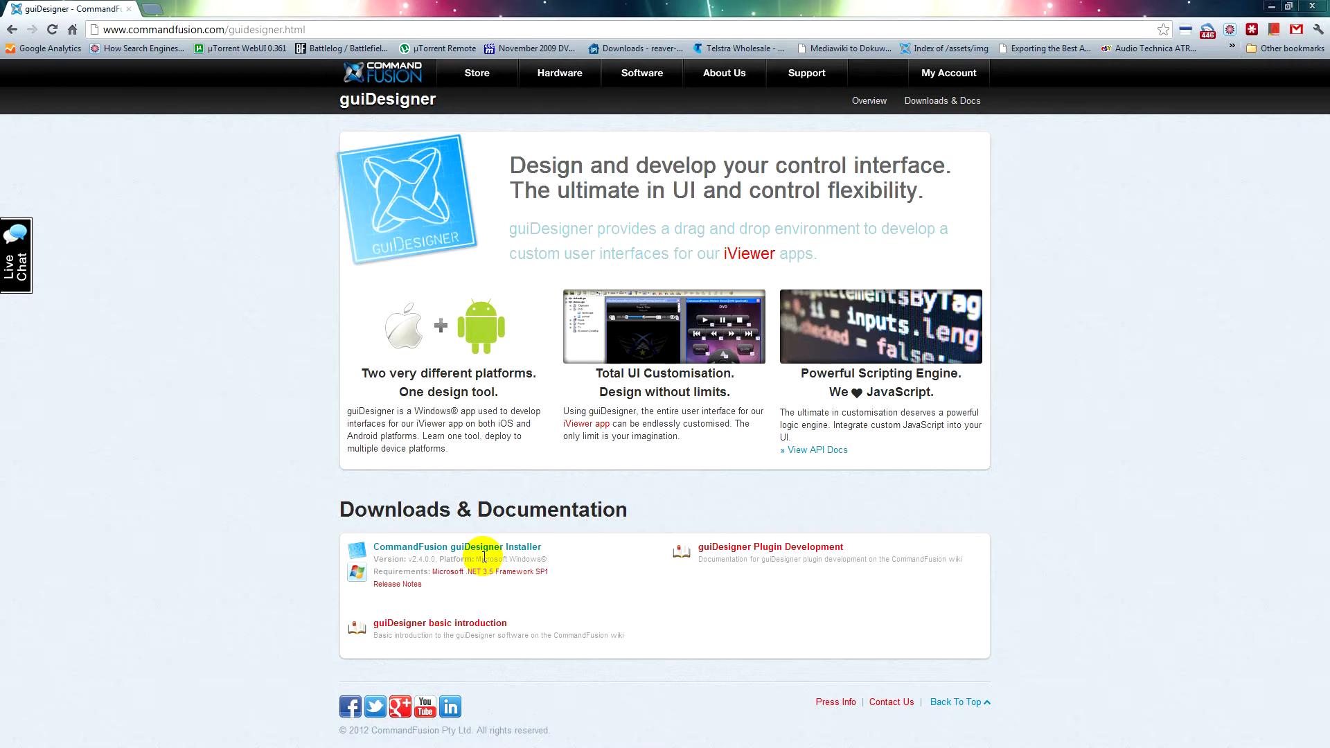
Step: Download the CommandFusion guiDesigner Installer from the guiDesigner downloads page
click(454, 546)
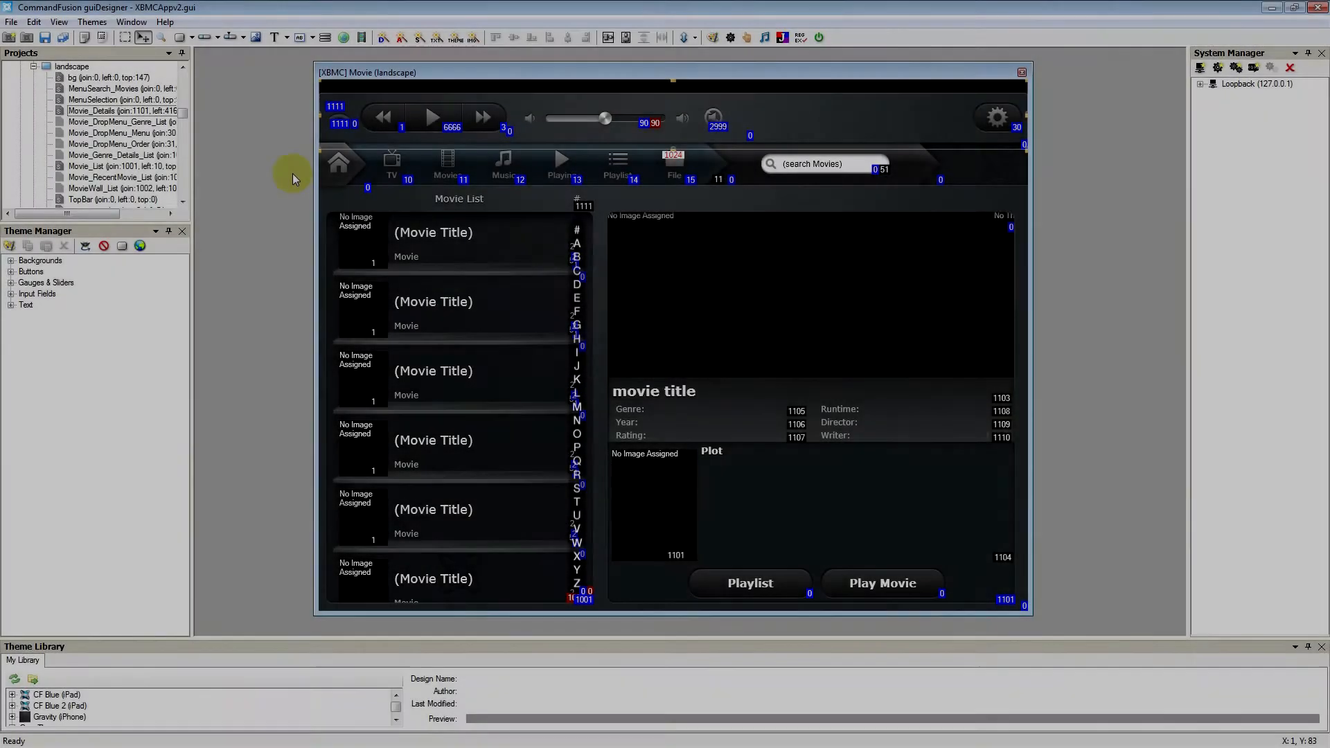
mouse_move(975, 623)
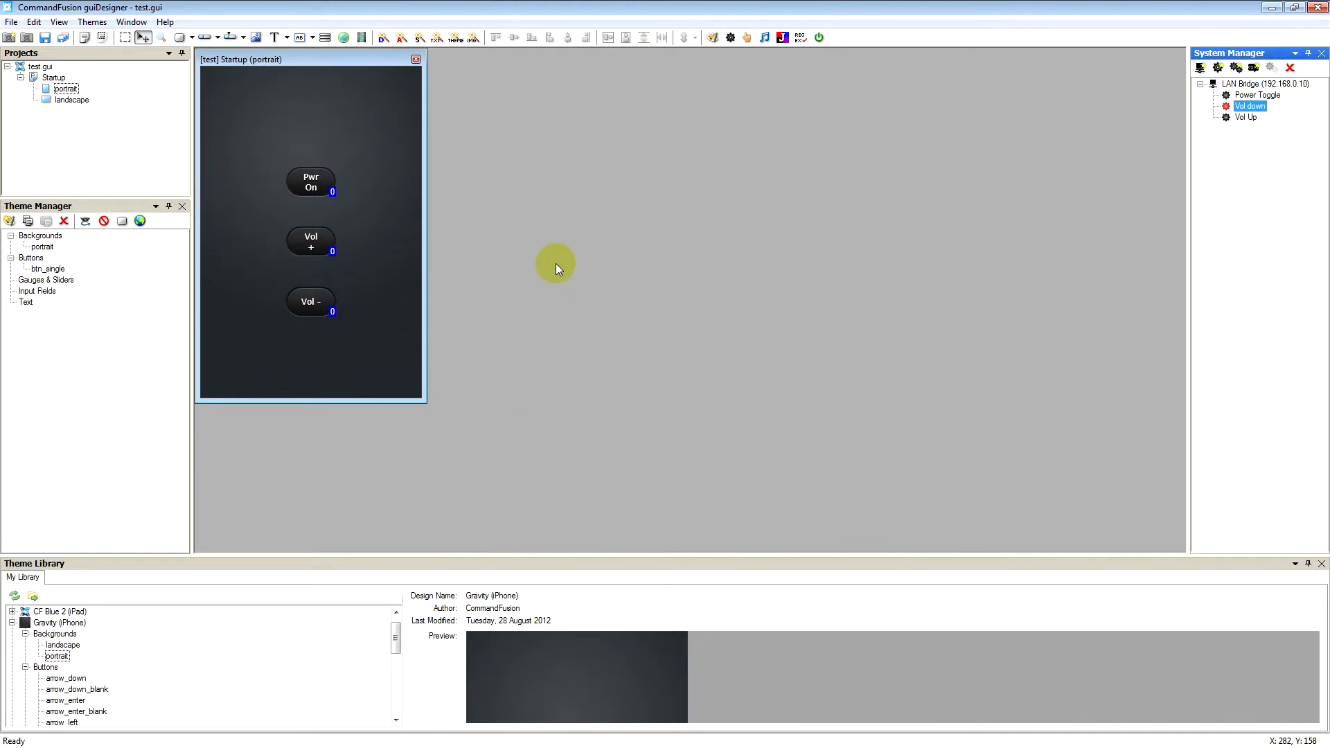
mouse_move(550, 270)
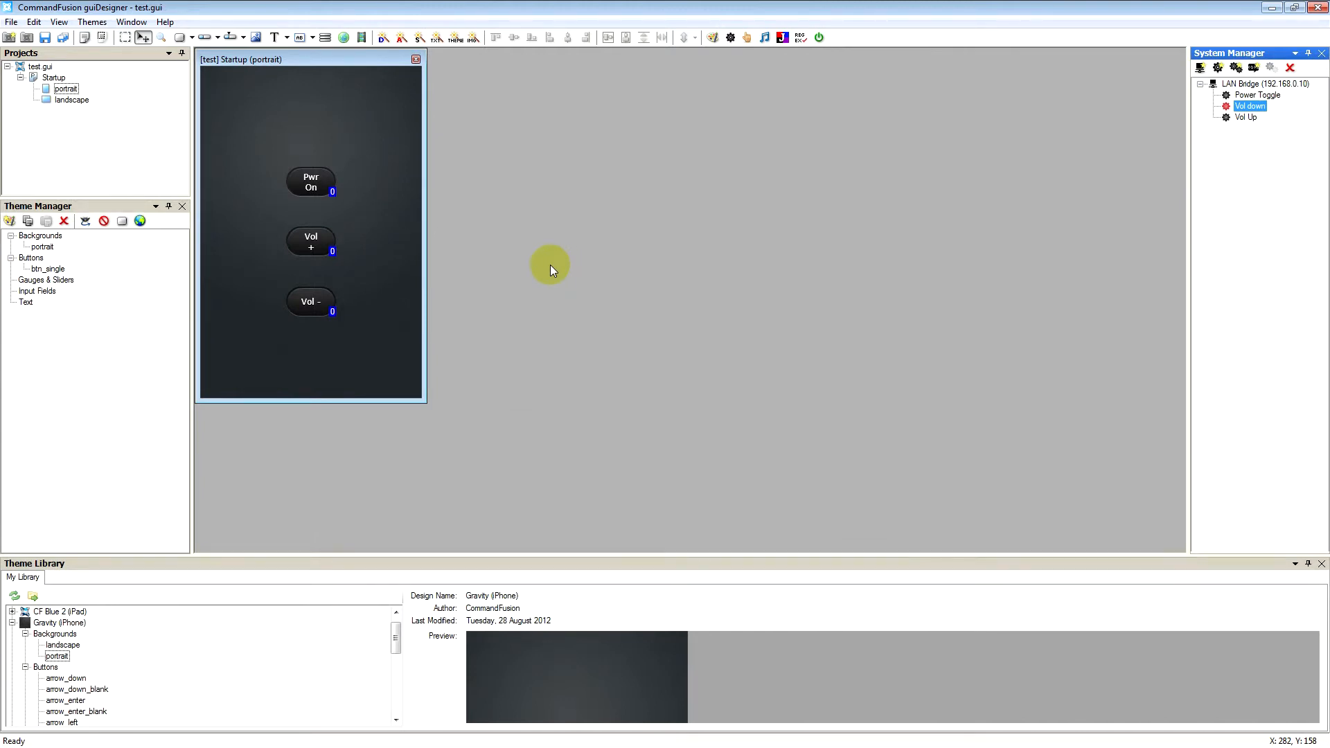
mouse_move(270, 602)
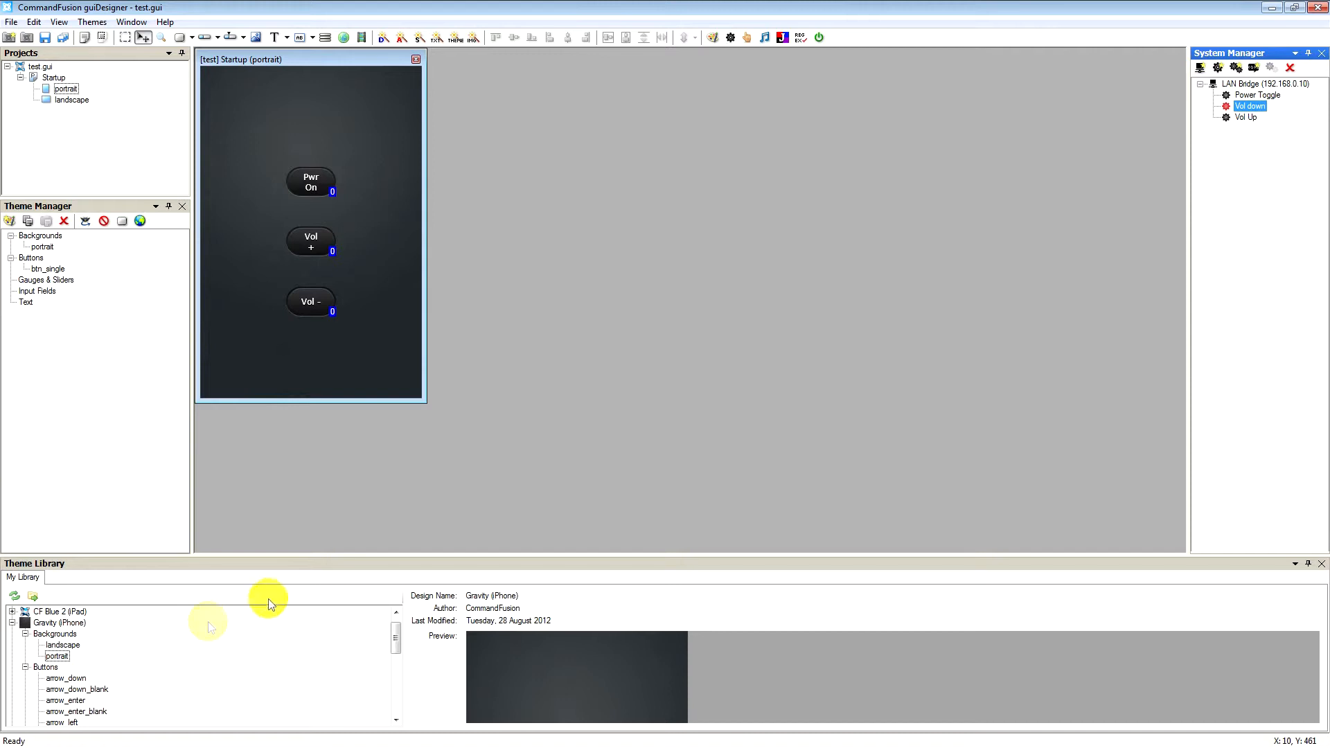
mouse_move(143, 255)
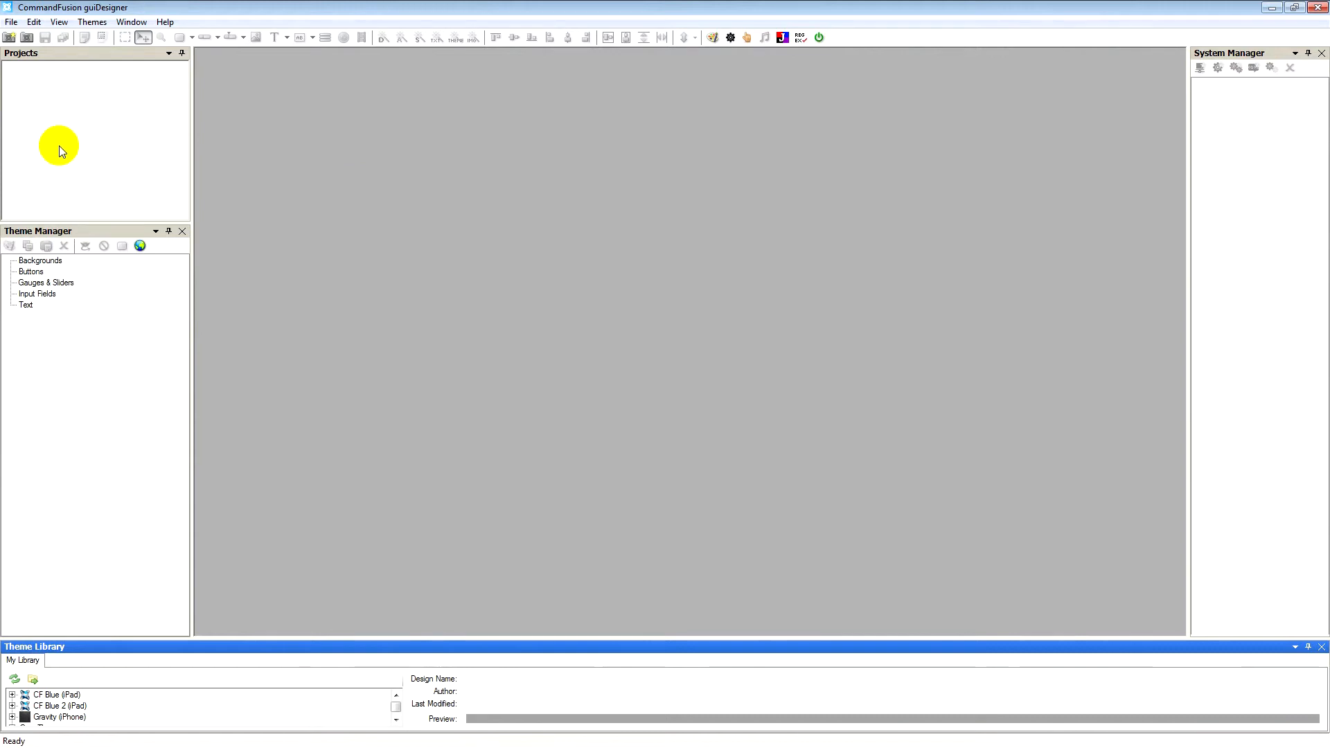
mouse_move(119, 157)
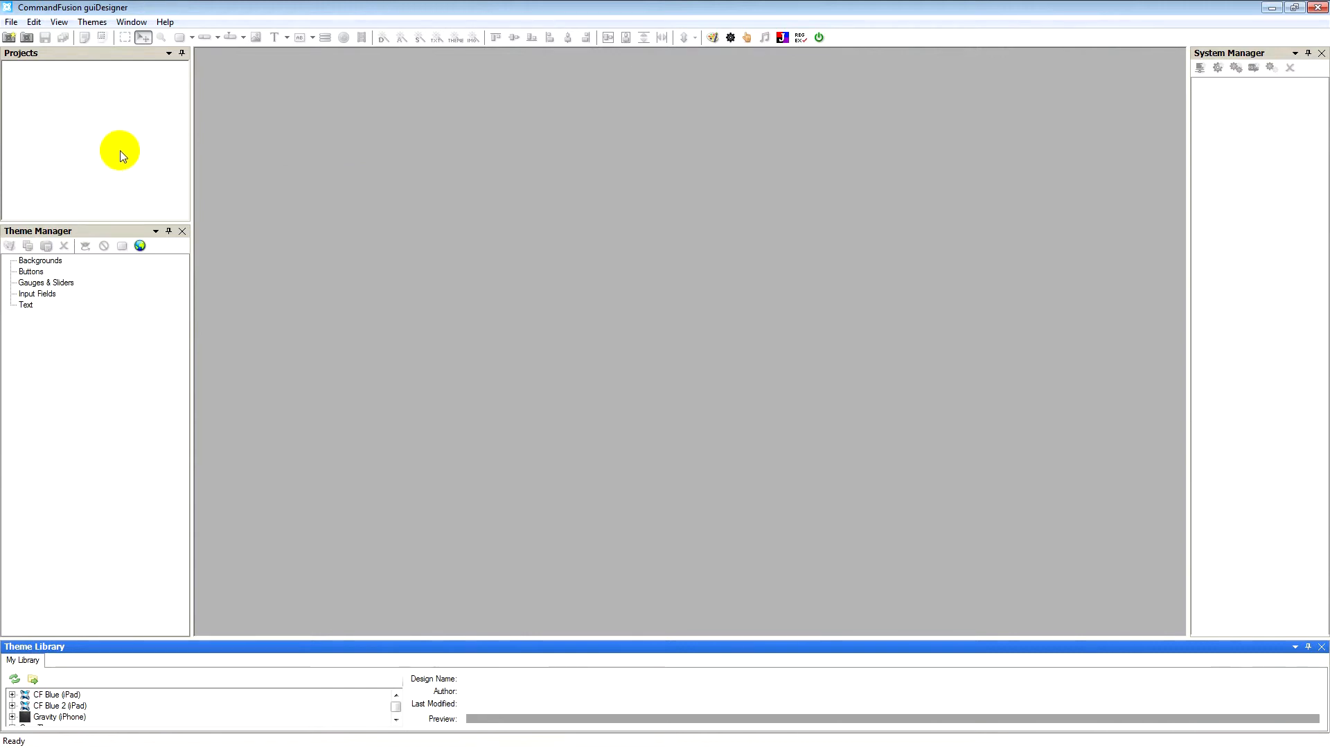
mouse_move(131, 144)
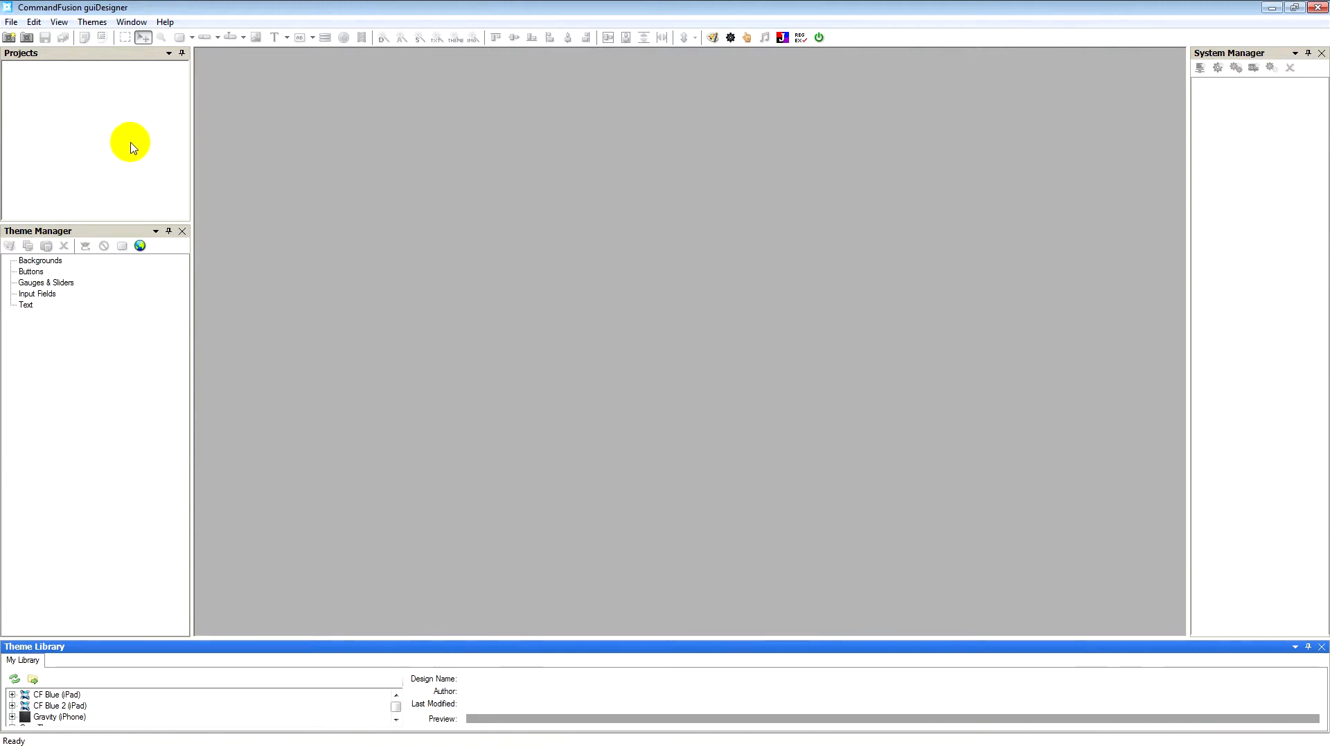
mouse_move(100, 326)
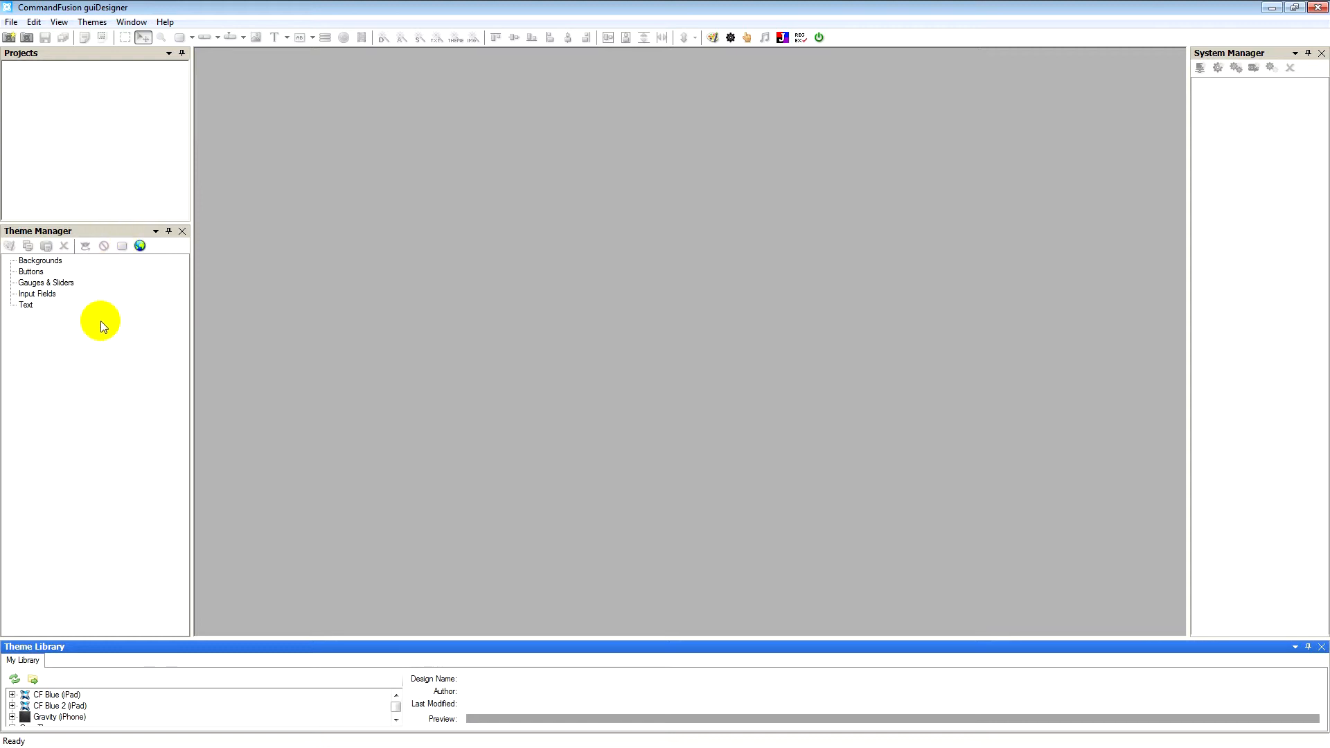
mouse_move(115, 342)
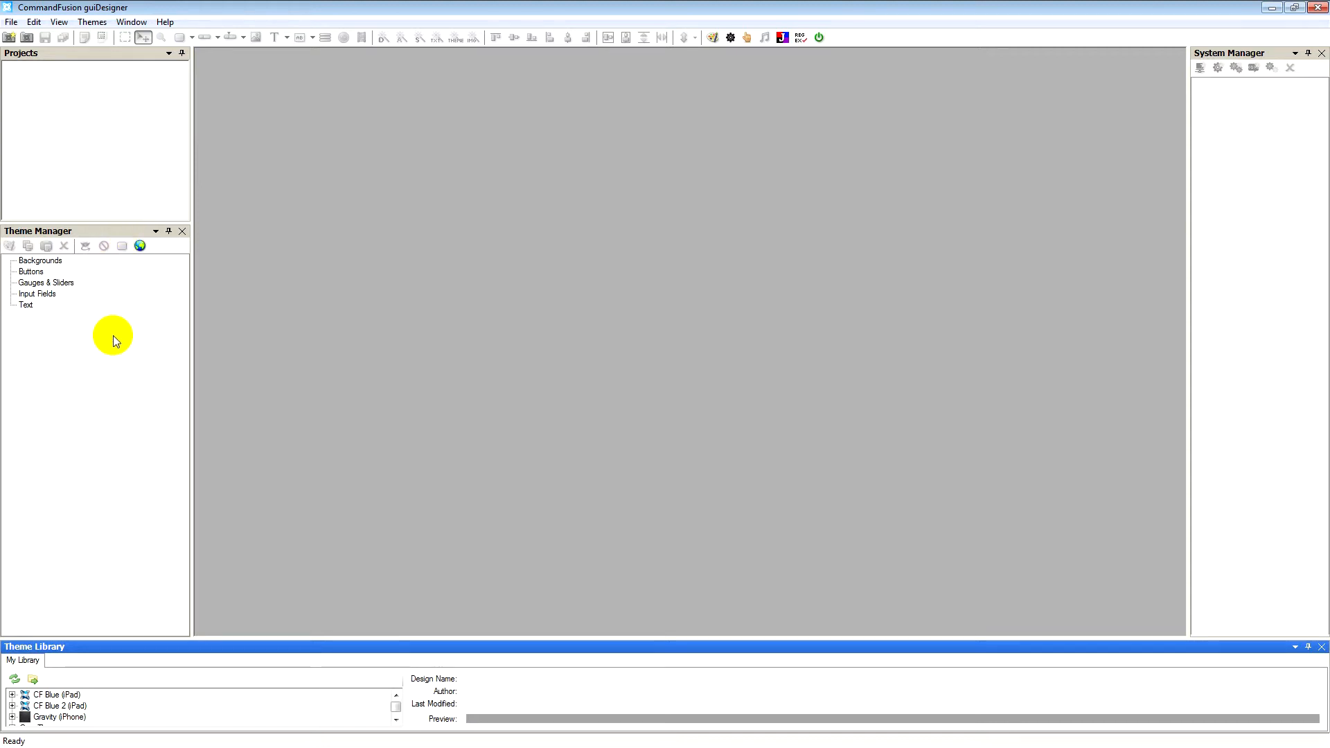
mouse_move(104, 346)
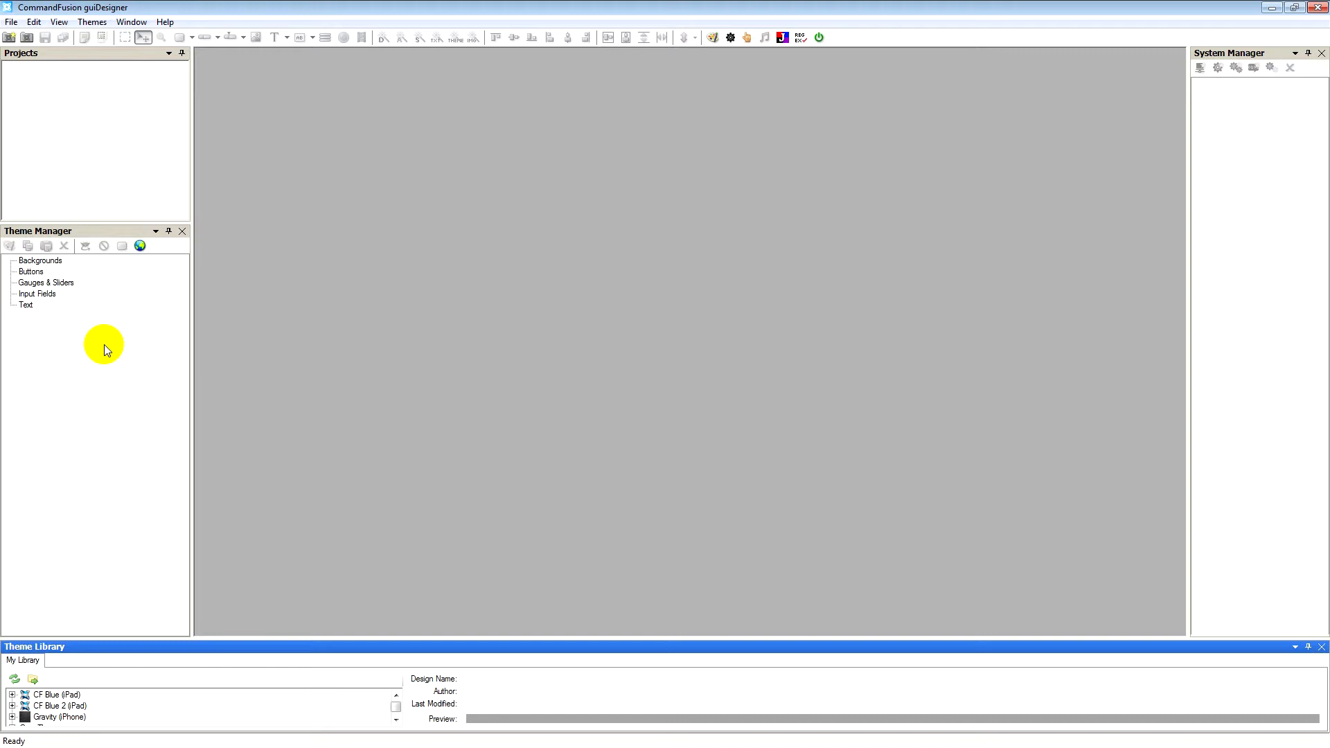
mouse_move(196, 670)
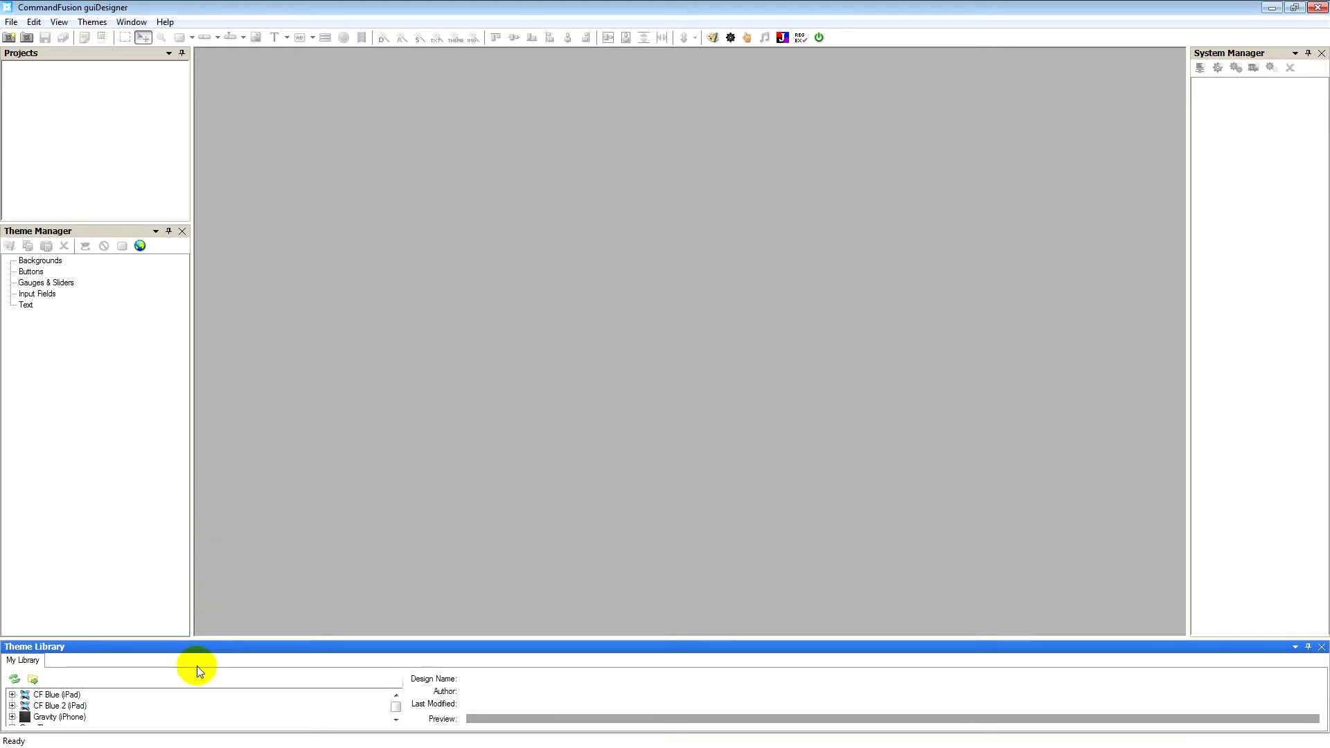
mouse_move(112, 677)
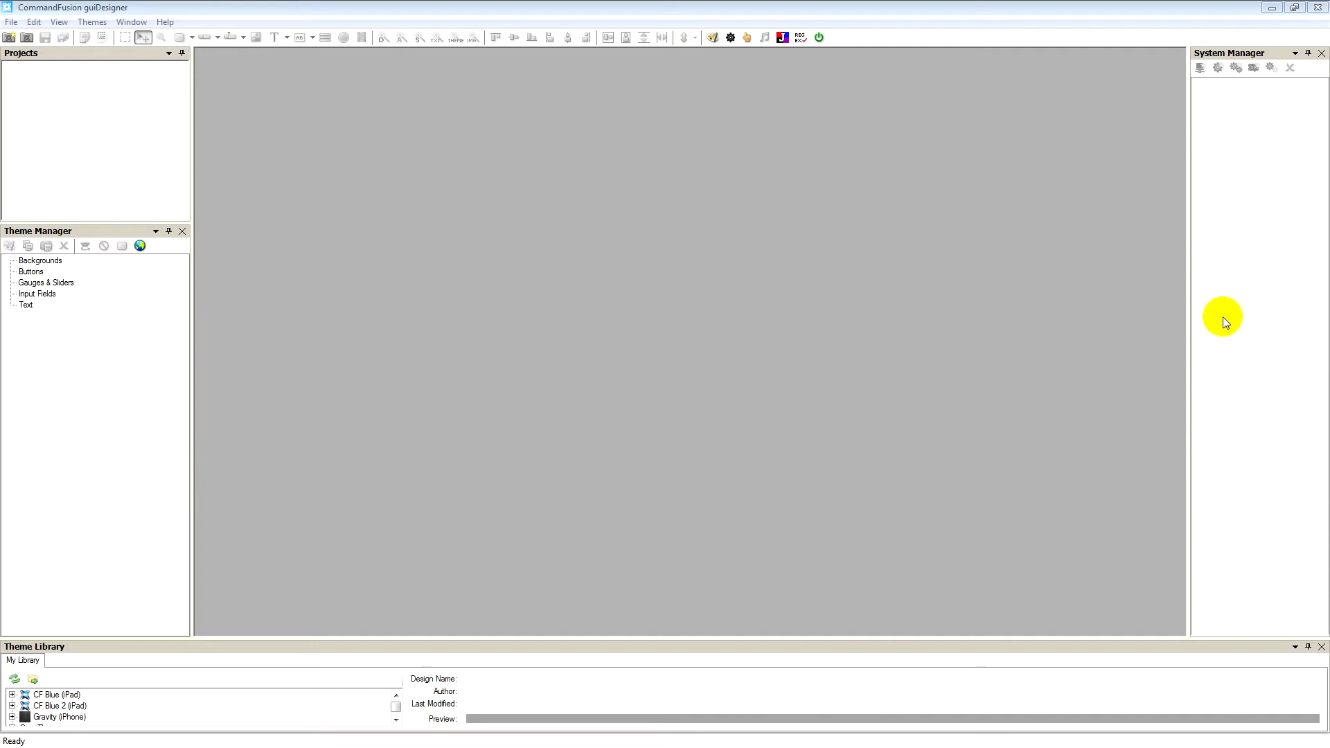
mouse_move(1083, 32)
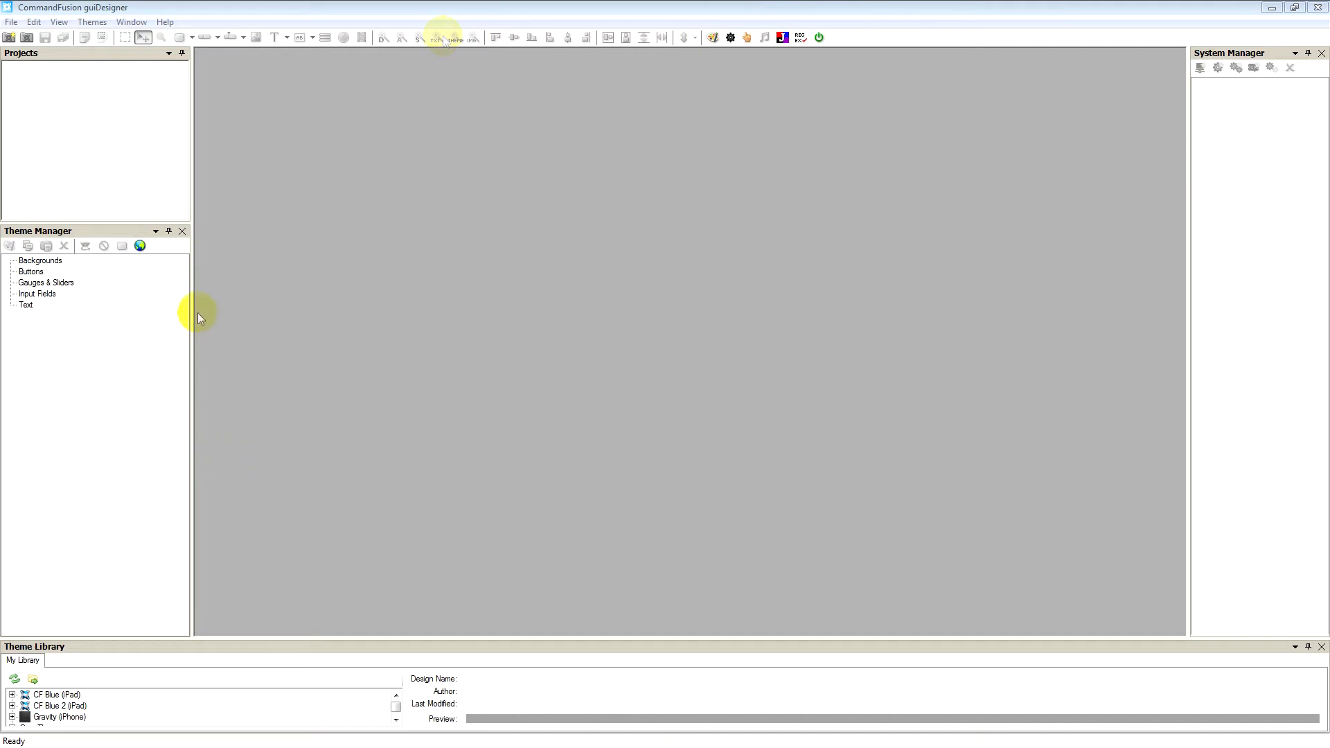
mouse_move(299, 161)
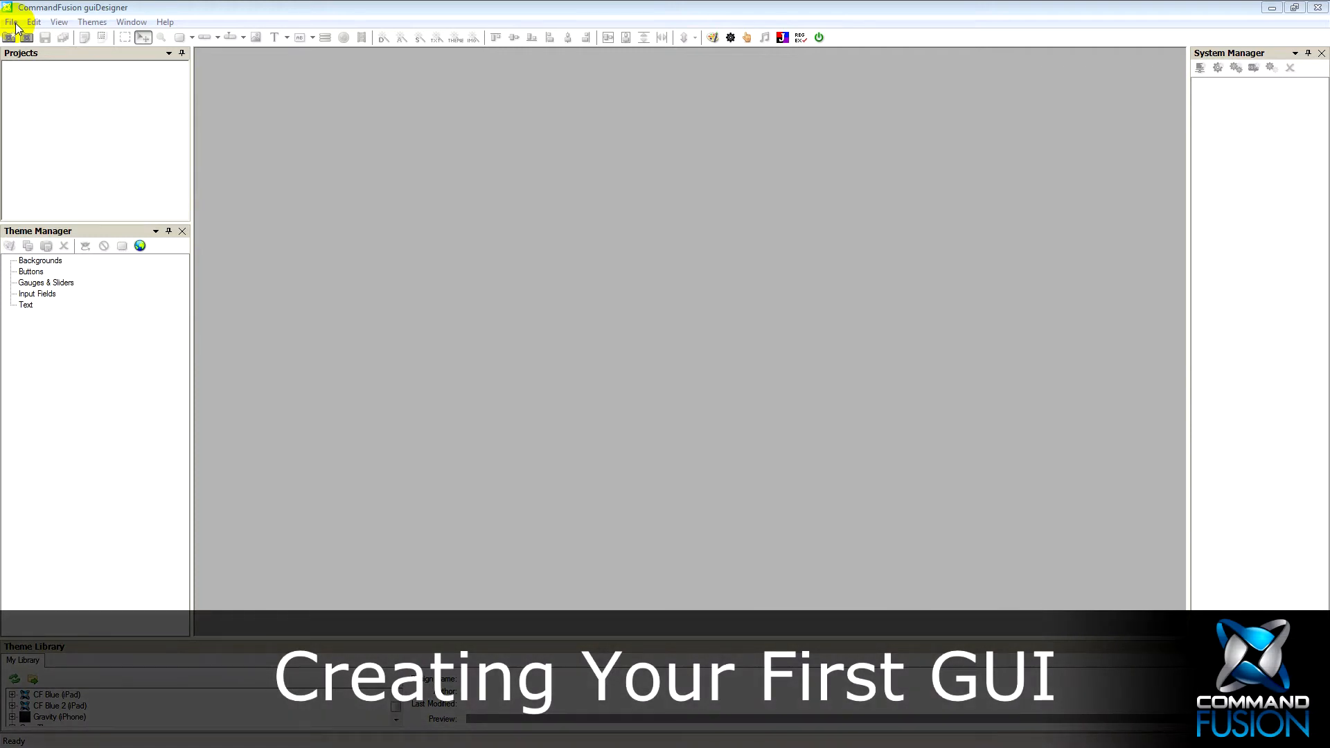
mouse_move(78, 83)
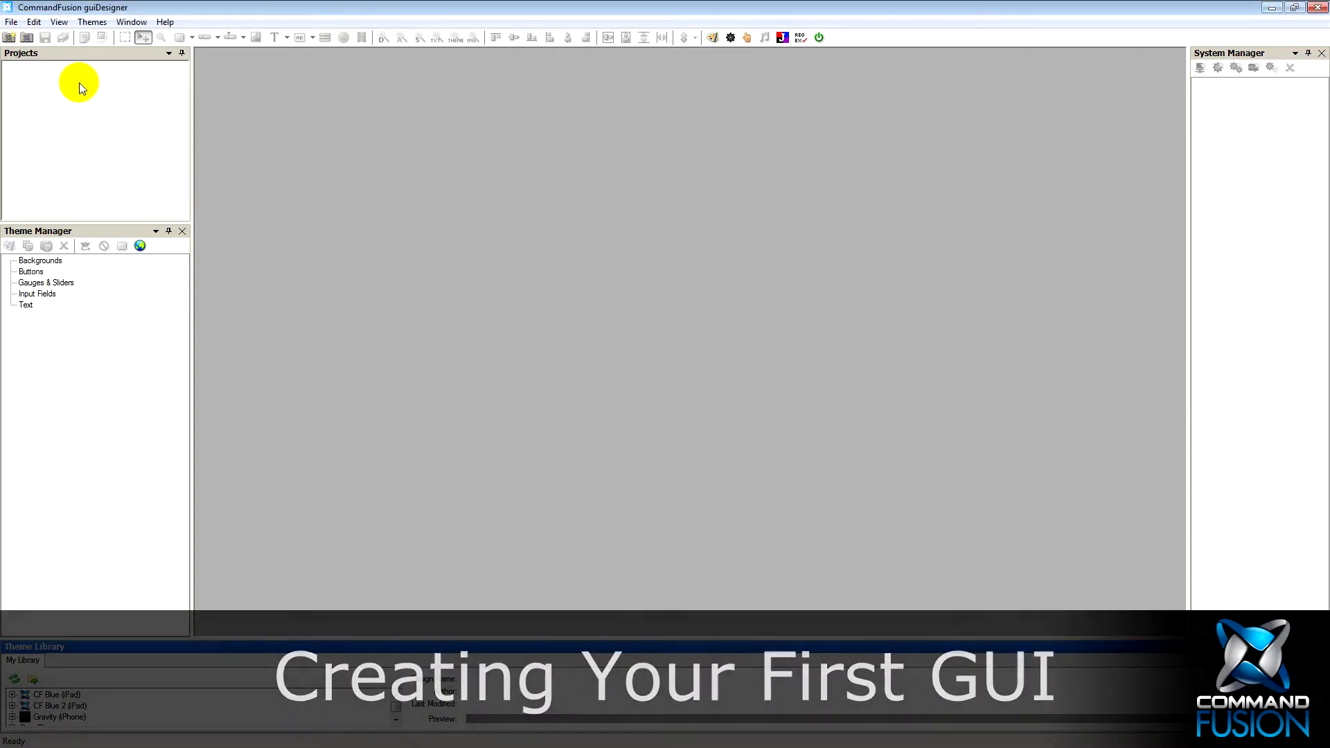
Step: Start a new project and save it under the file name test
click(8, 36)
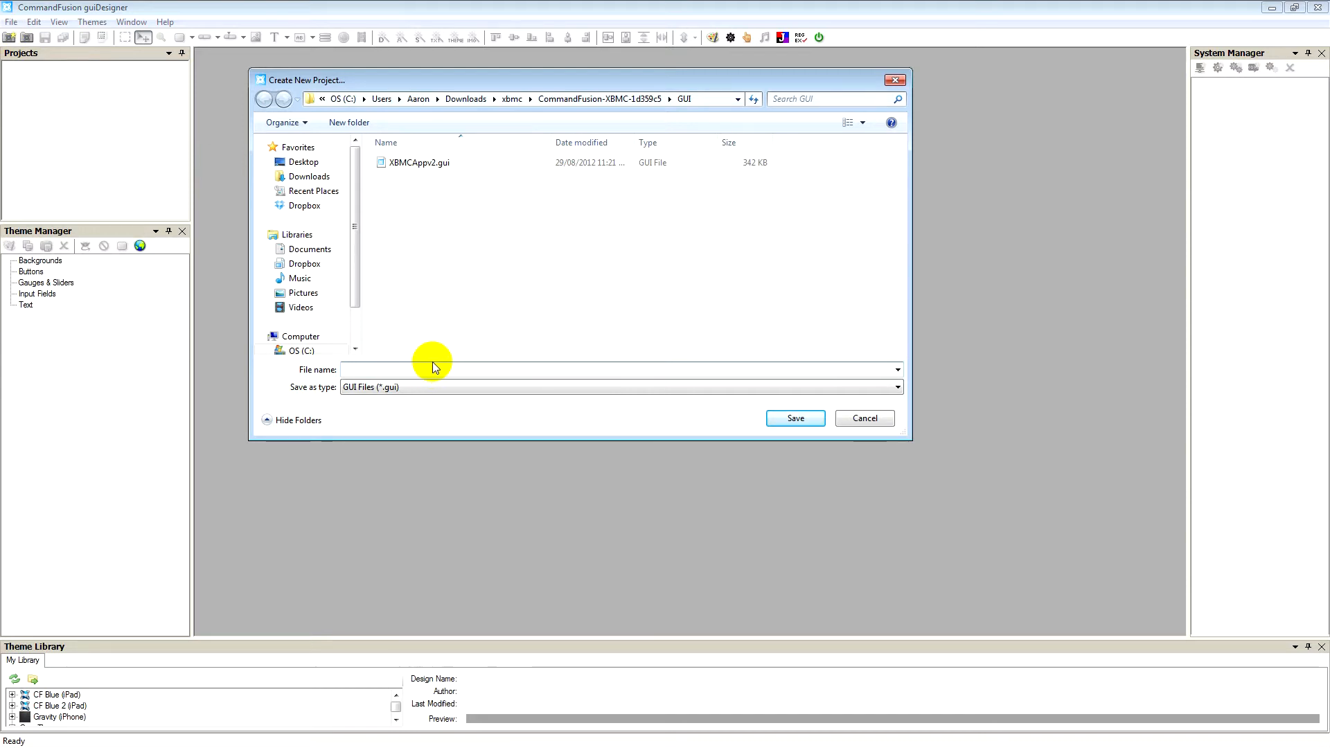
text(test)
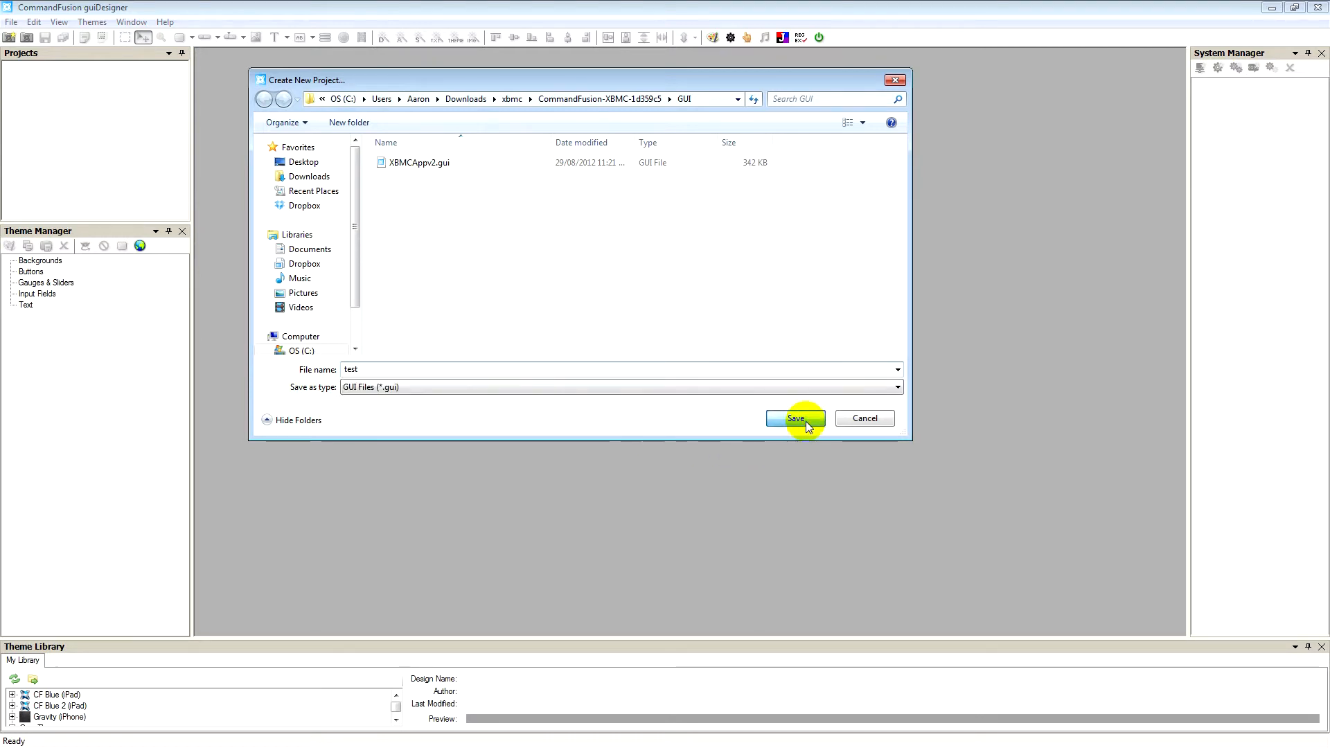
click(794, 418)
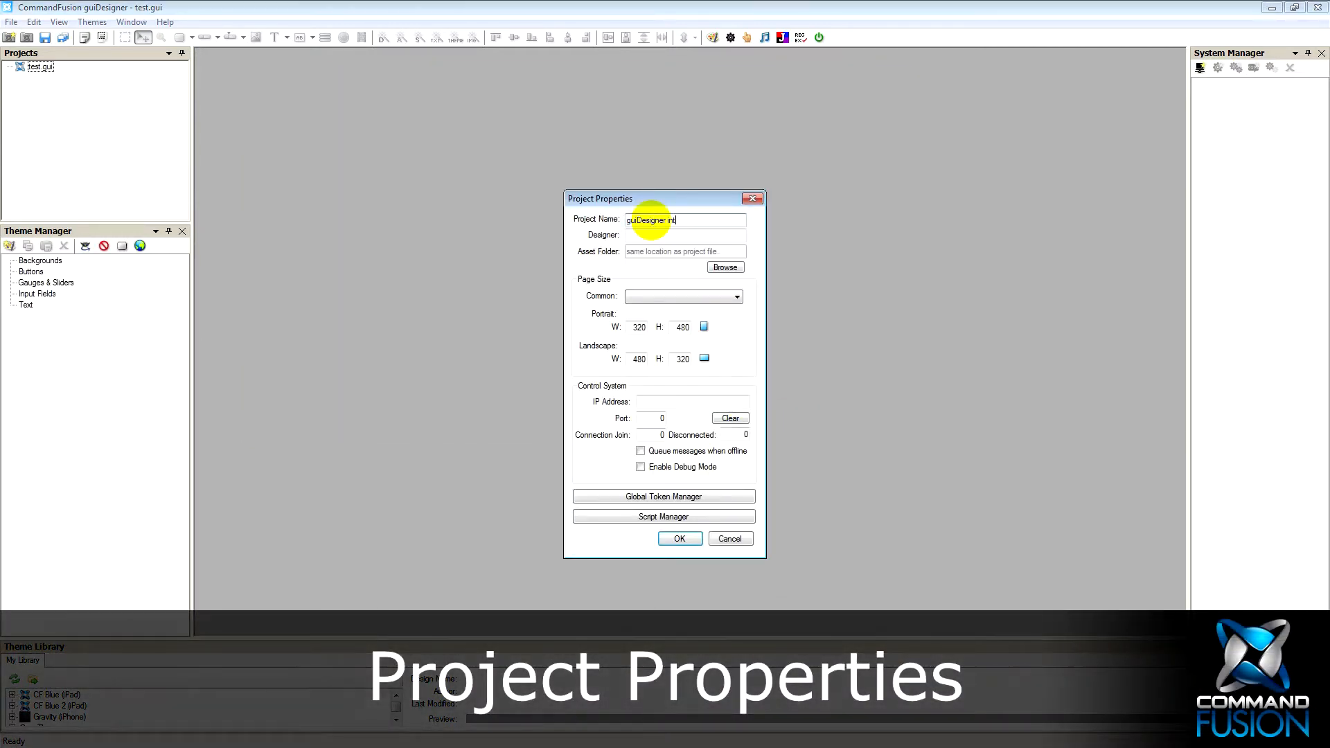
Step: Set project name guiDesigner introduction, designer CommandFusion and iPhone/iPod Touch (480x320) page size
text(introduction)
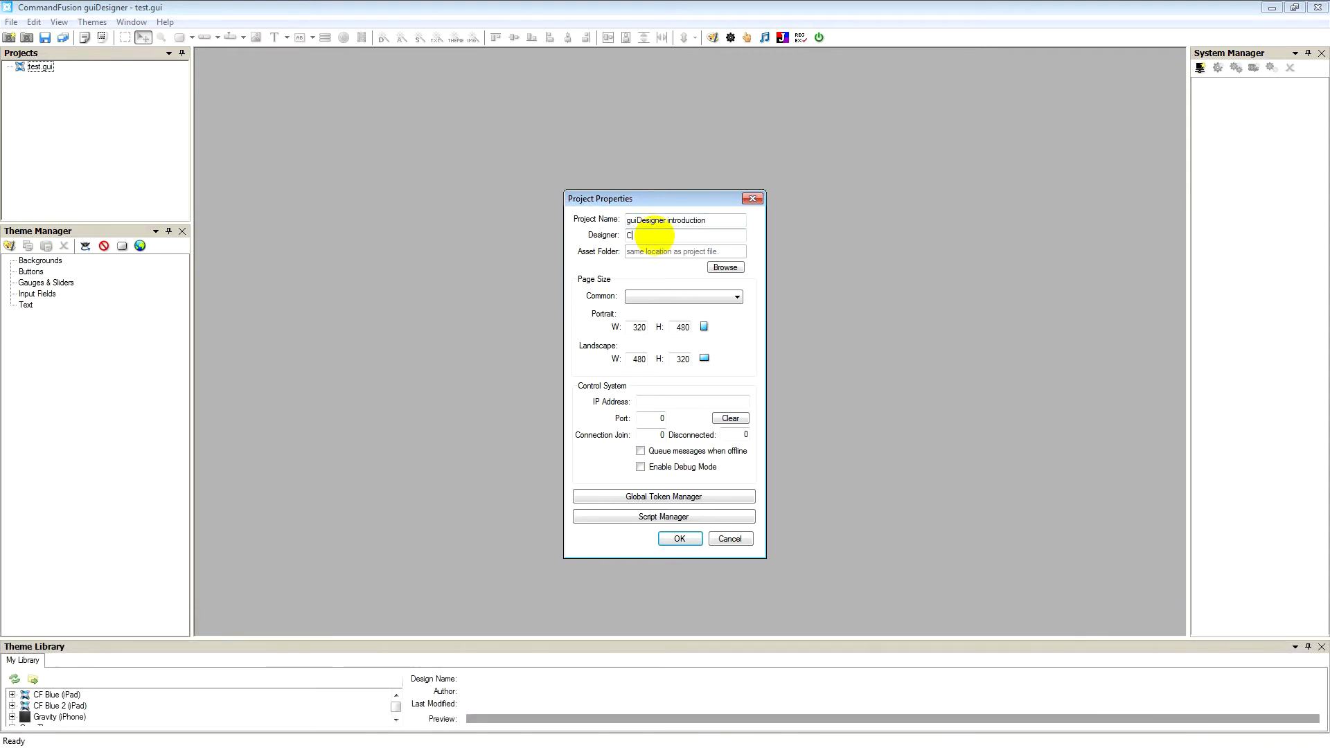
text(CommandFusion)
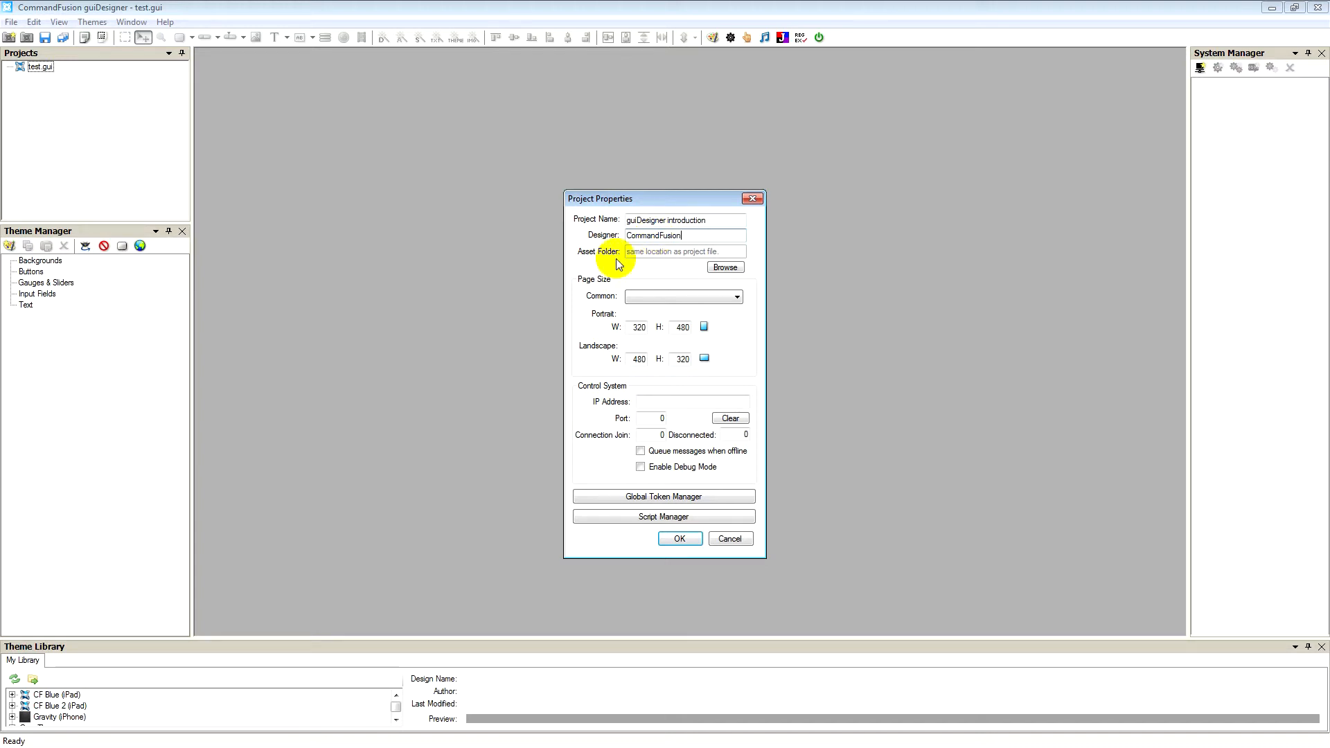
mouse_move(708, 270)
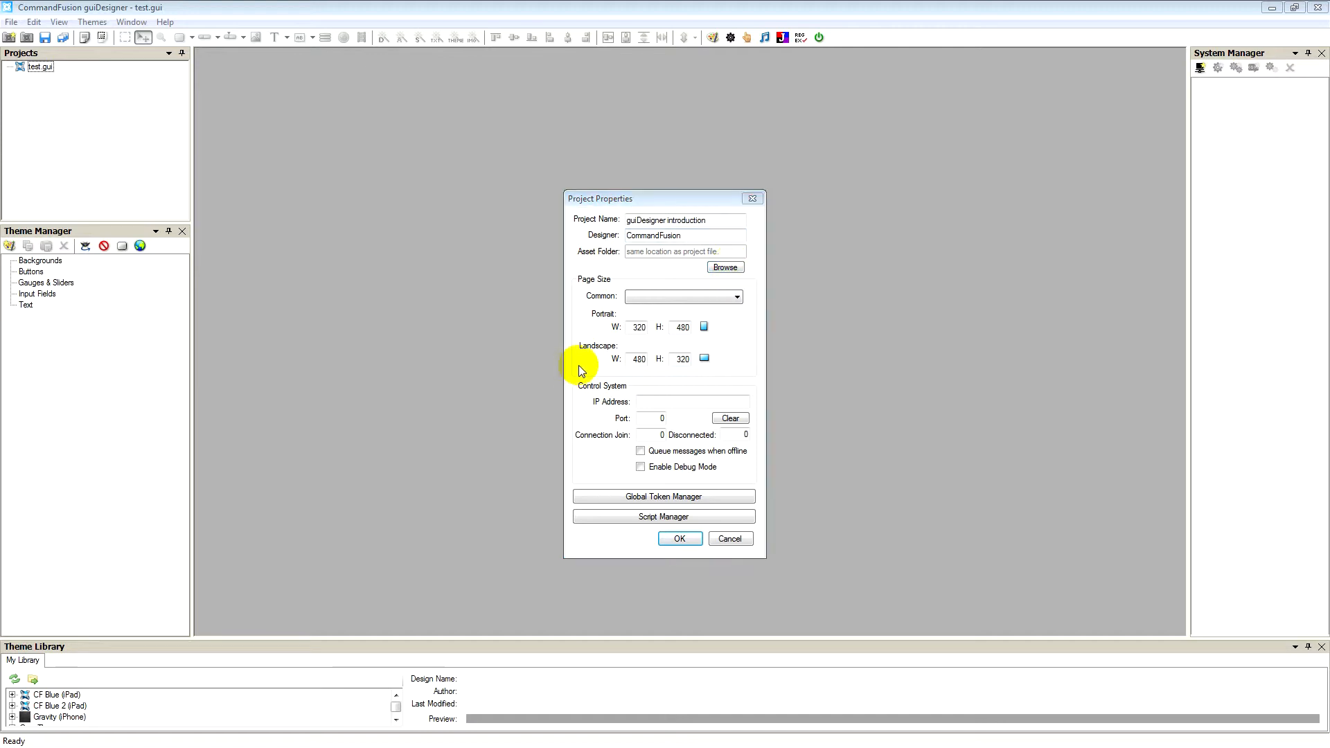
mouse_move(596, 342)
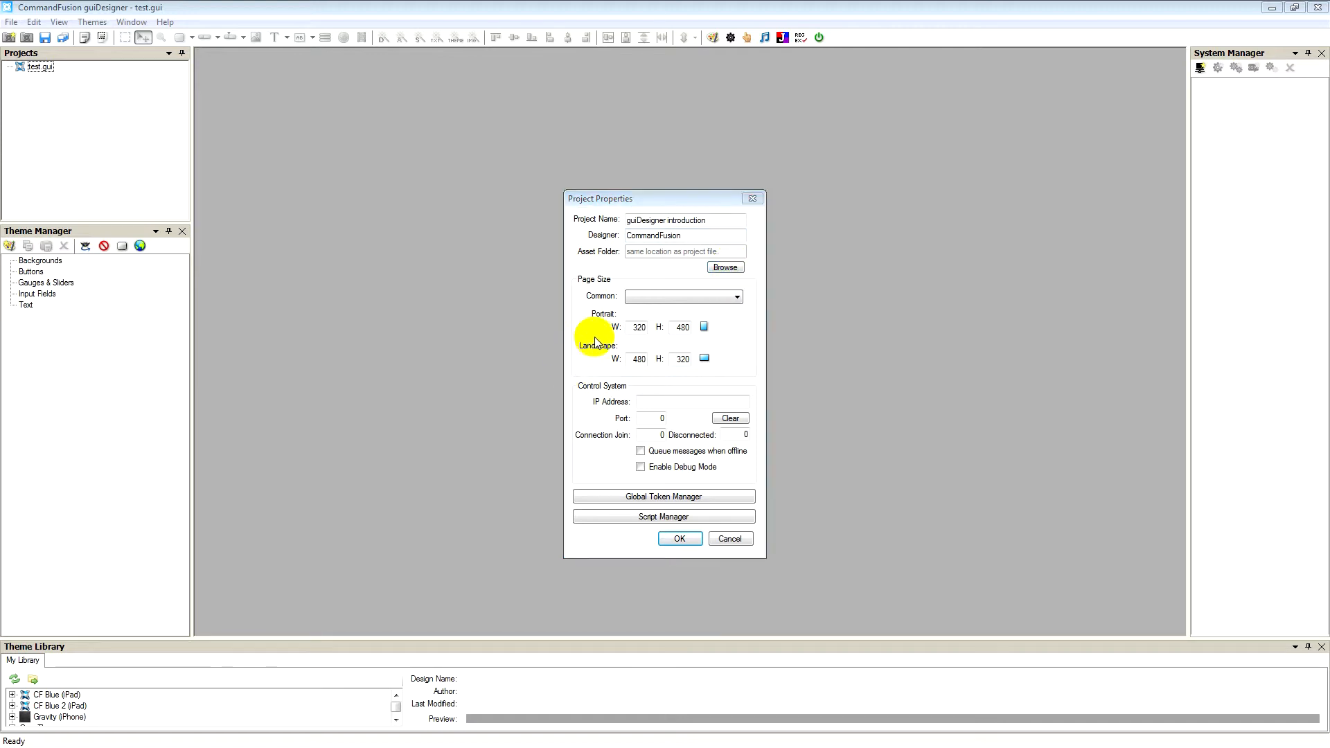
mouse_move(666, 315)
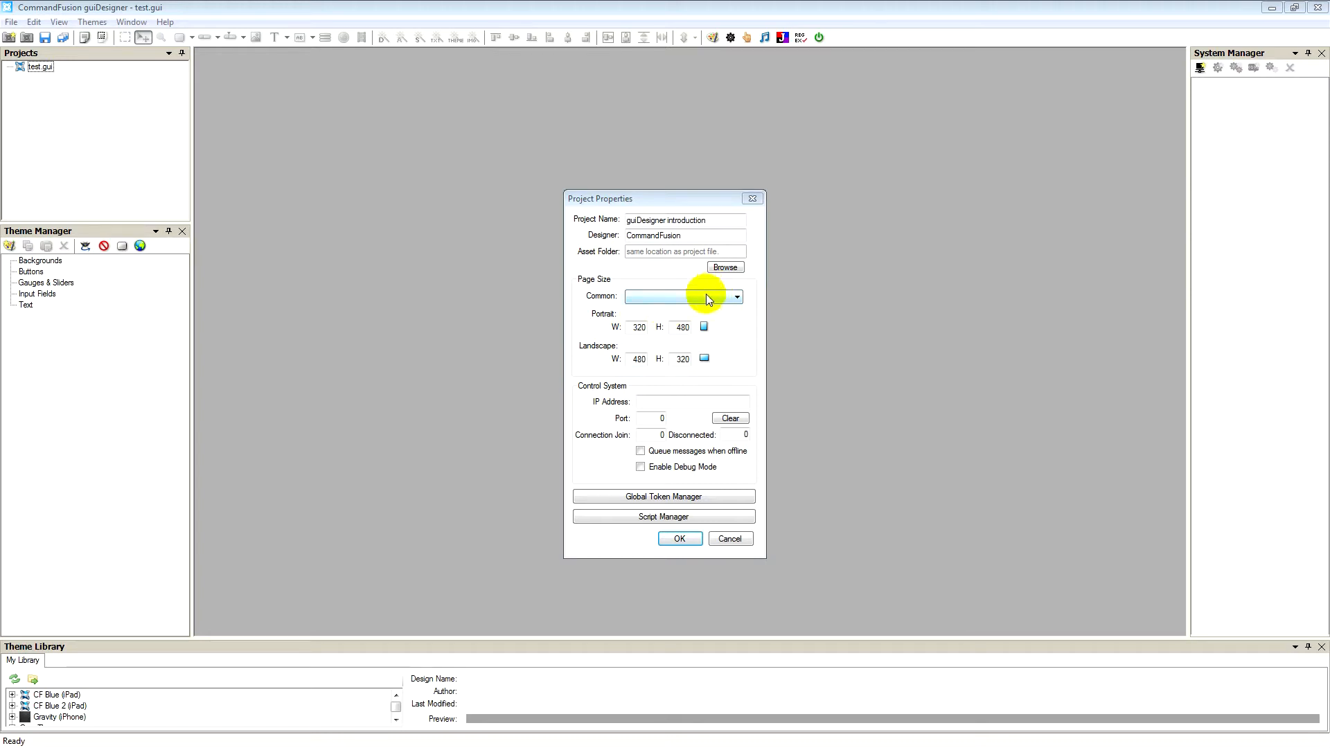
mouse_move(705, 304)
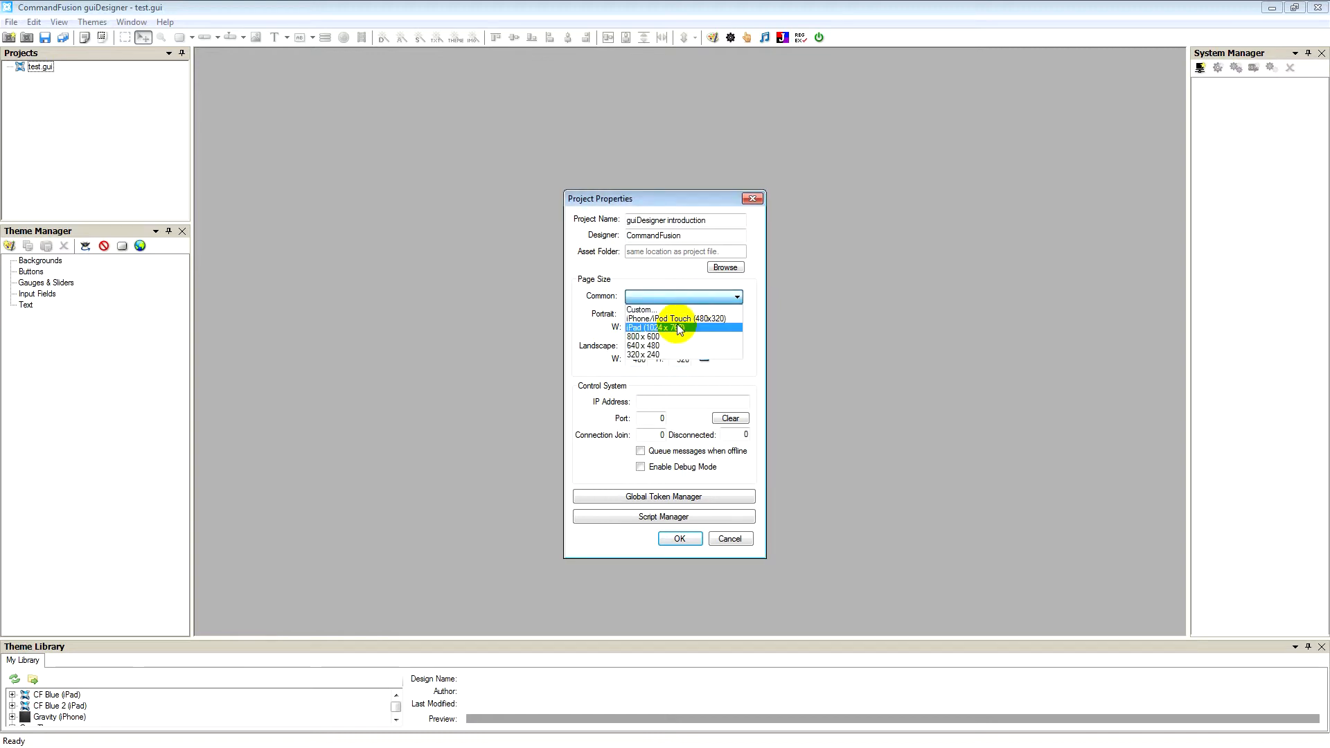
click(671, 318)
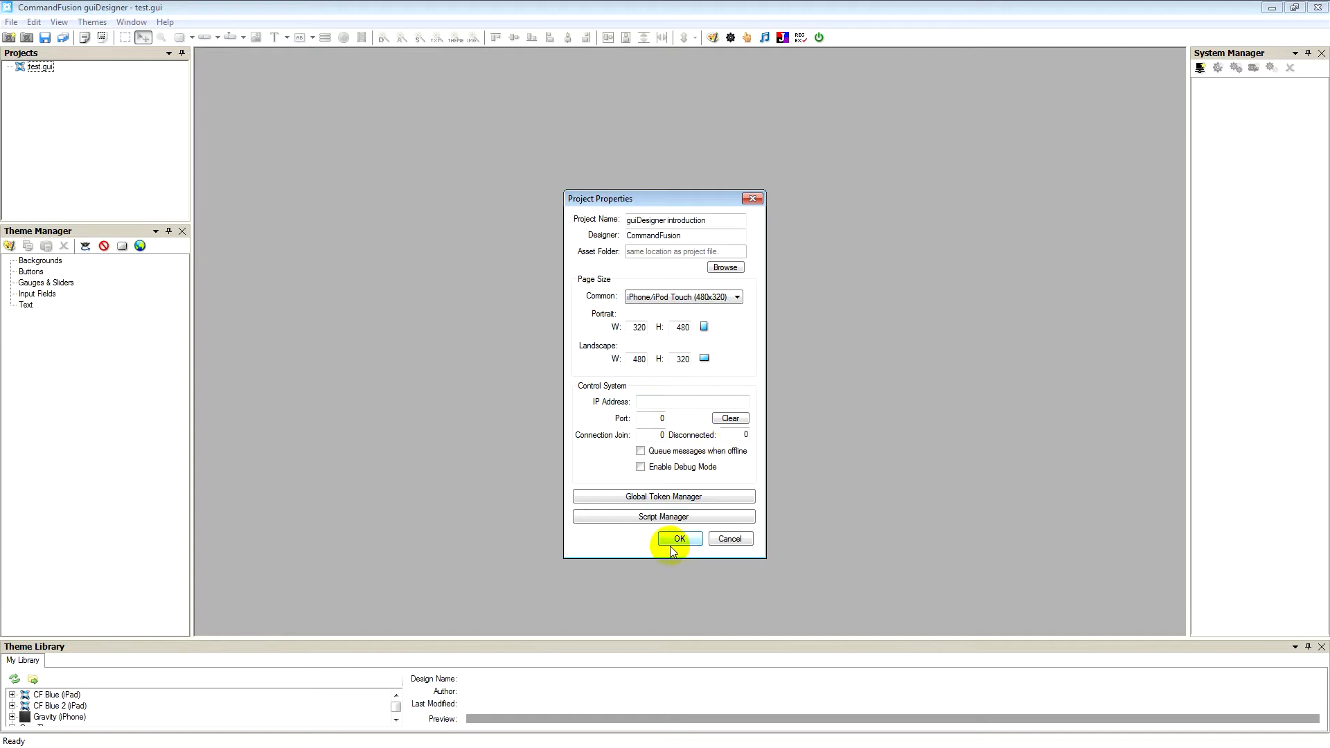
click(677, 538)
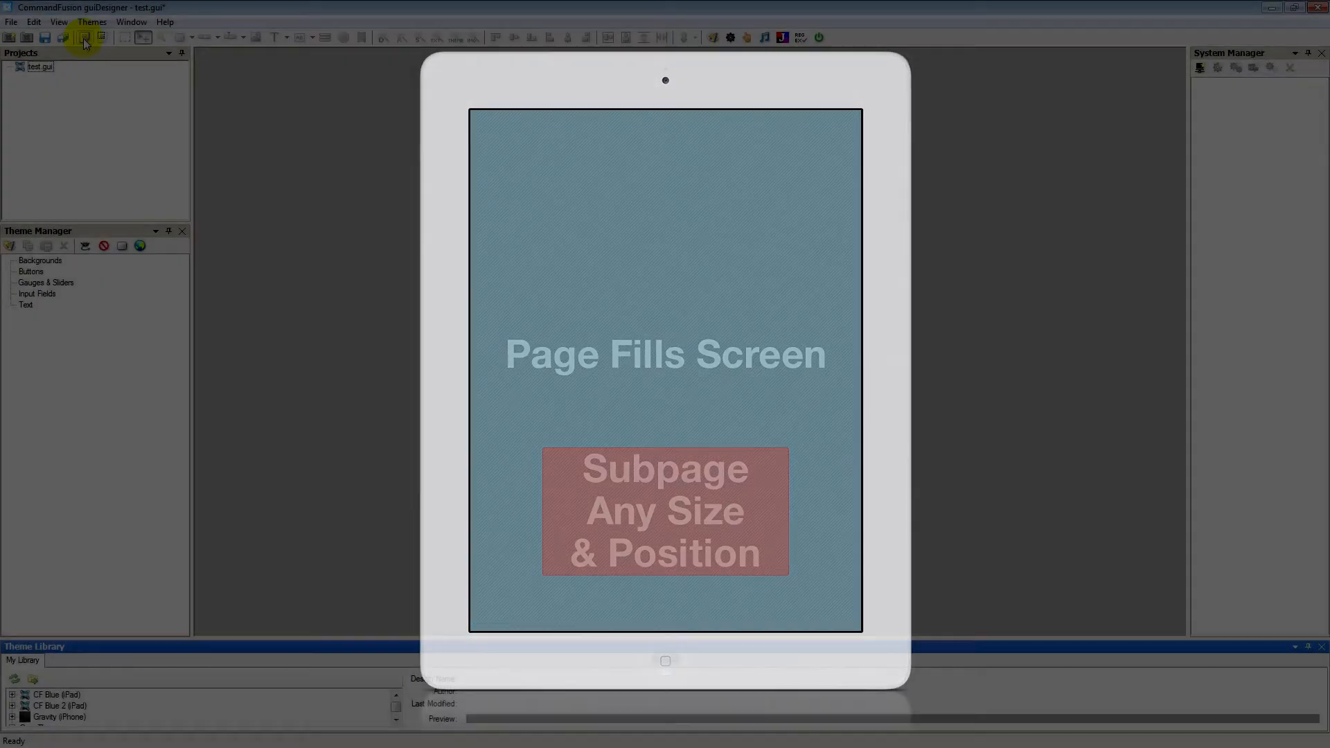
Step: Add a page named Startup to the test.gui project
click(83, 39)
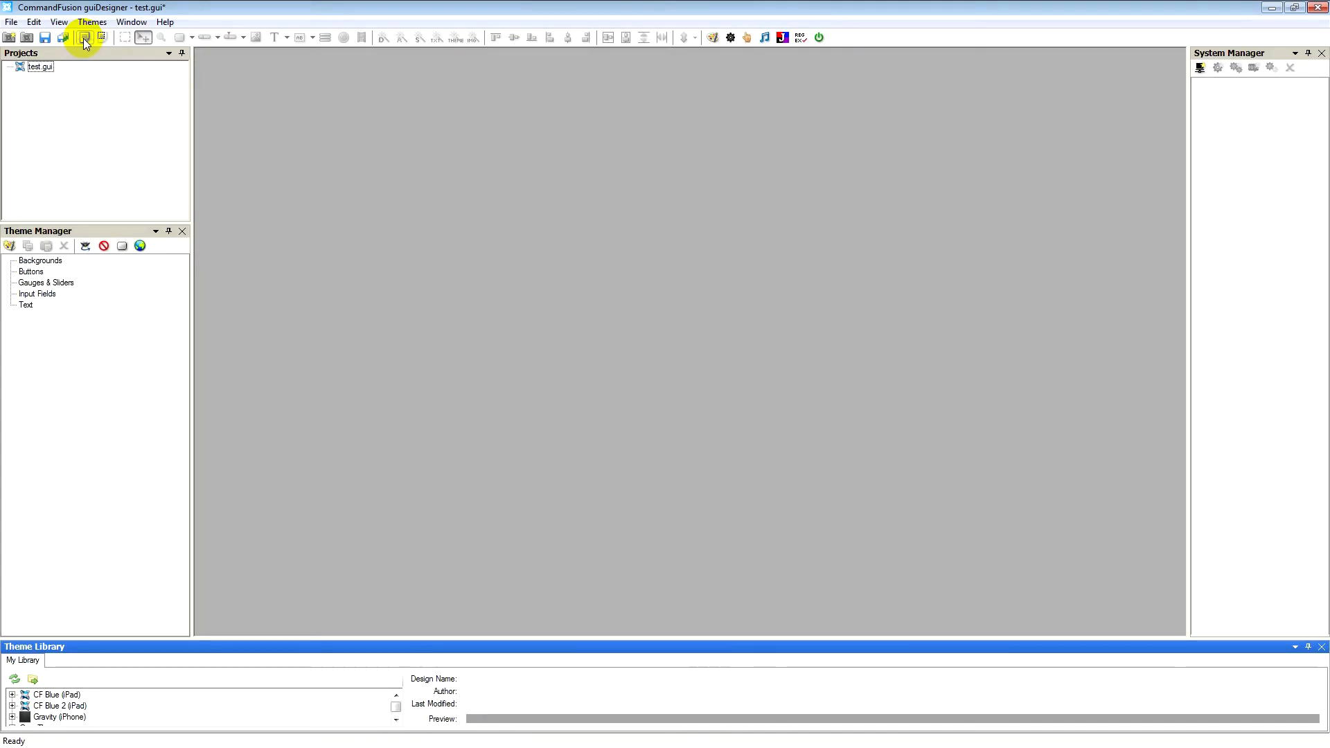
click(83, 36)
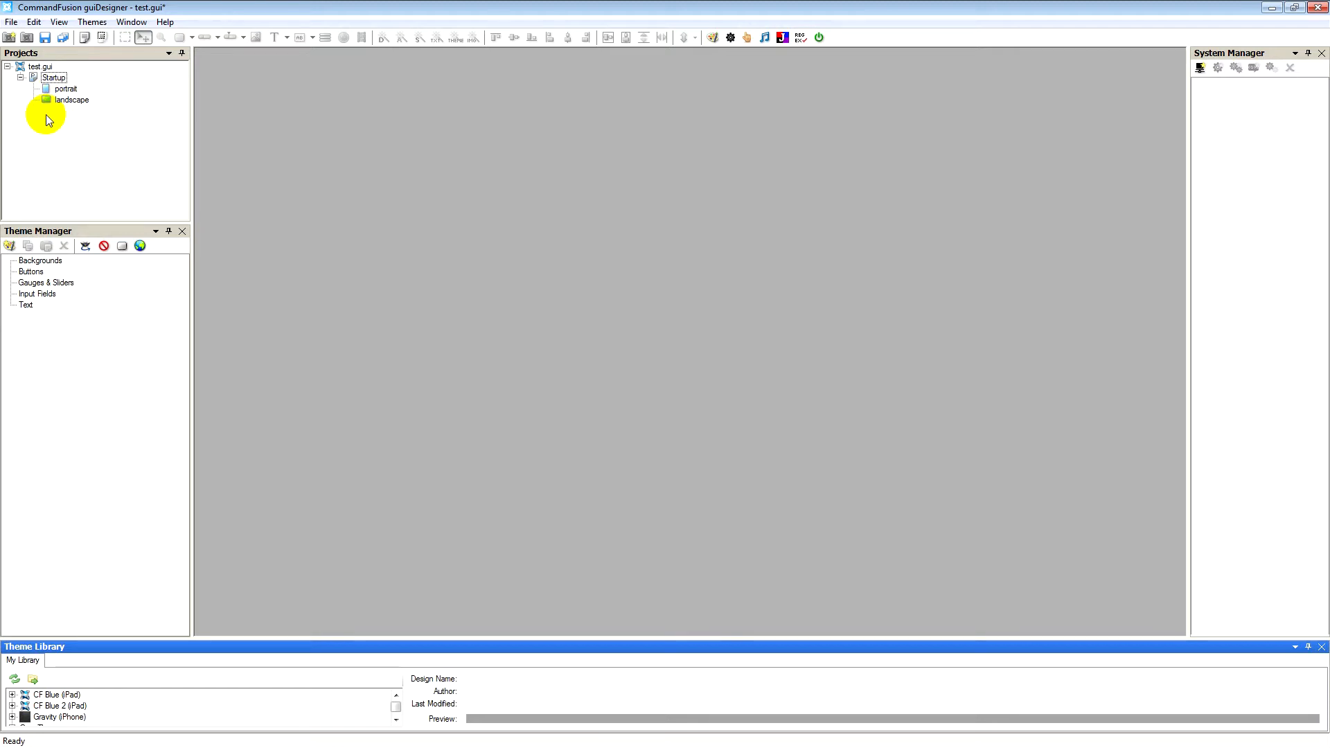
click(66, 89)
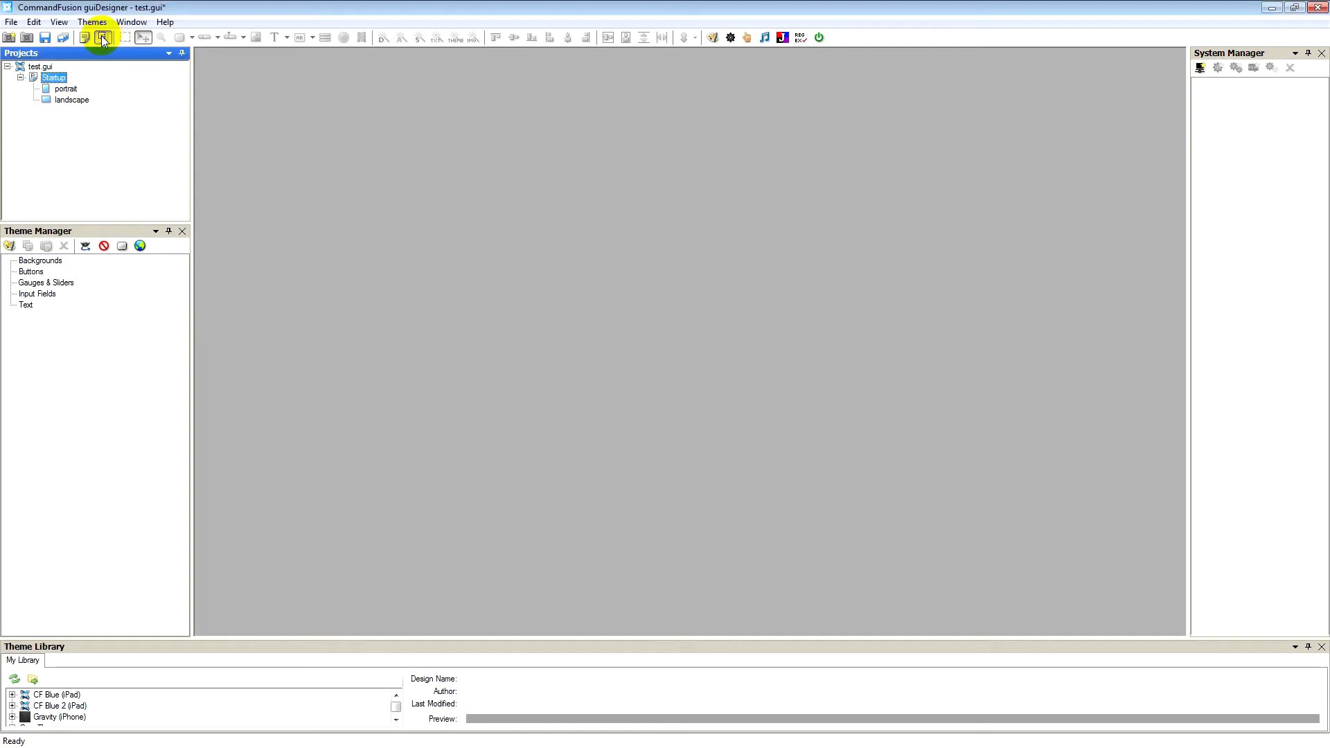
click(101, 36)
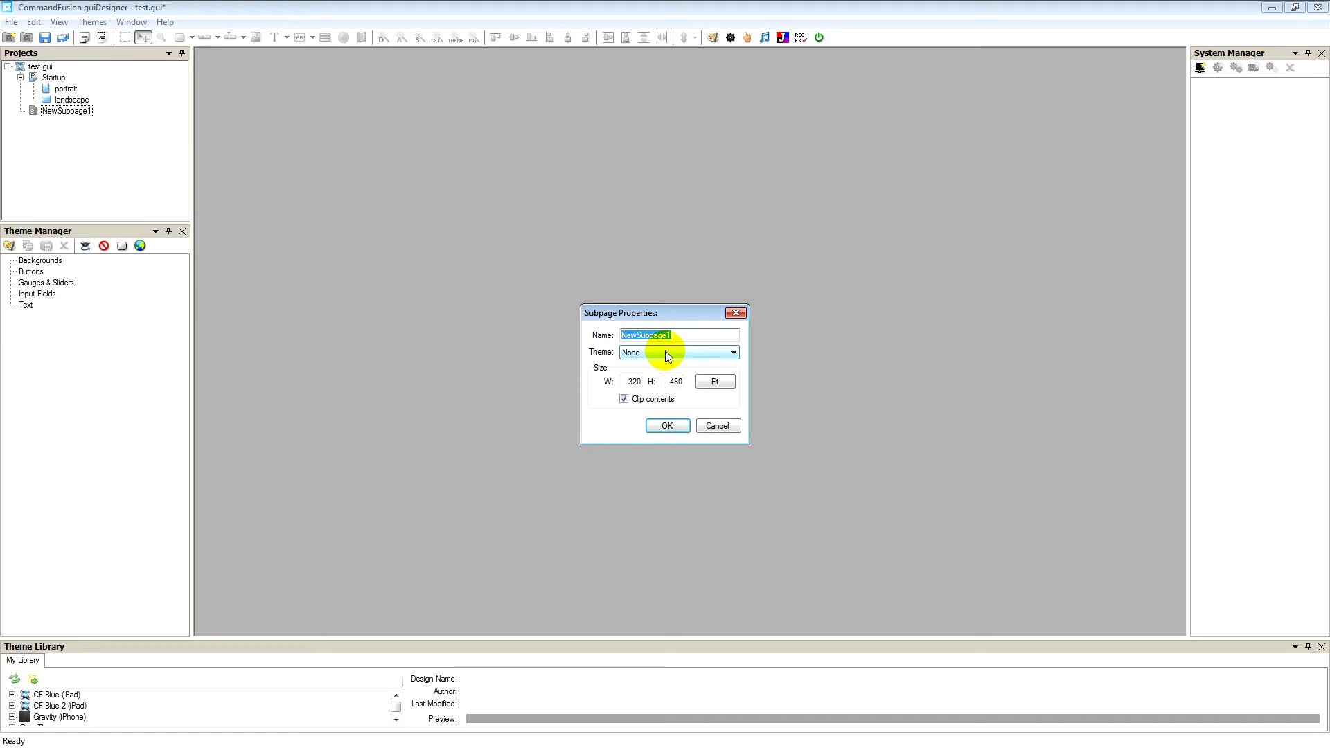
click(716, 425)
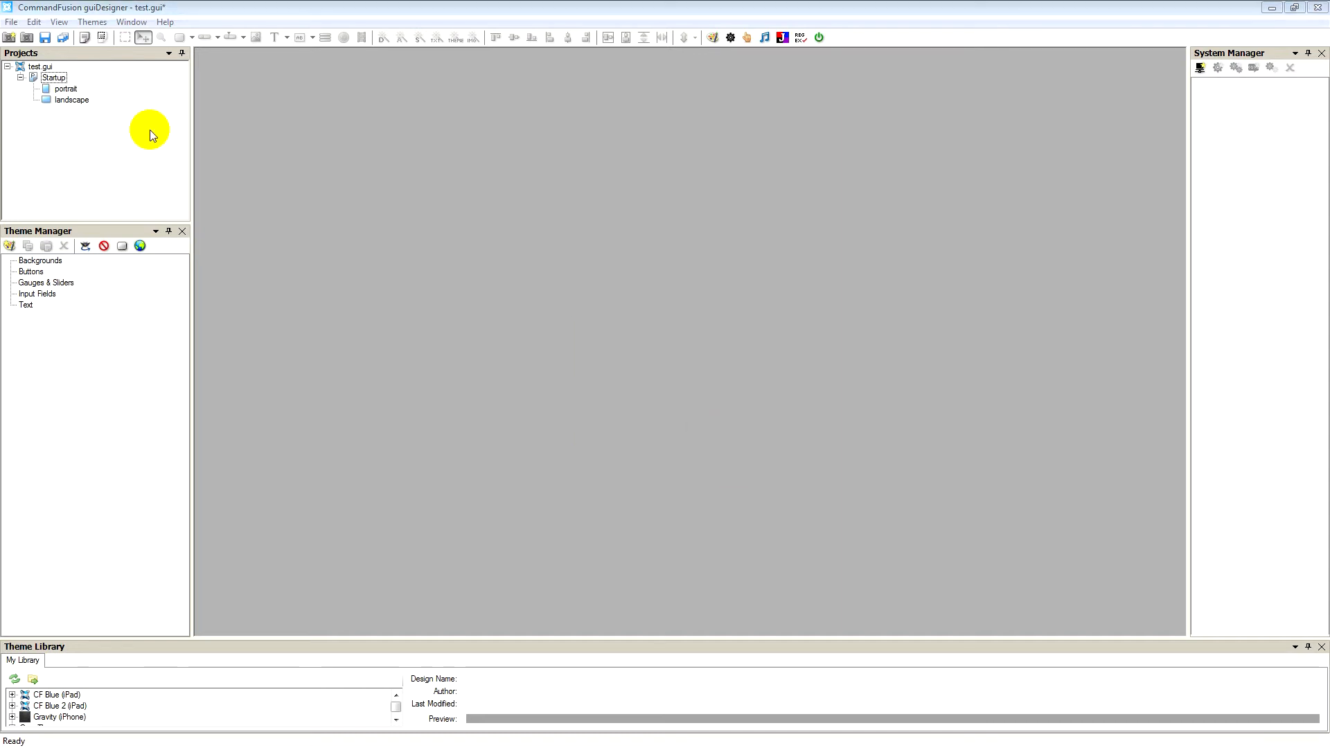
click(54, 77)
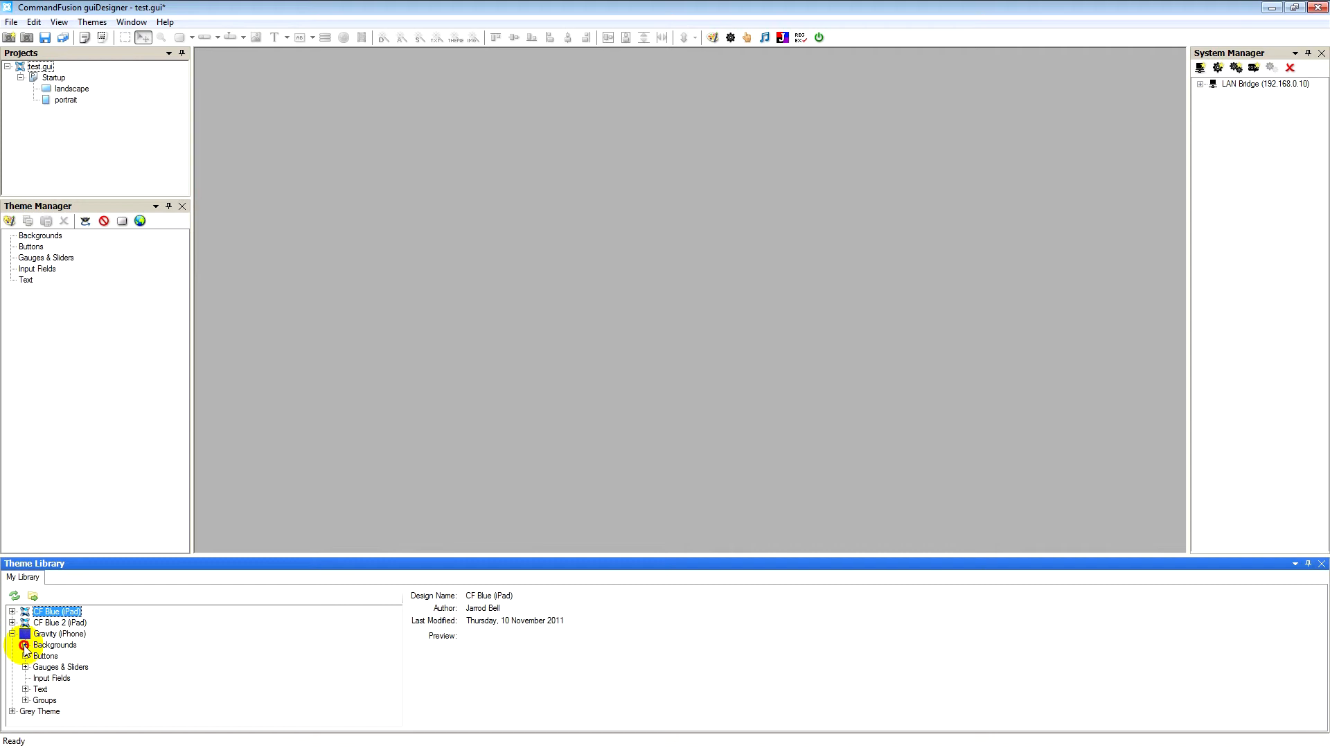
Step: Add Gravity (iPhone) Backgrounds > portrait and Buttons > btn_single to the project themes
click(25, 644)
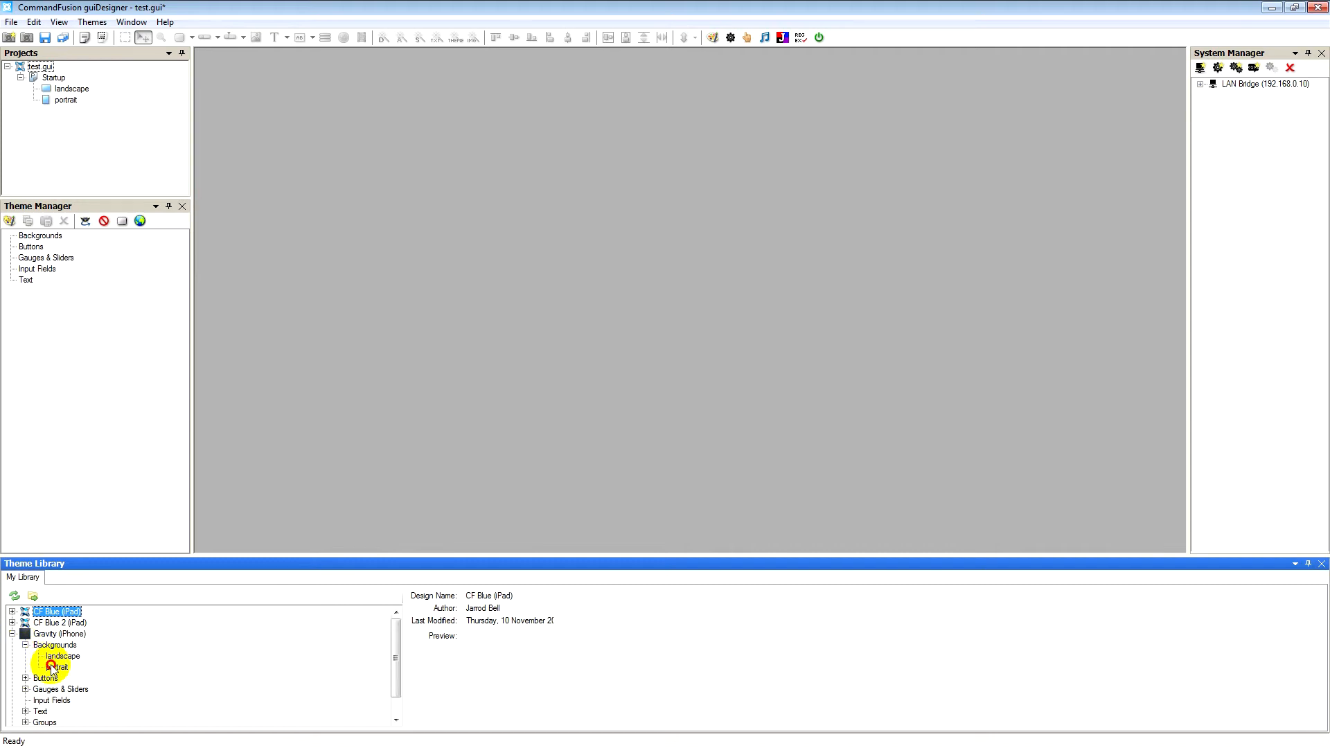
click(57, 667)
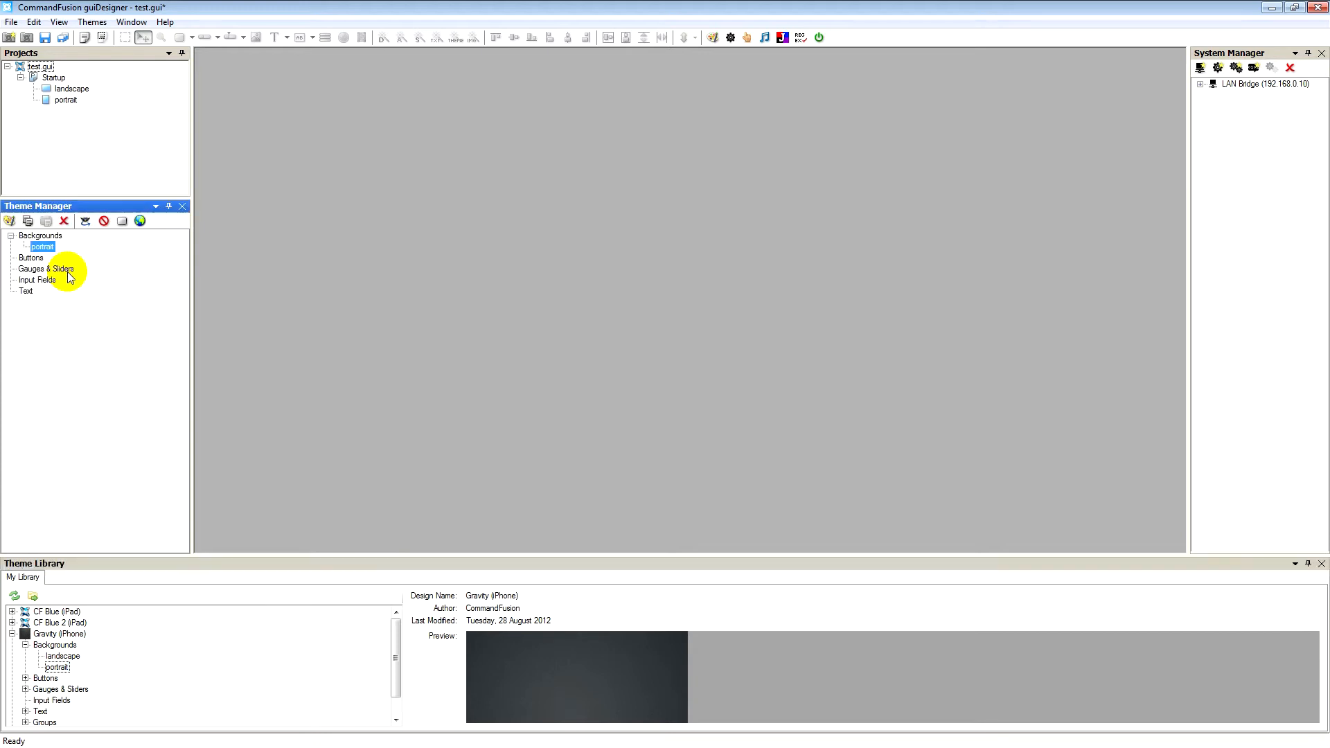
mouse_move(36, 507)
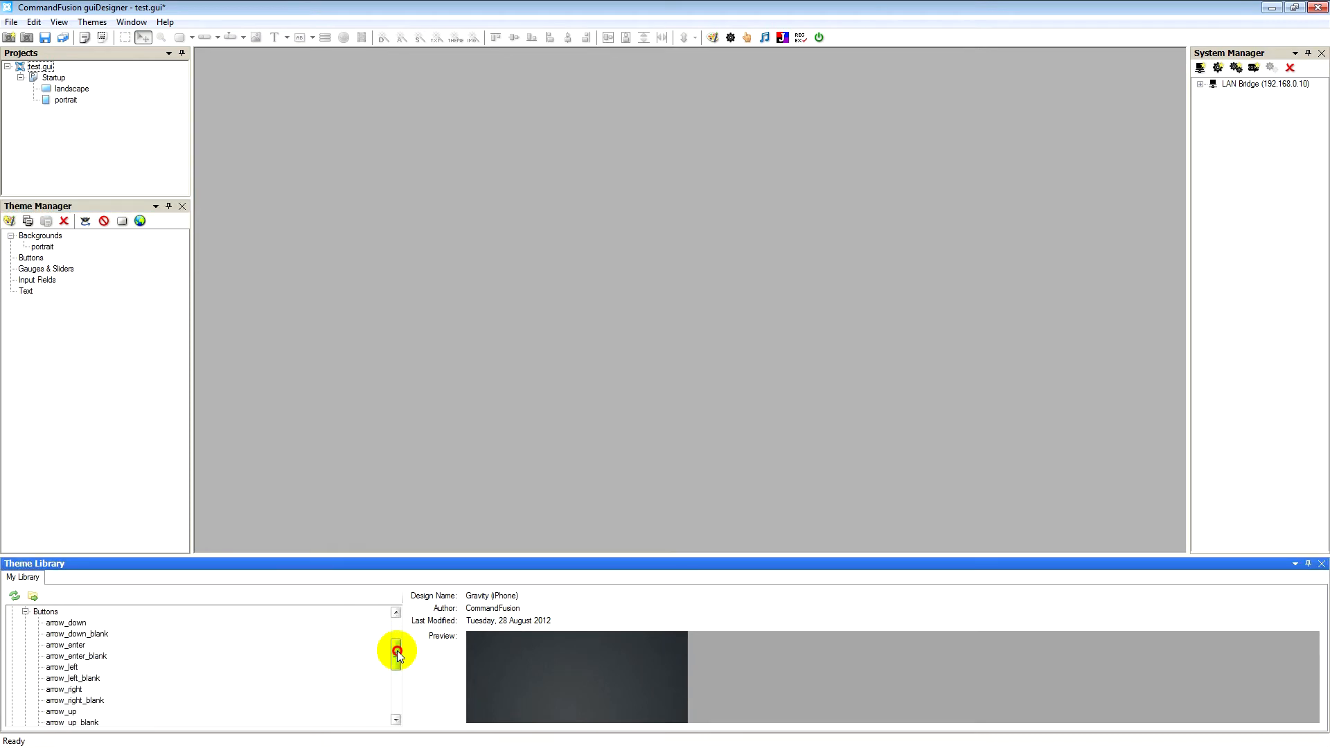
scroll(down, 3)
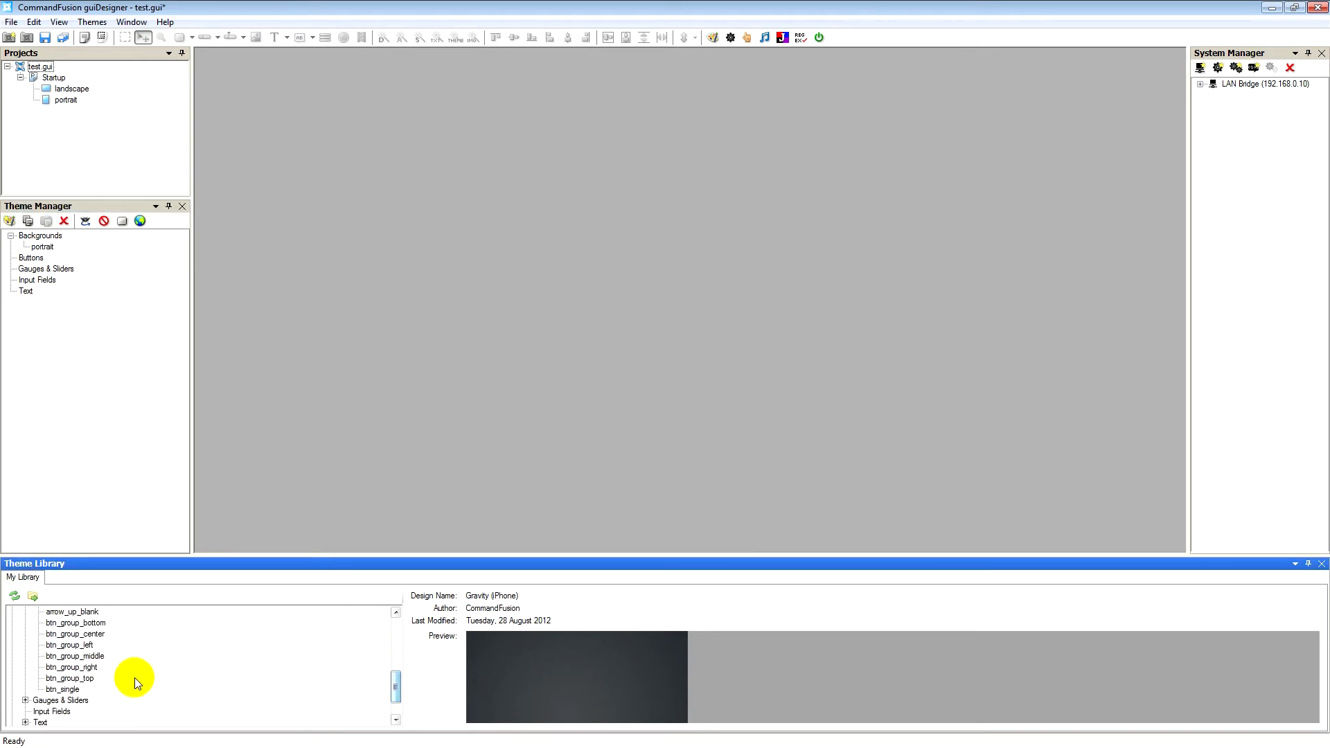
click(62, 688)
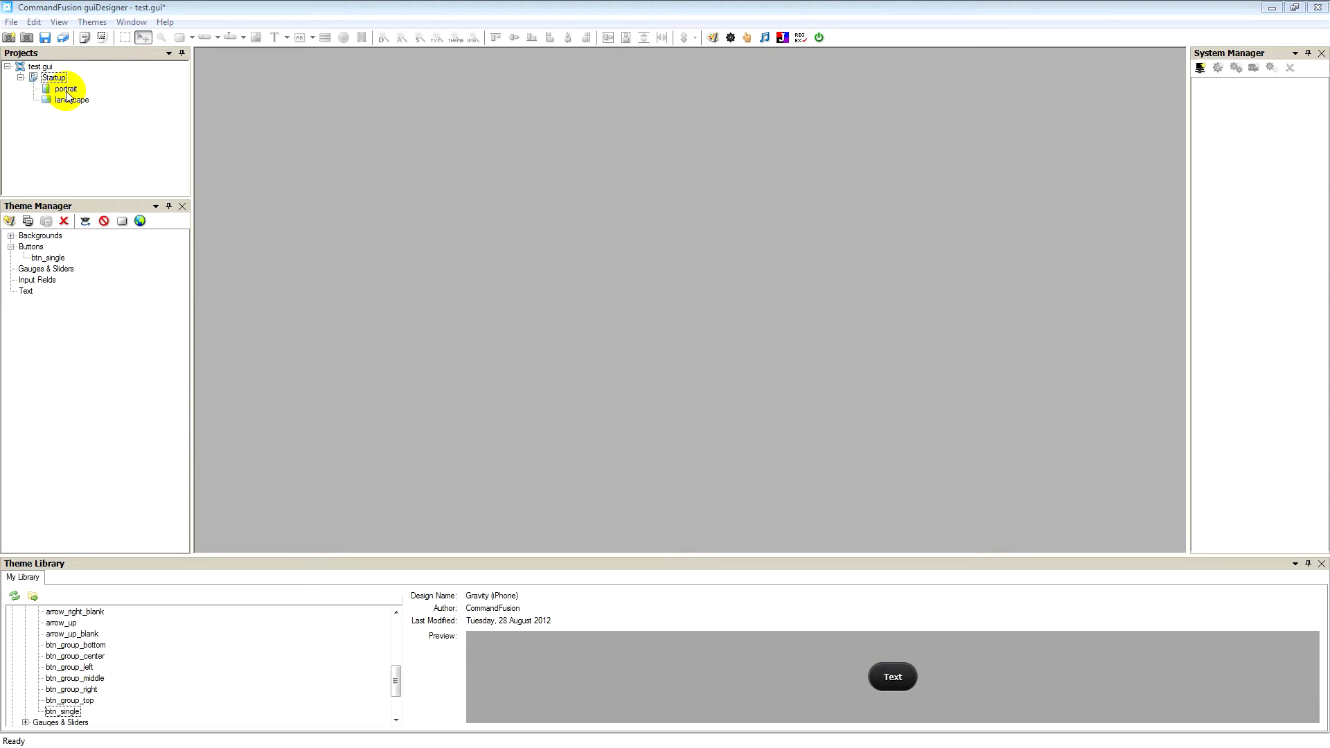
Step: Apply the Gravity portrait background to Startup portrait and distribute the three buttons evenly in a column
double_click(67, 89)
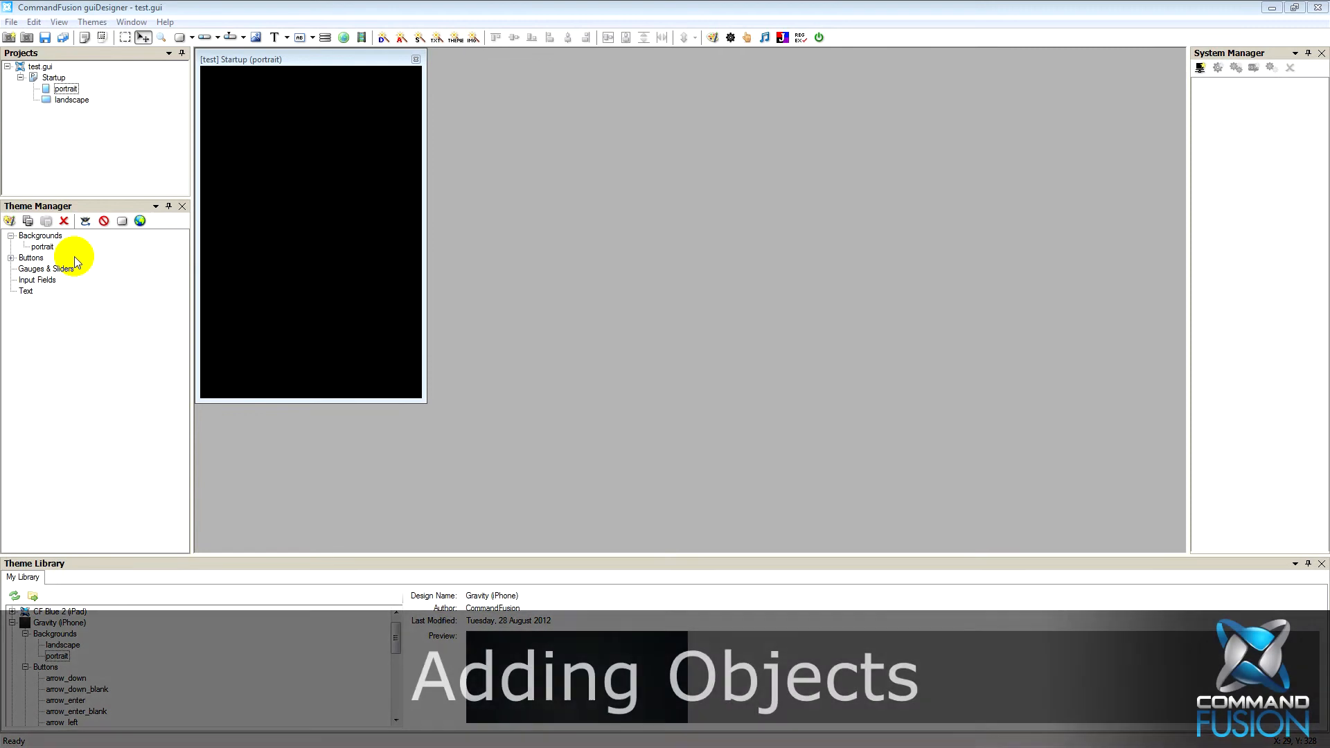
click(42, 246)
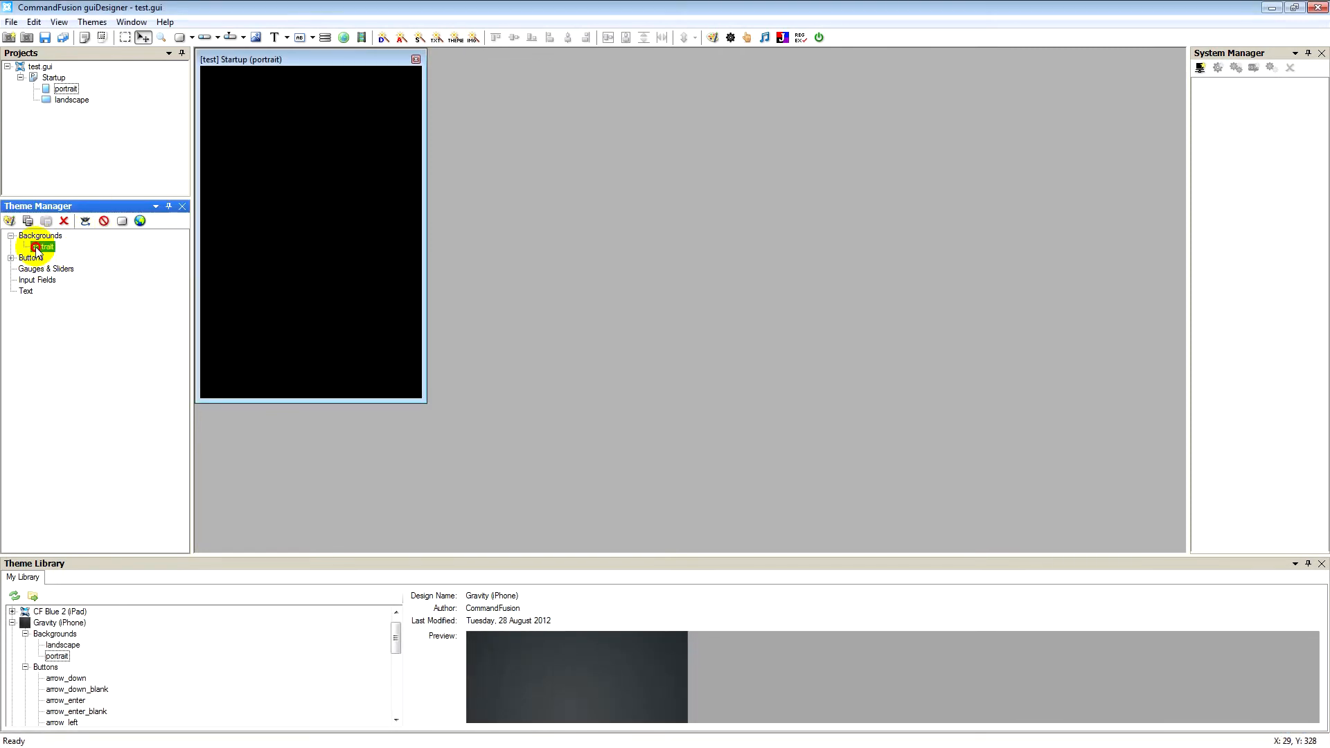
drag(41, 246, 271, 215)
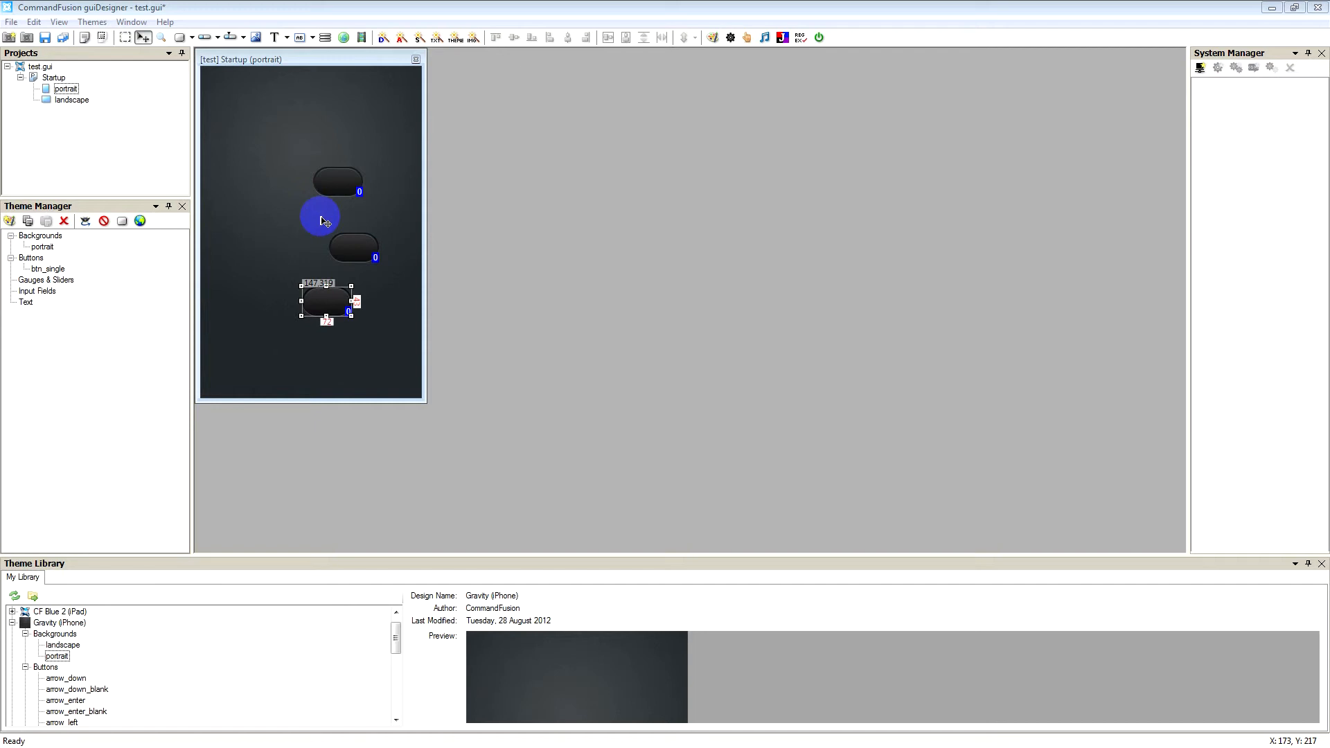
drag(320, 216, 262, 116)
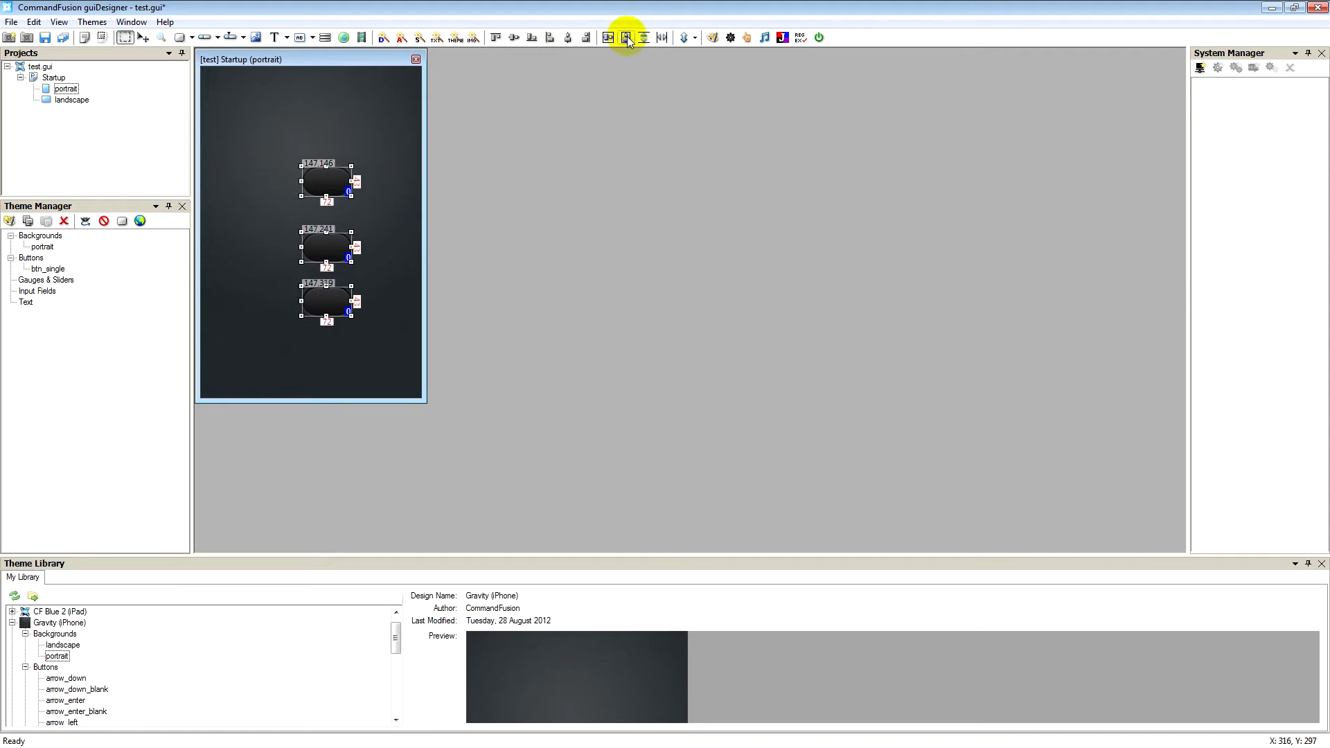
click(644, 37)
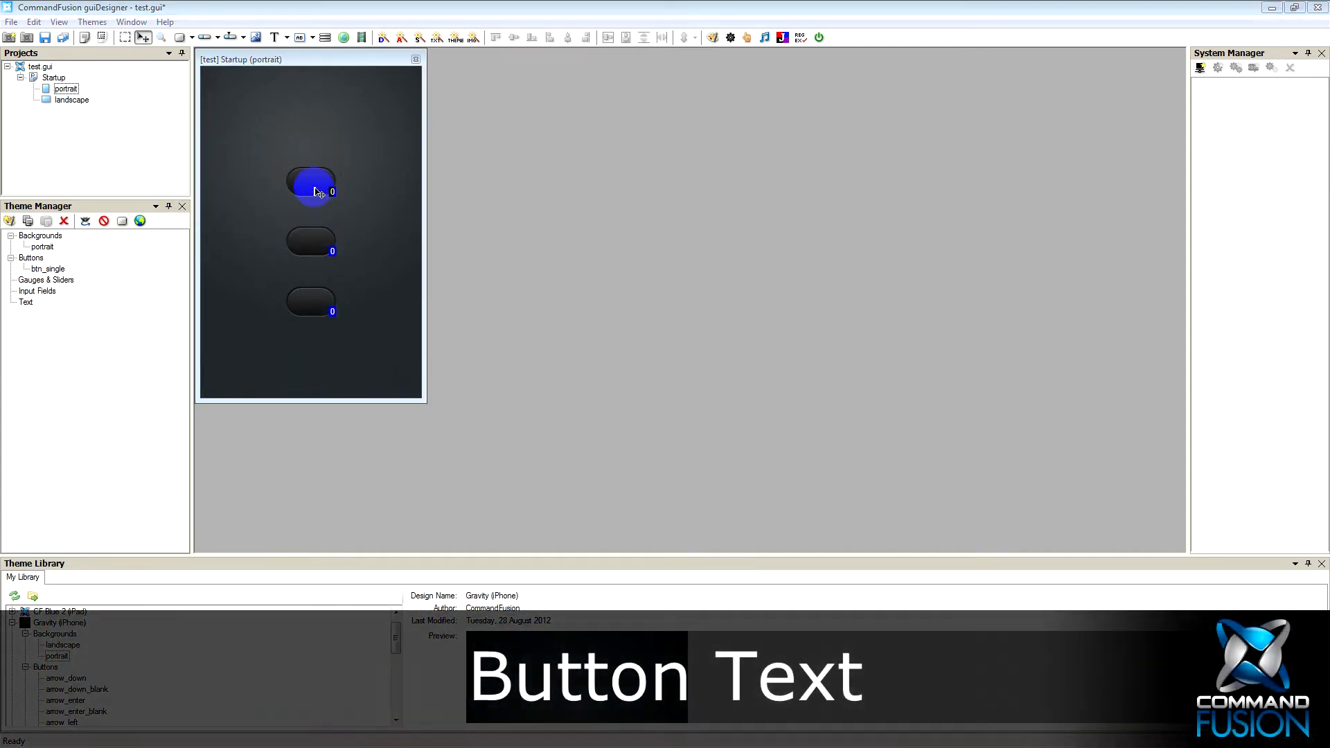
Step: Set the top button's text to Pwr On with Simulate Feedback enabled
double_click(310, 184)
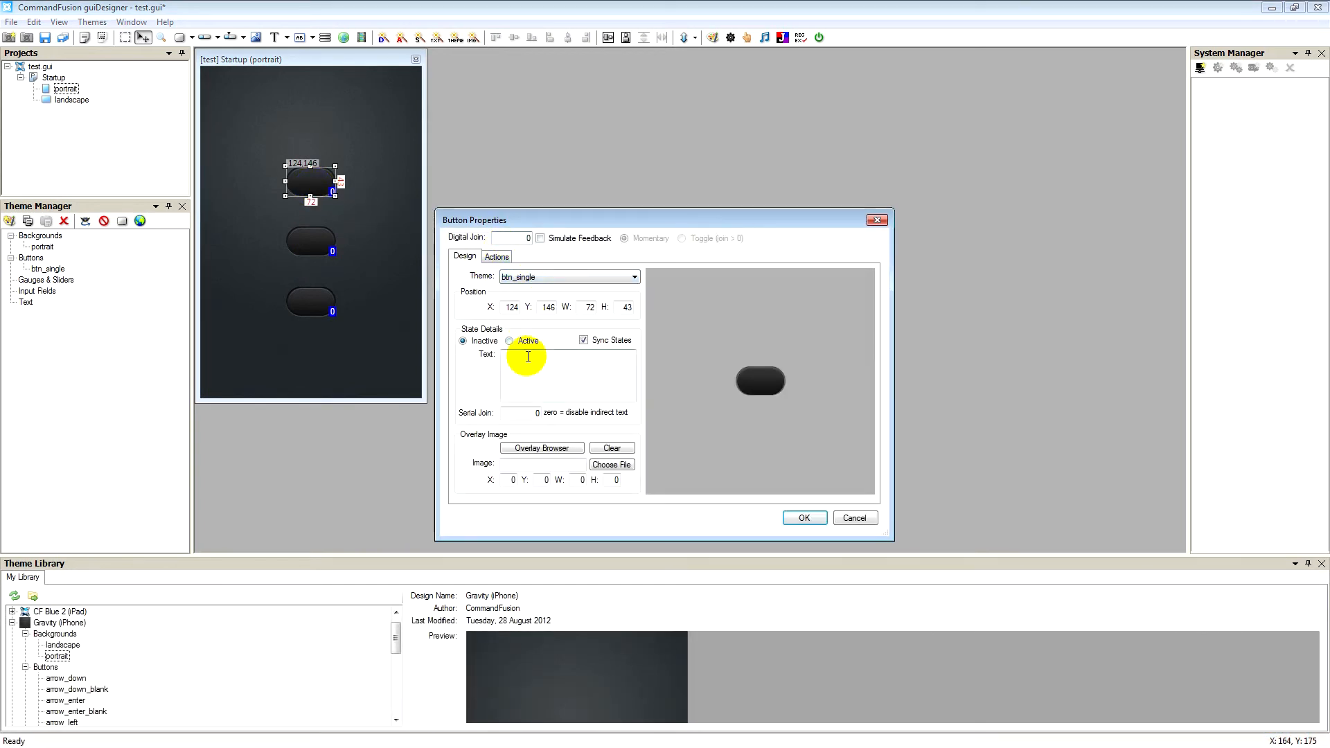
click(563, 373)
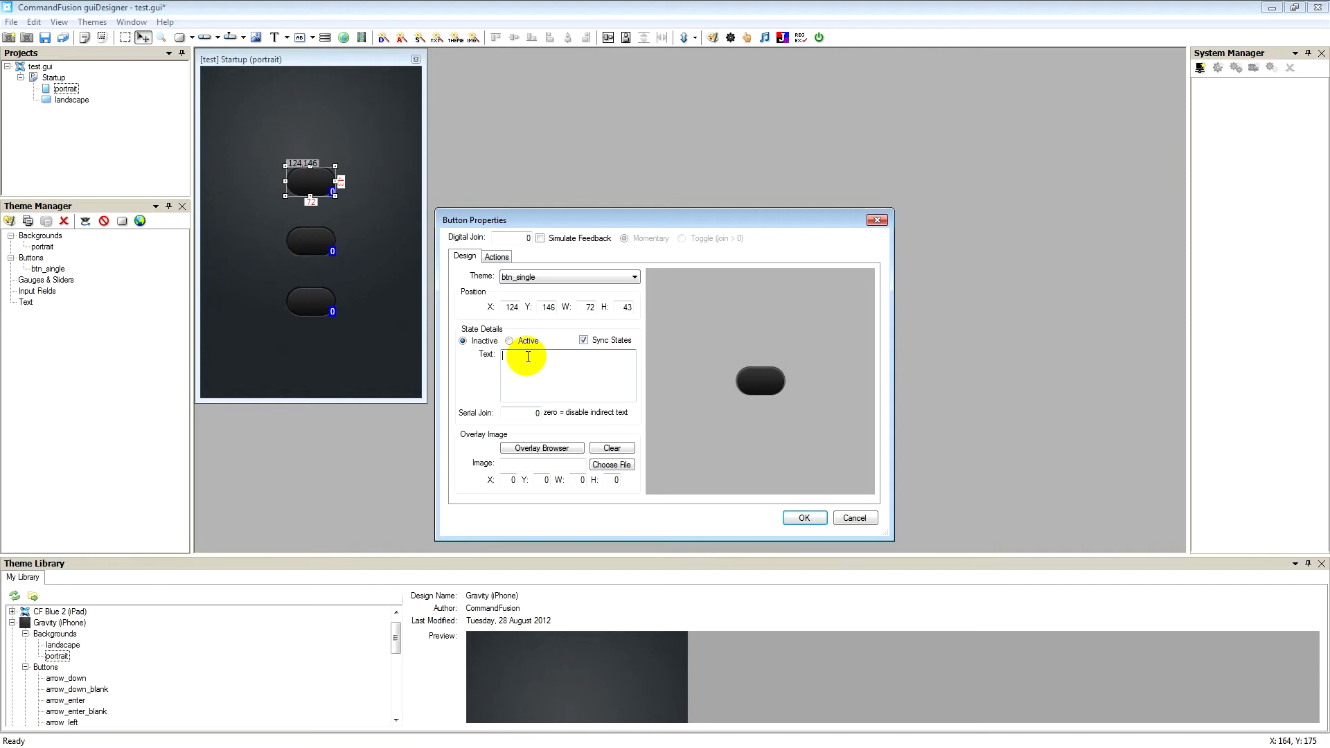
text(Pwr On)
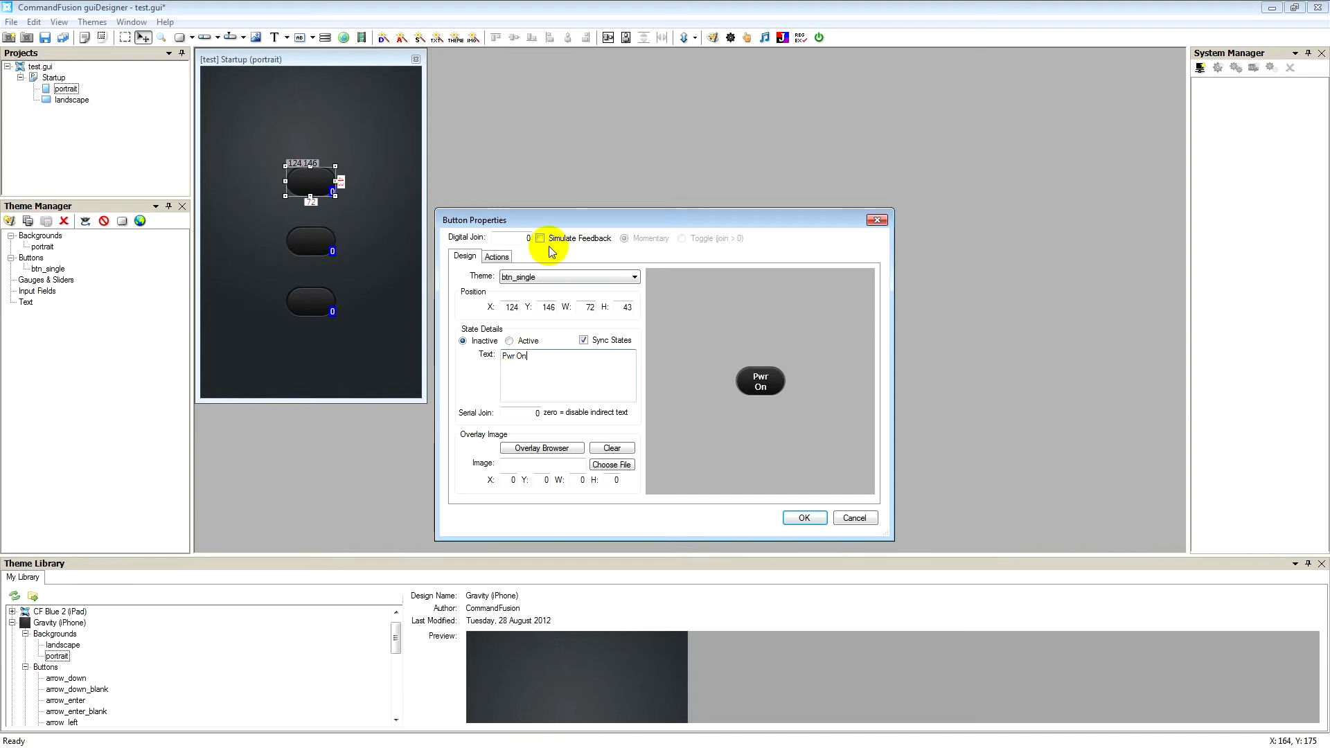
click(540, 238)
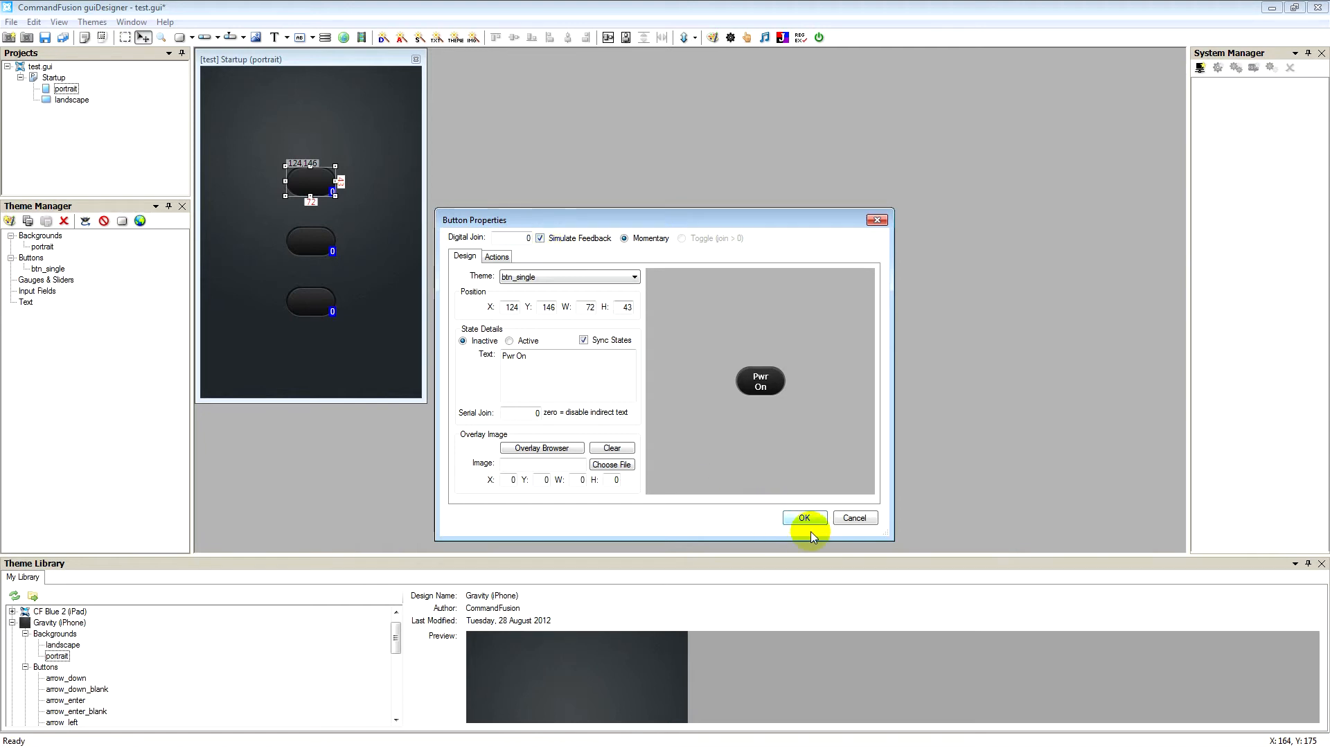
click(802, 518)
text(M)
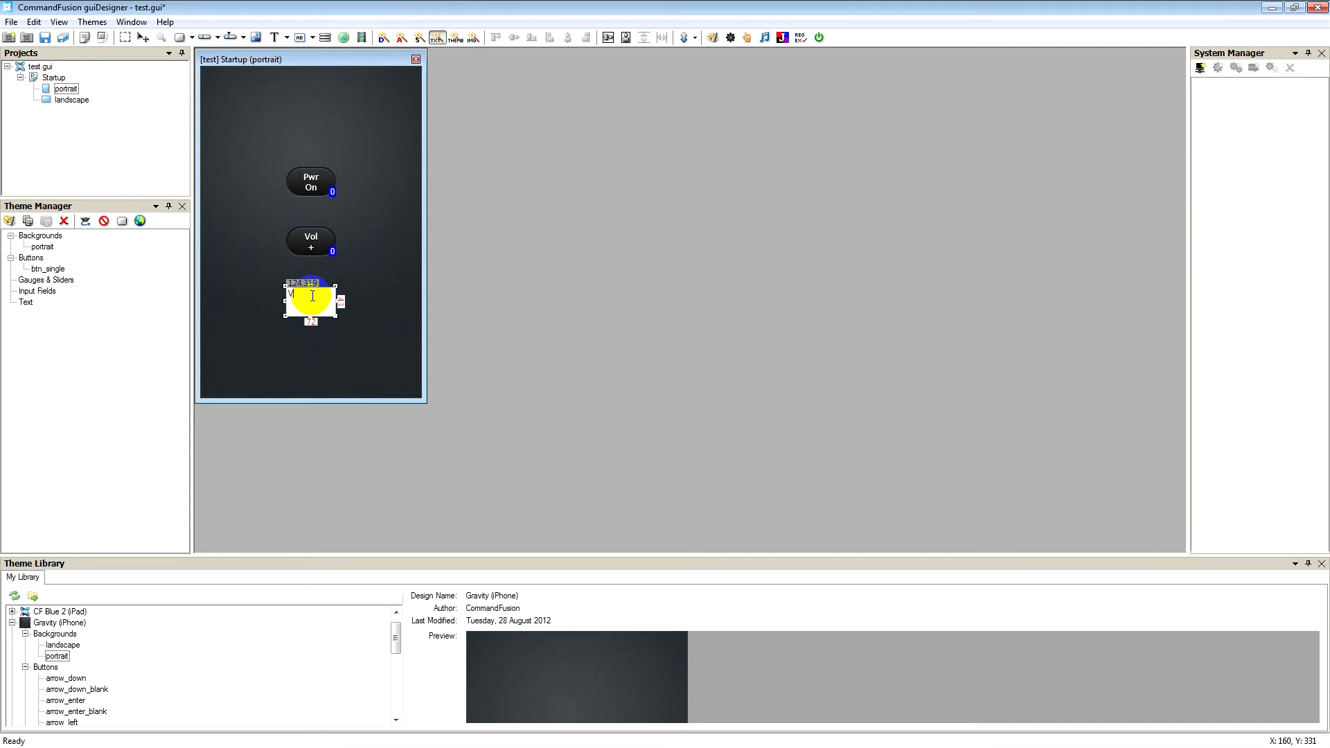
Step: Enable Simulate Feedback on the Vol + and Vol - buttons together
drag(312, 296, 273, 361)
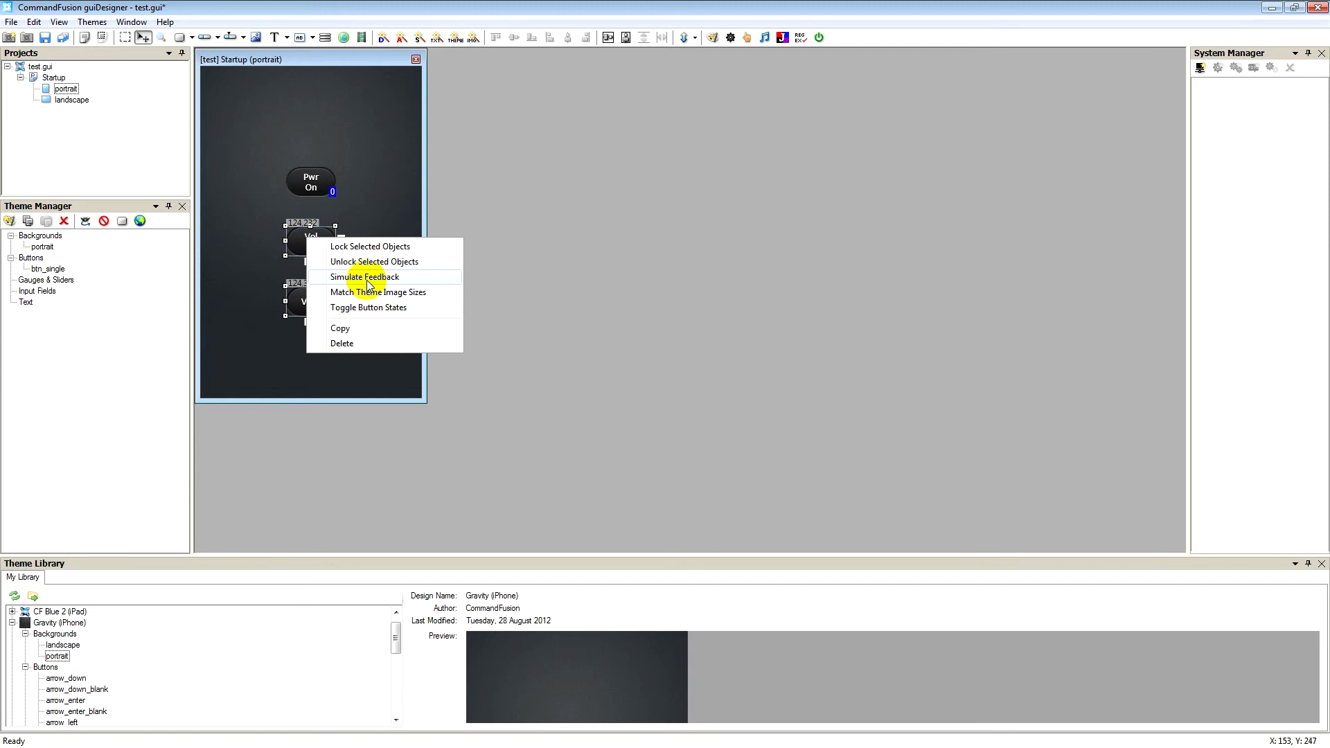
click(364, 277)
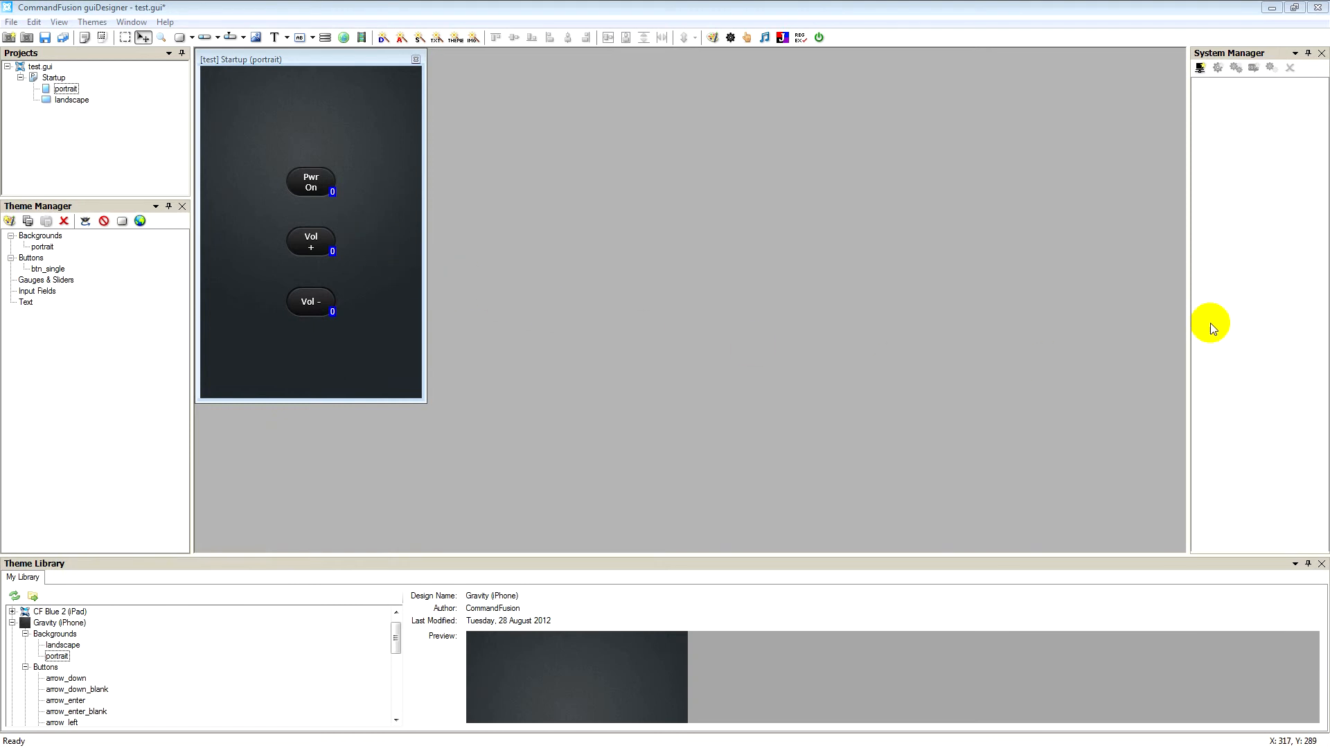
Step: Add a system named LAN Bridge using TCP at IP 192.168.0.10, port 10208
click(1200, 68)
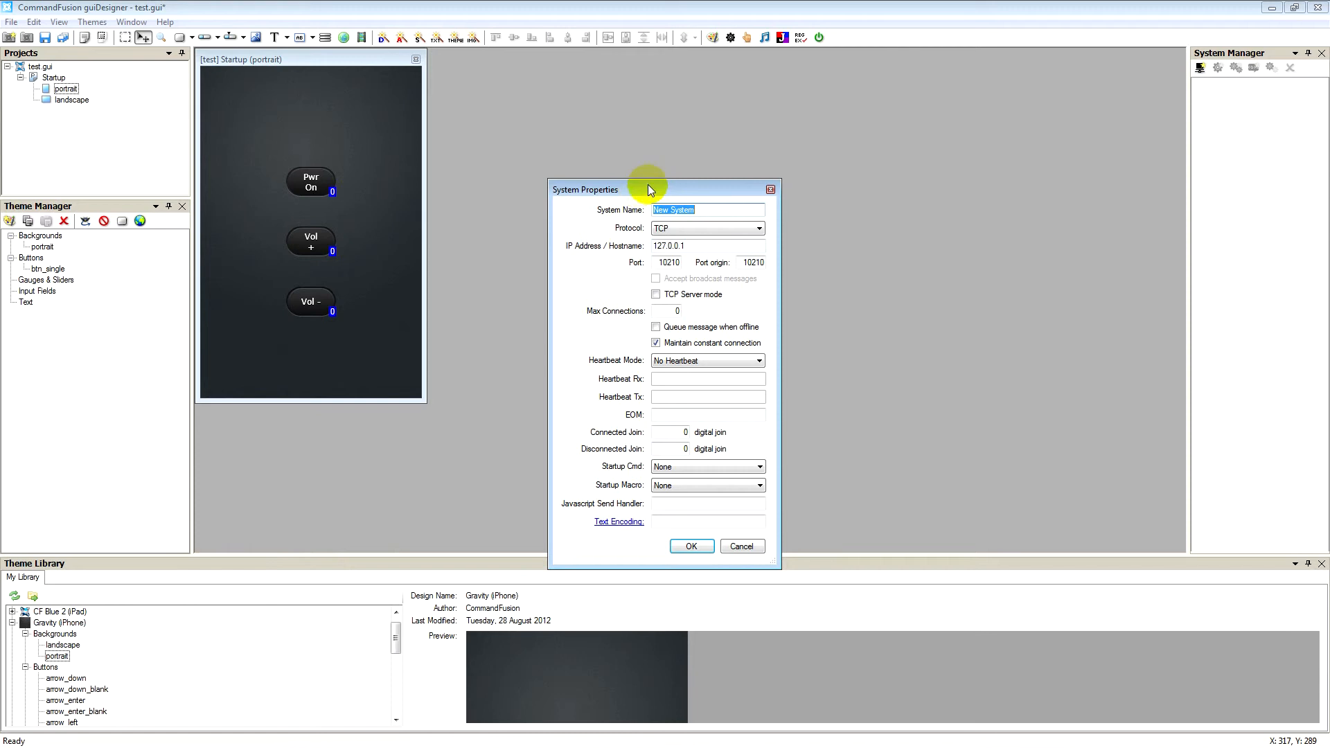
mouse_move(644, 194)
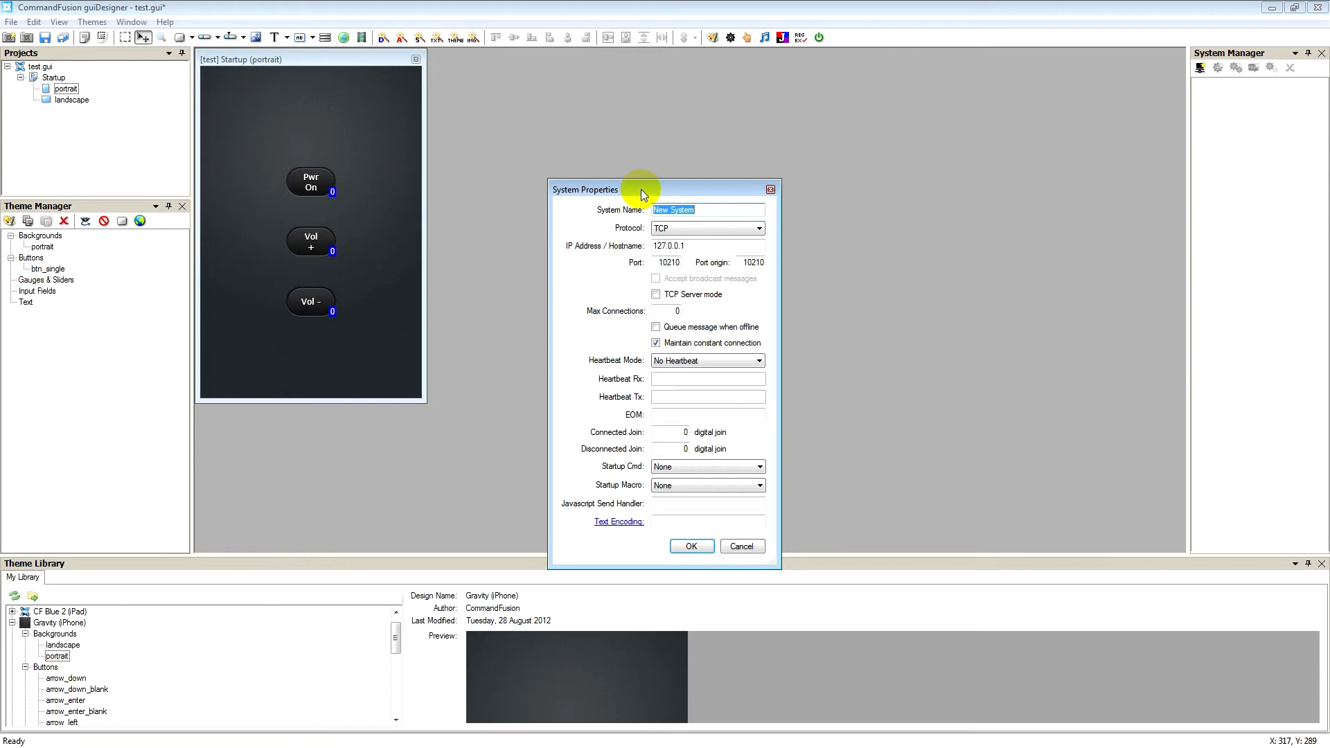
mouse_move(619, 323)
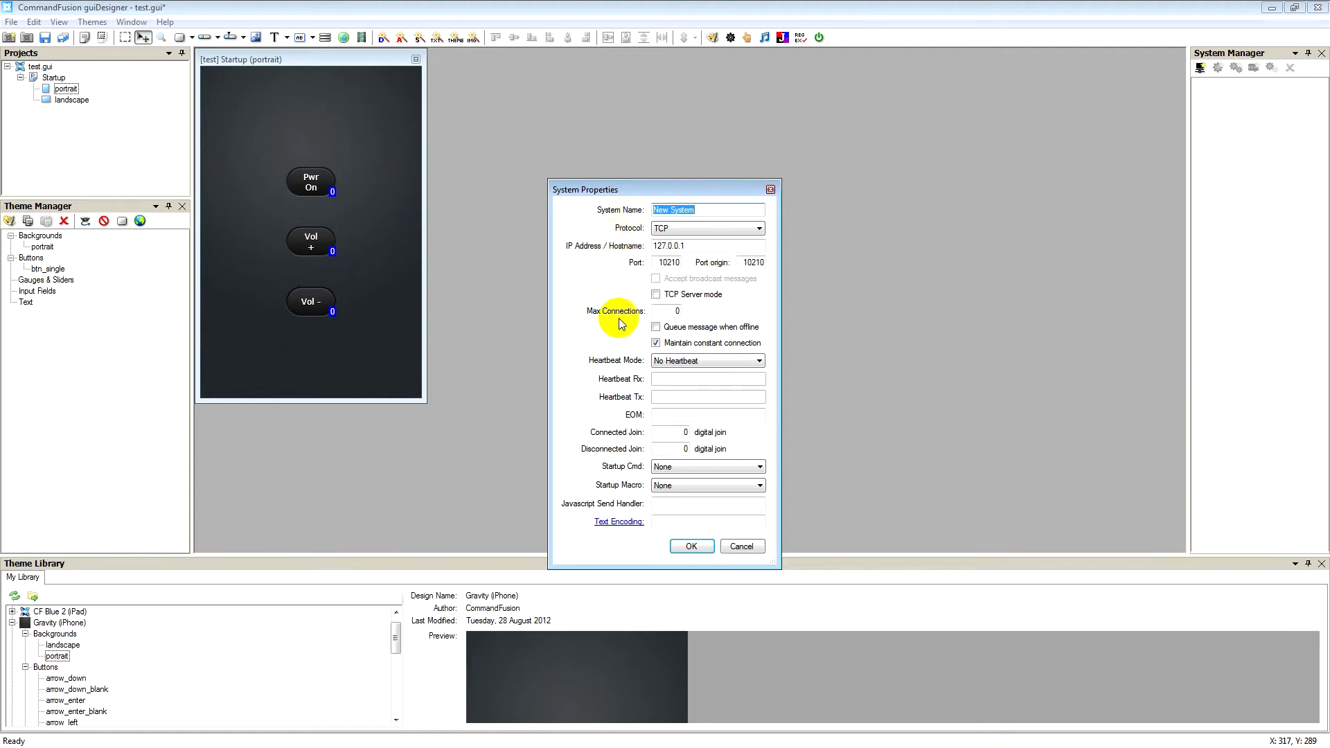
mouse_move(594, 284)
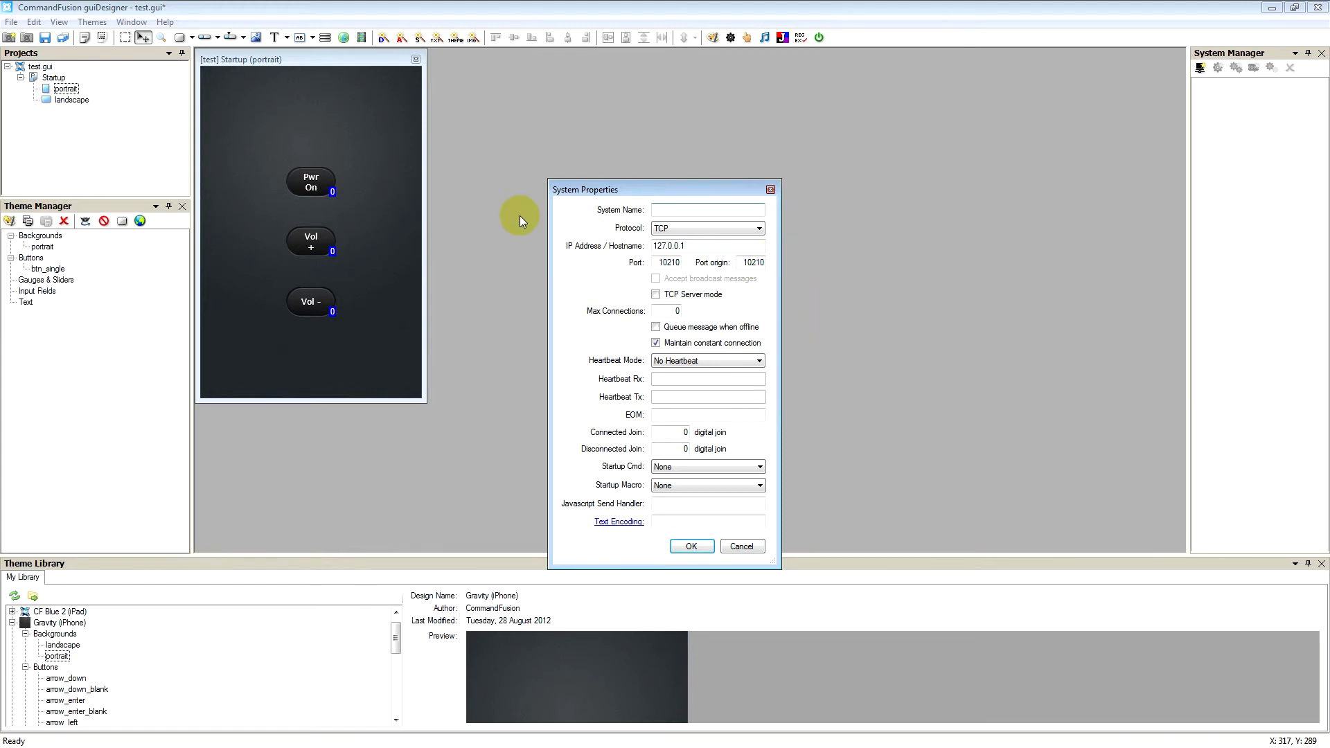
text(LAN Brd)
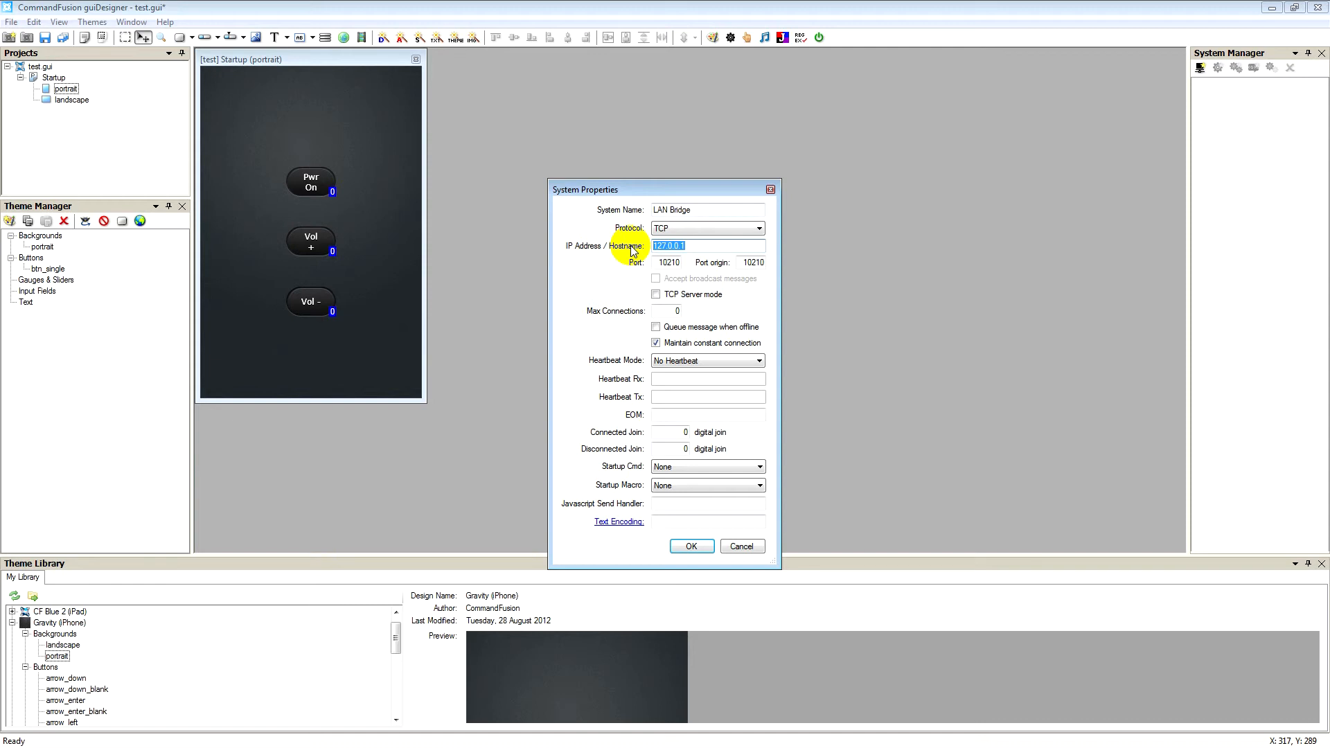
text(192.168)
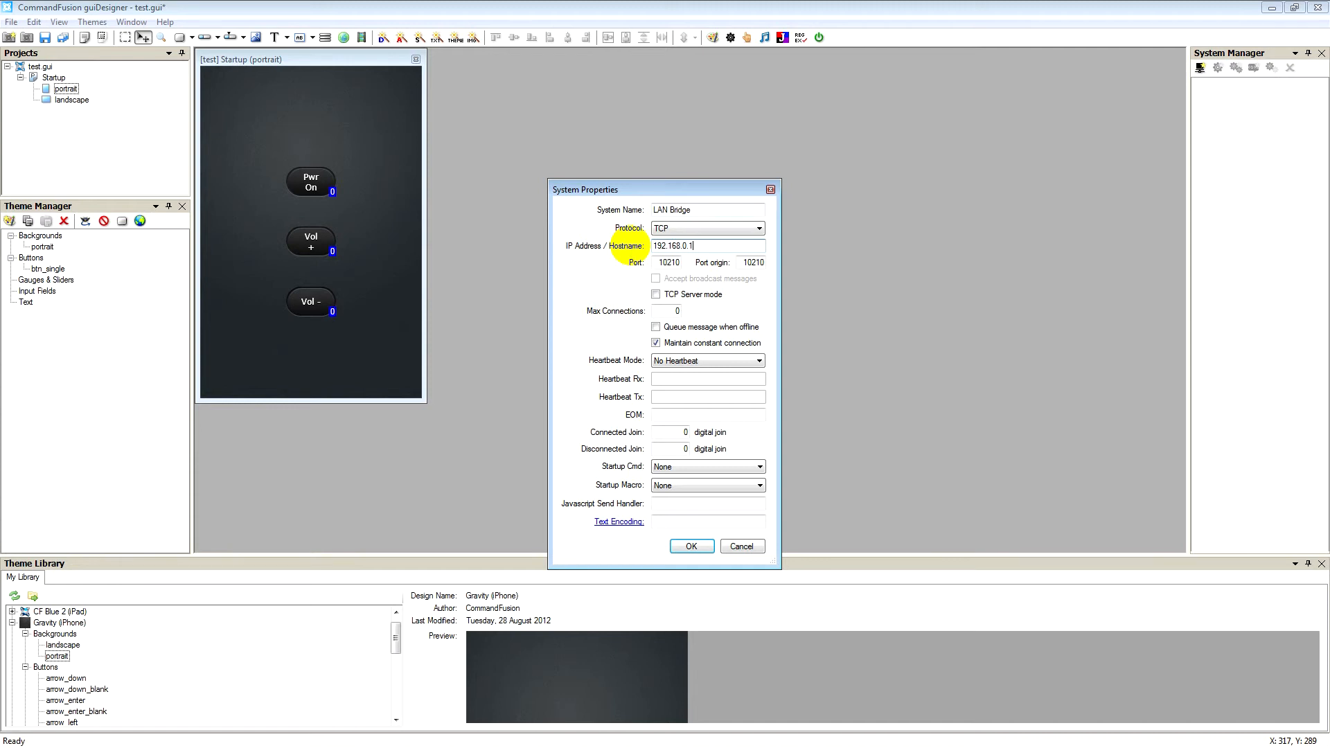
text(0)
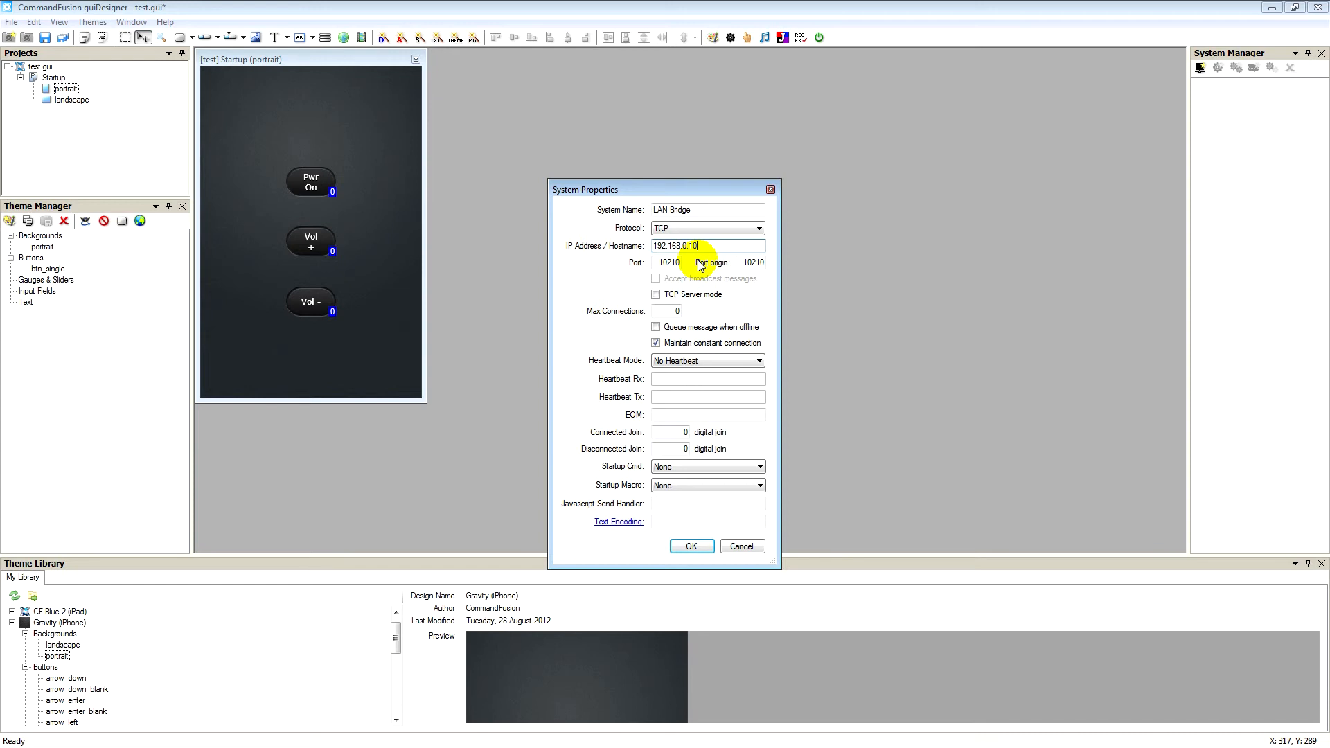
click(670, 262)
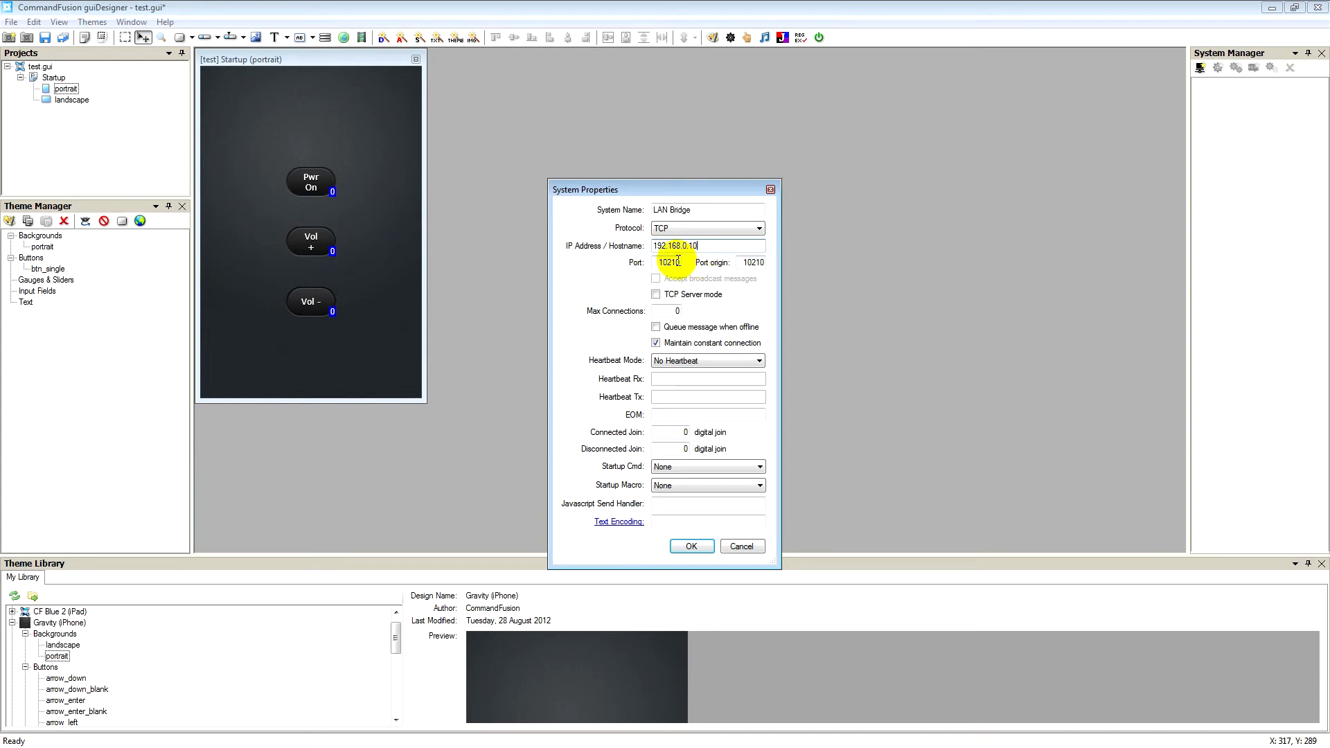
triple_click(668, 262)
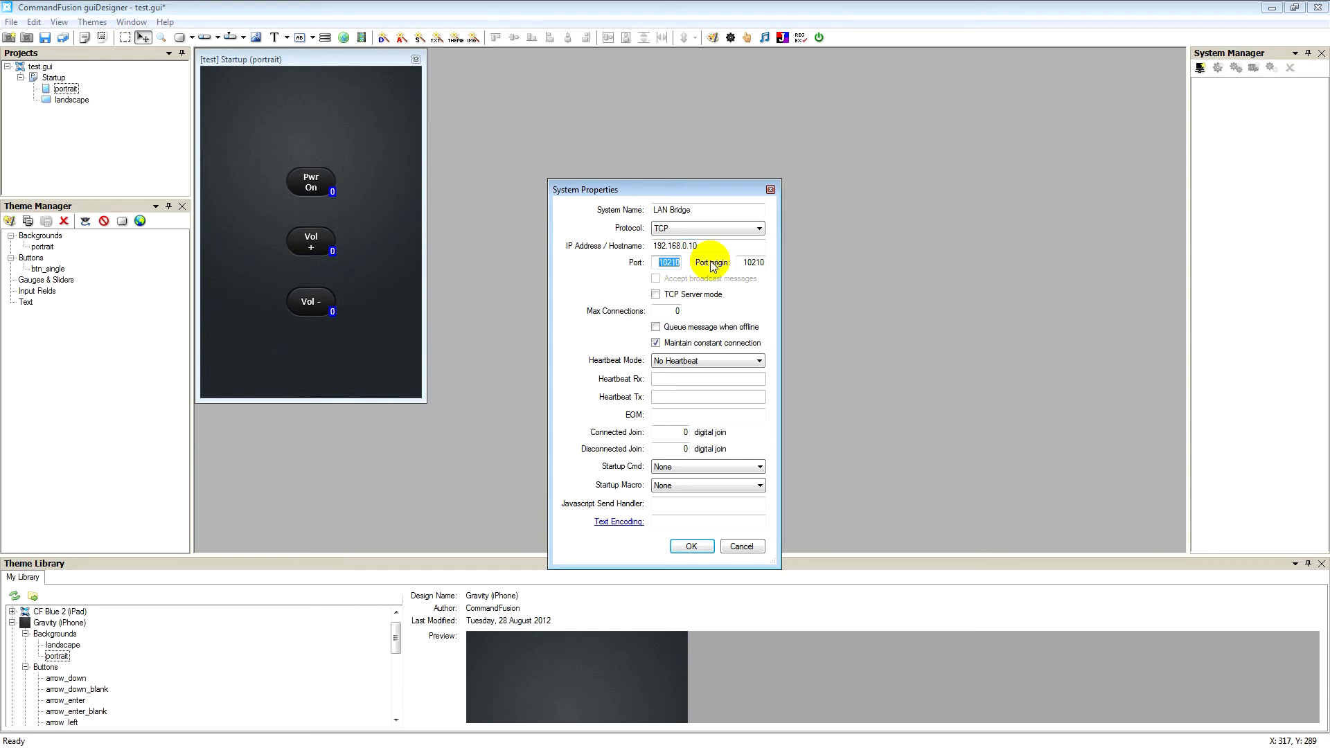
text(10208)
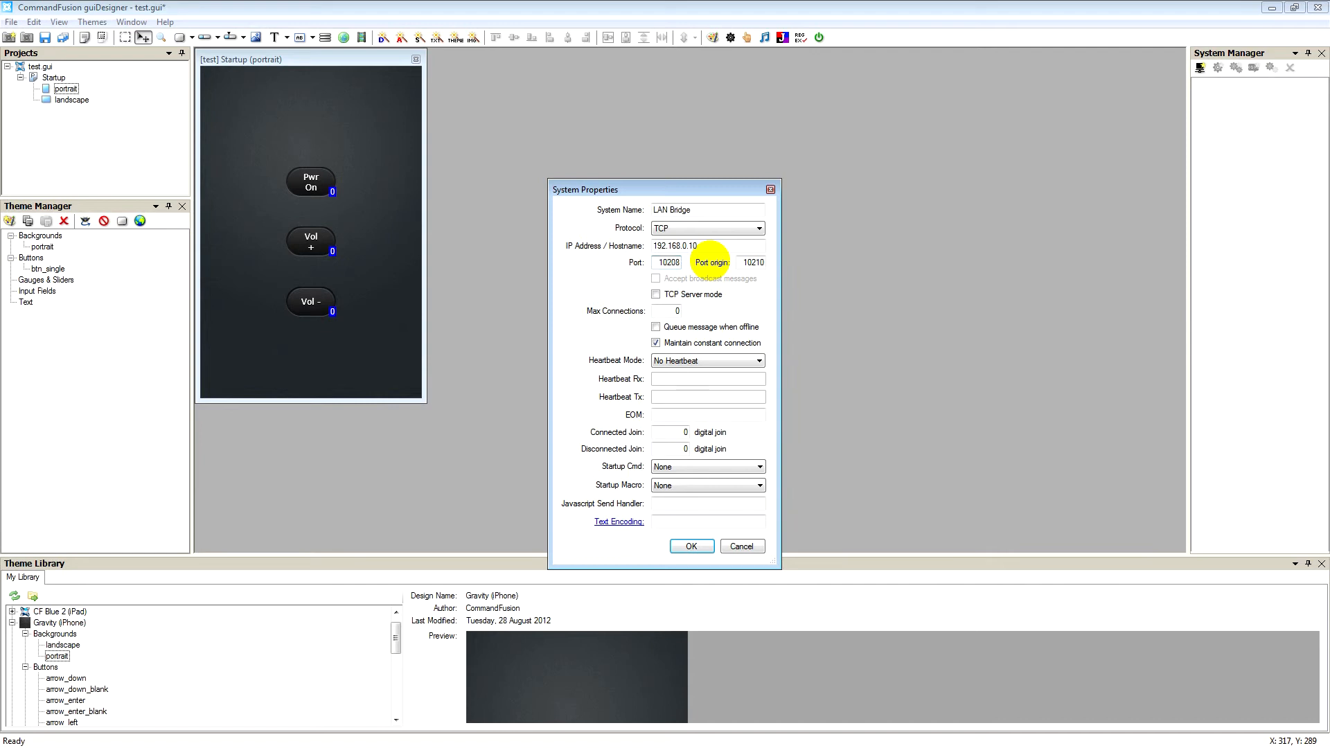
click(690, 546)
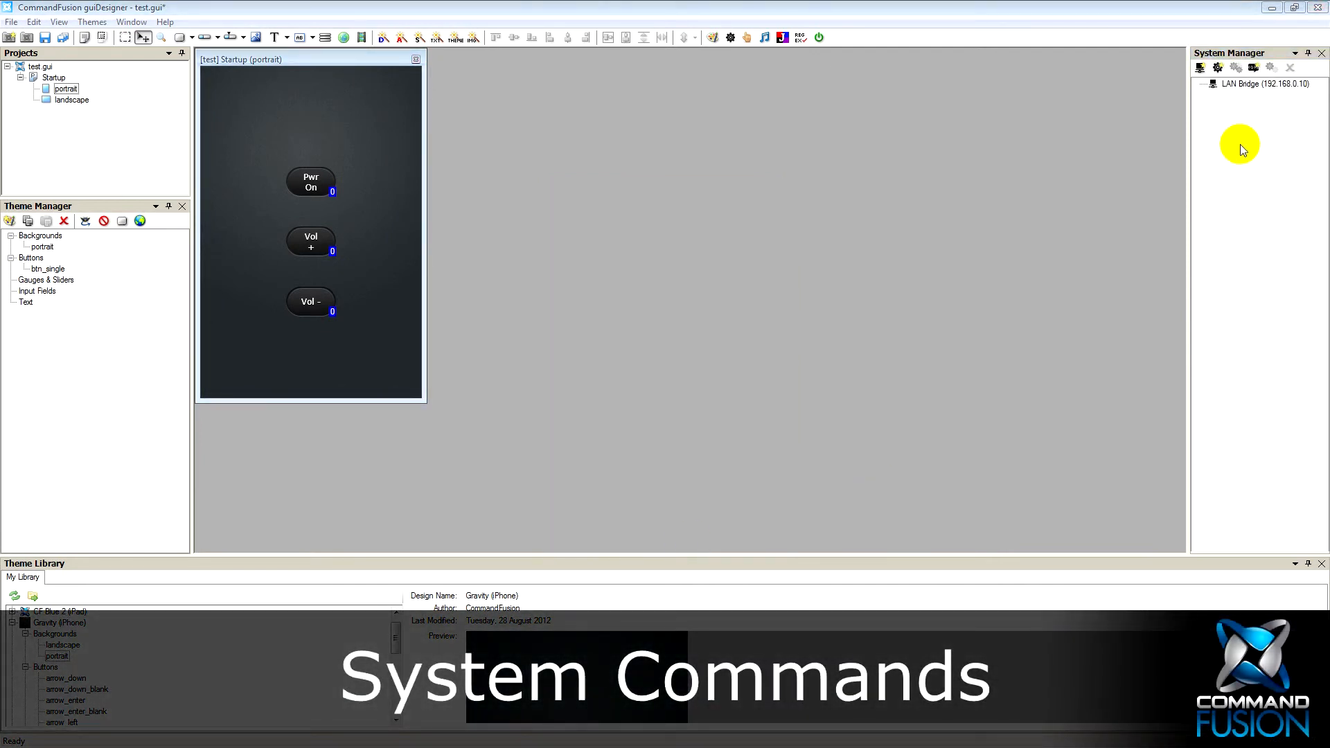
click(1263, 83)
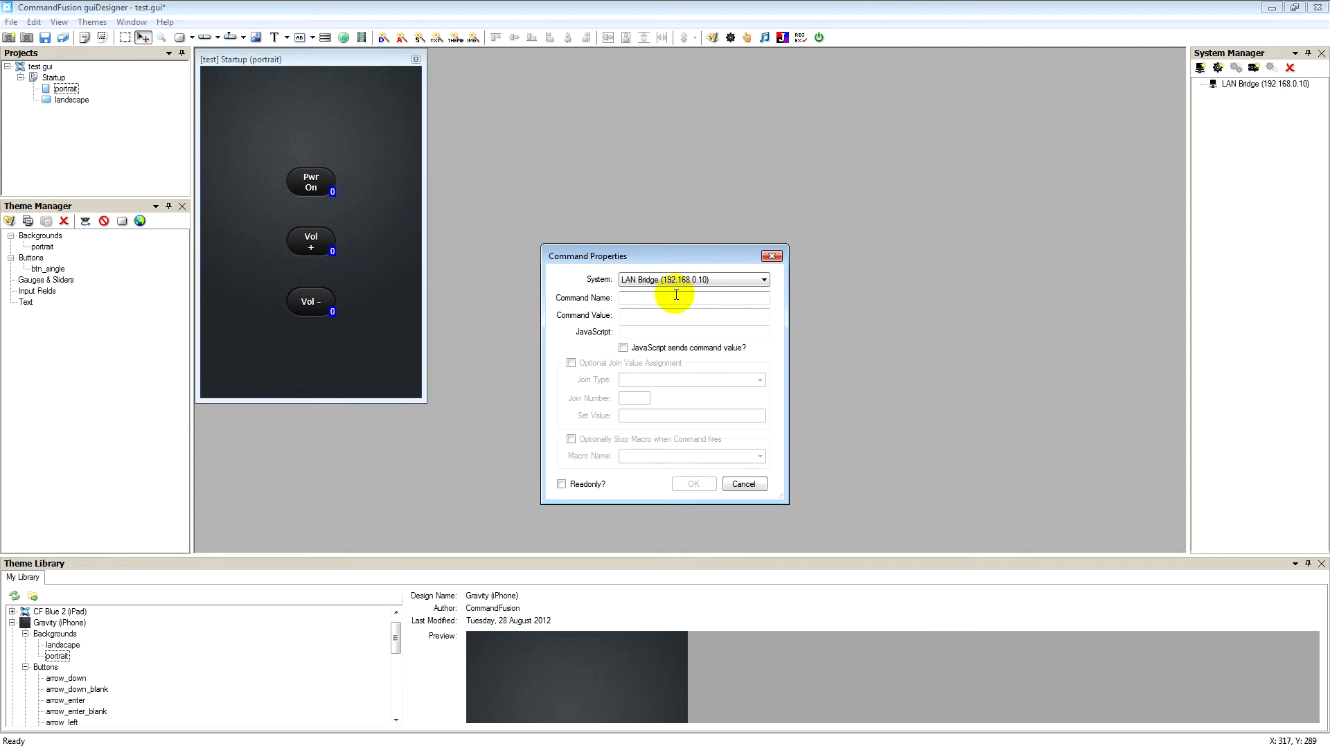
Step: Create the Power Toggle command with value mc 1 8 followed by a carriage return
text(P)
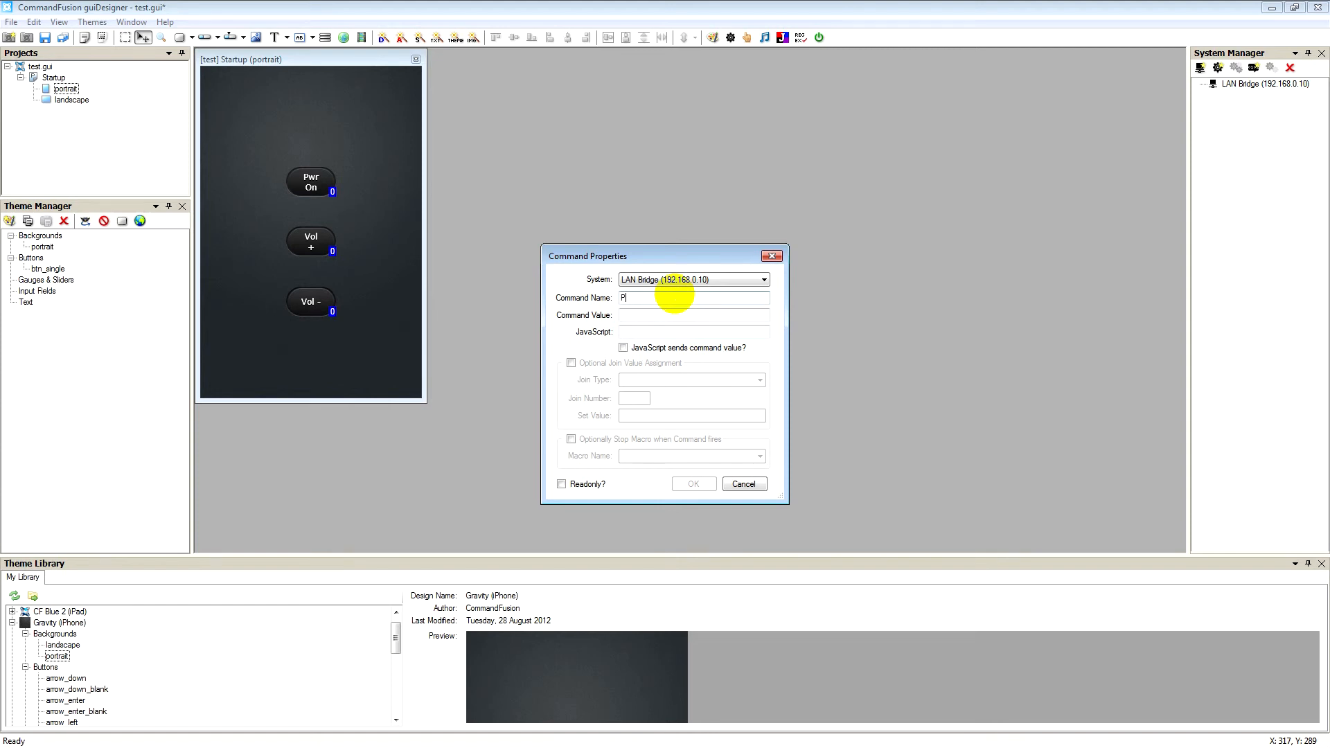
text(ower Toggle)
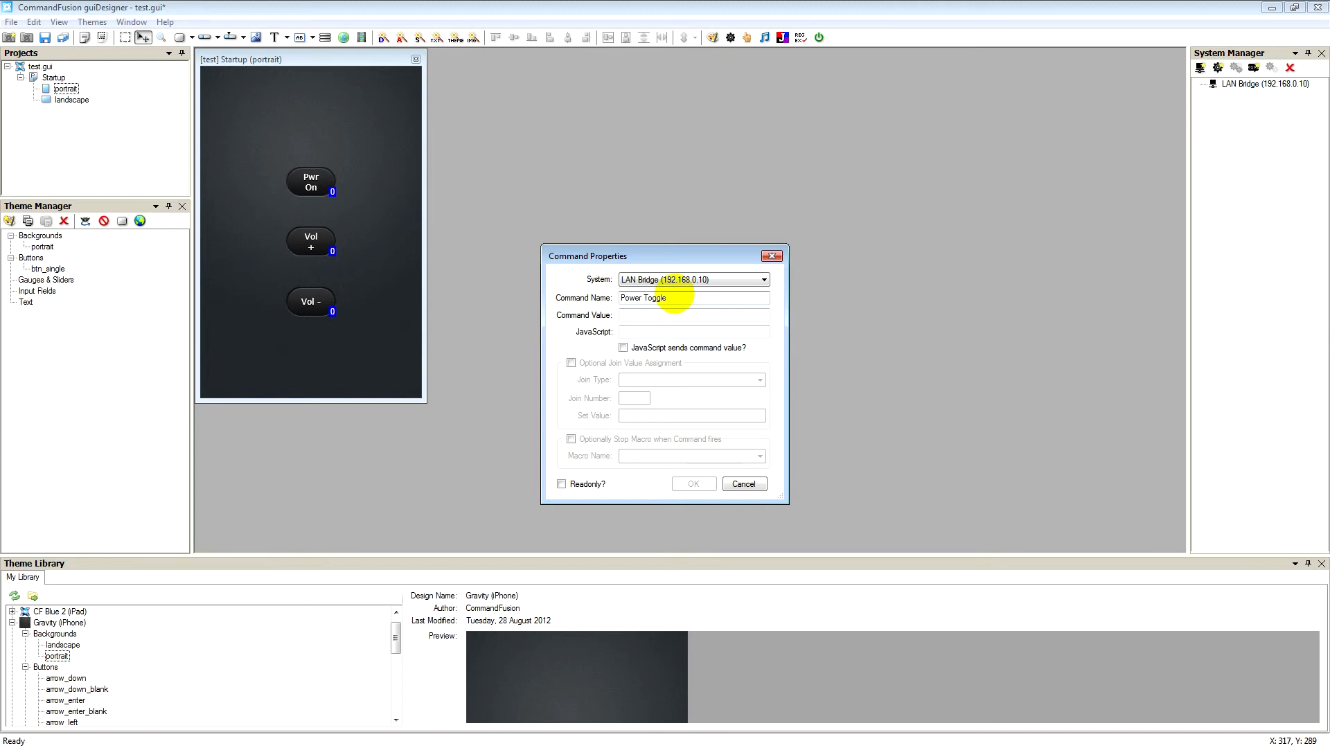
text(mc 1 8\x0D)
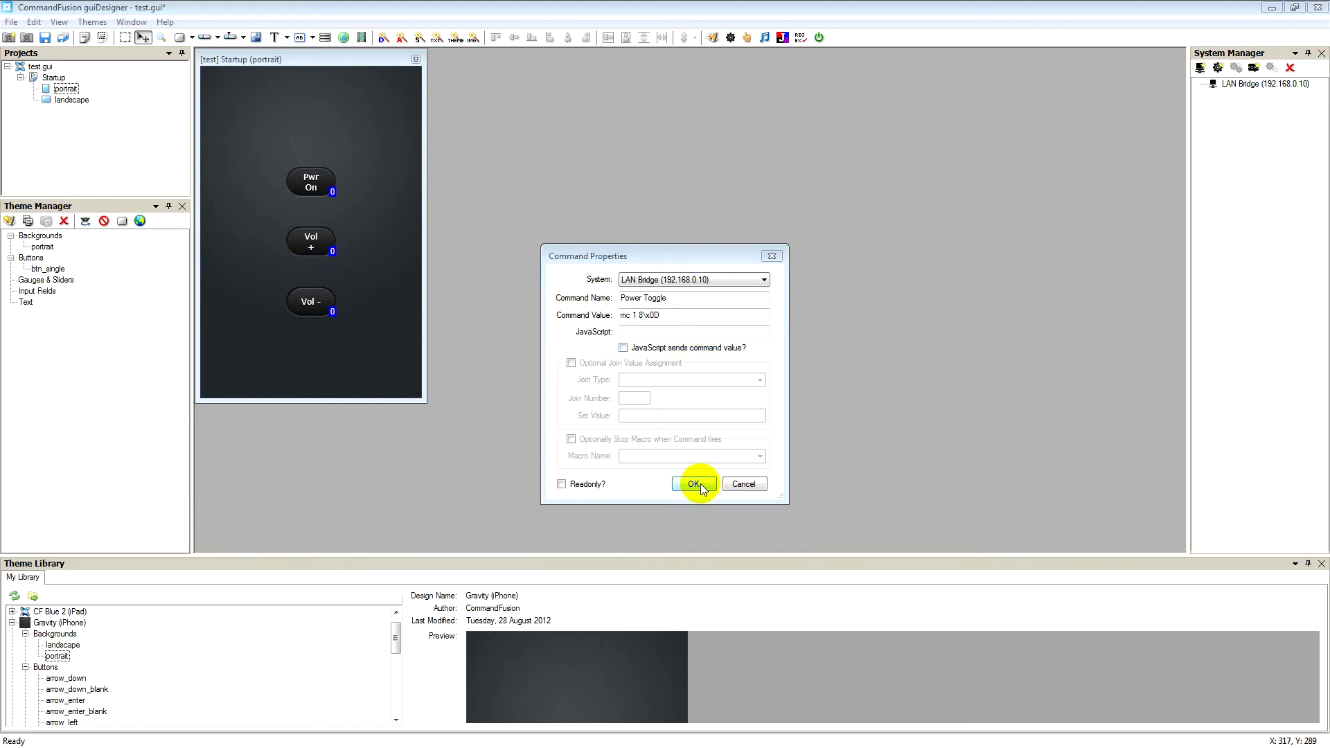
click(692, 484)
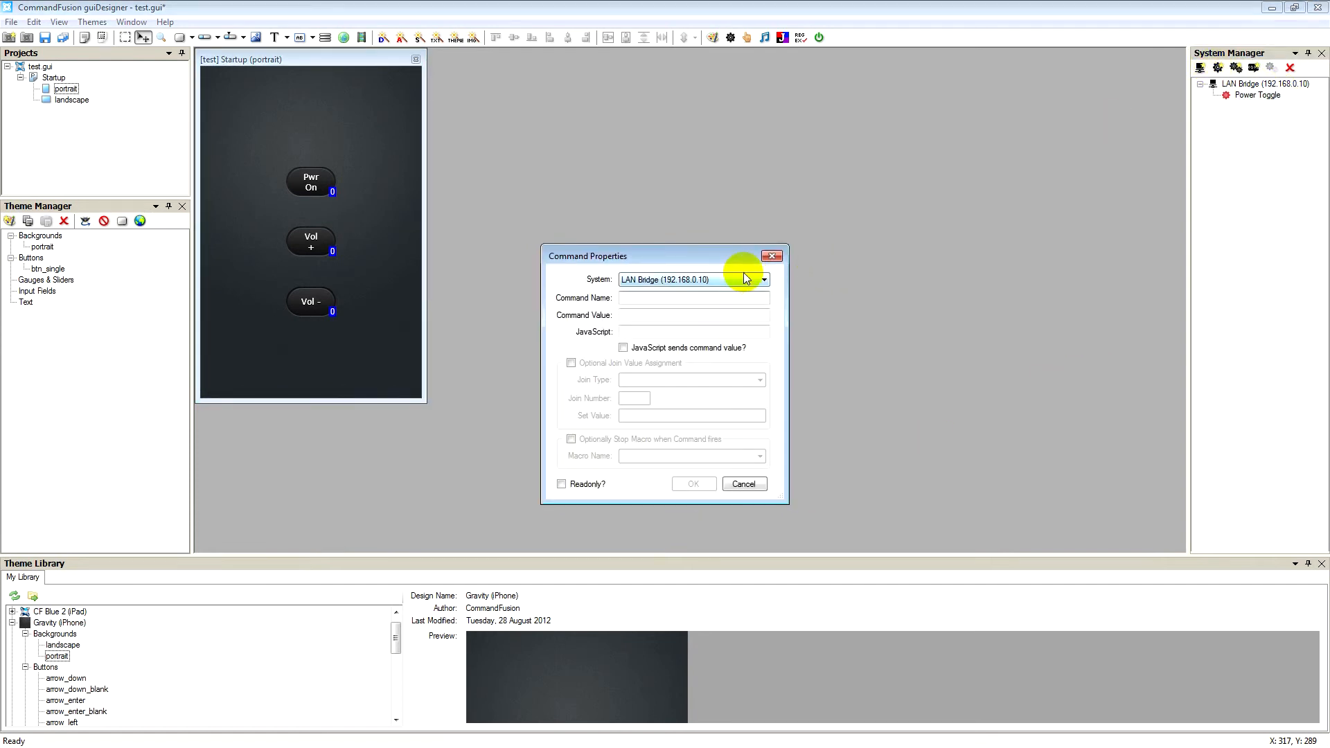
Step: Create the Vol Up command with value mc 1 2\x0D and the Vol down command
text(Vol Up)
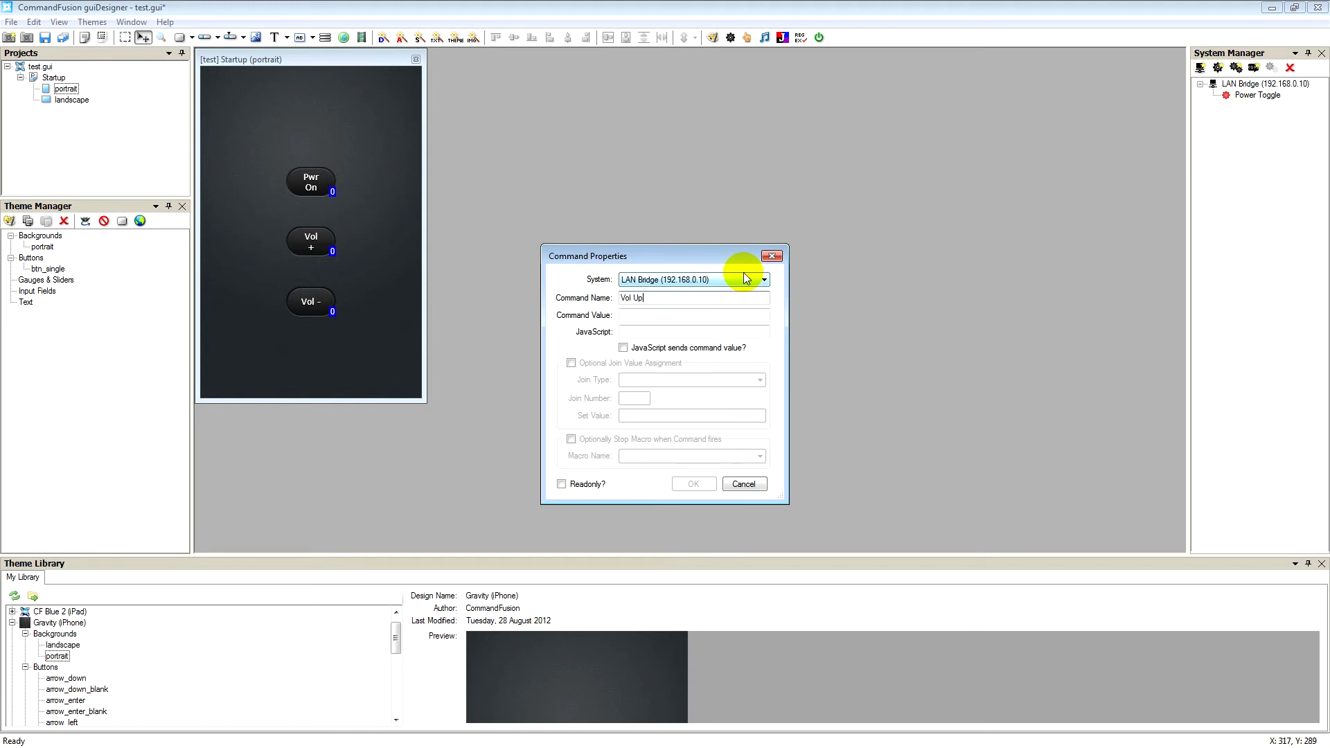
text(mc 1 2\x0D)
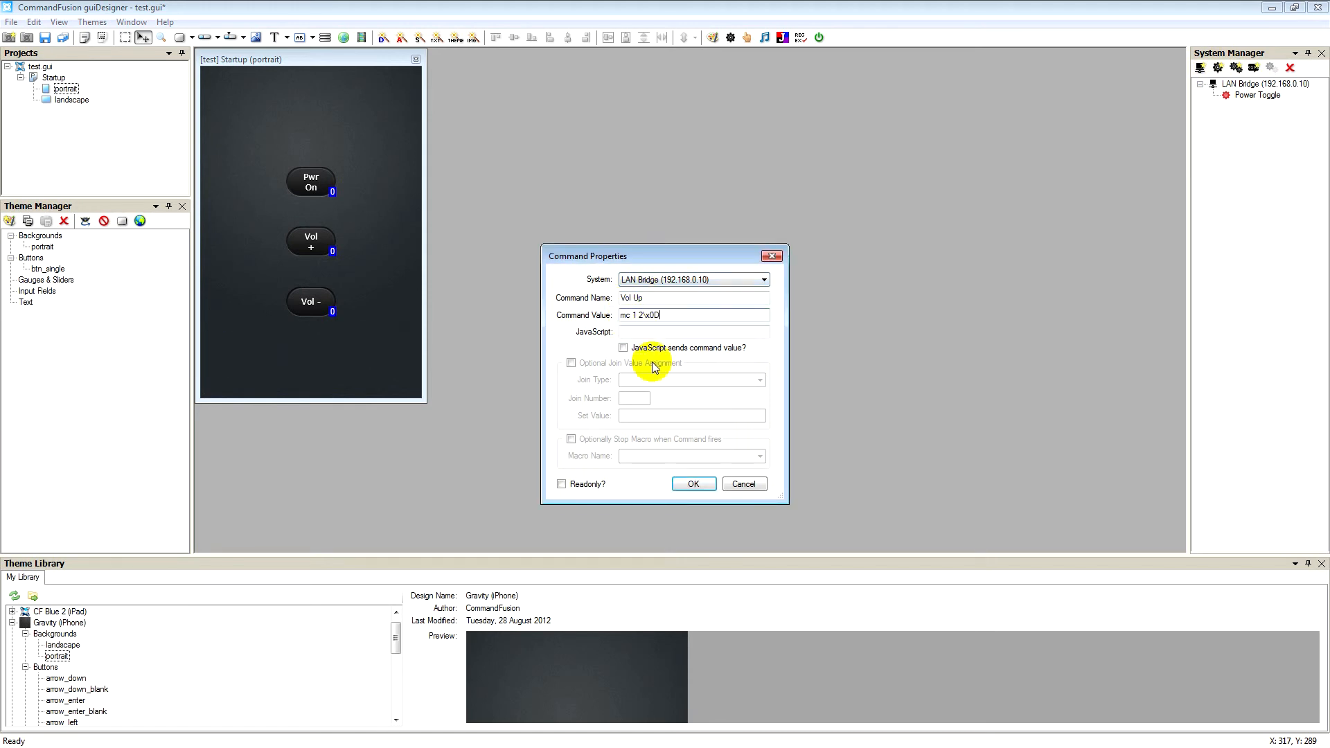
click(692, 483)
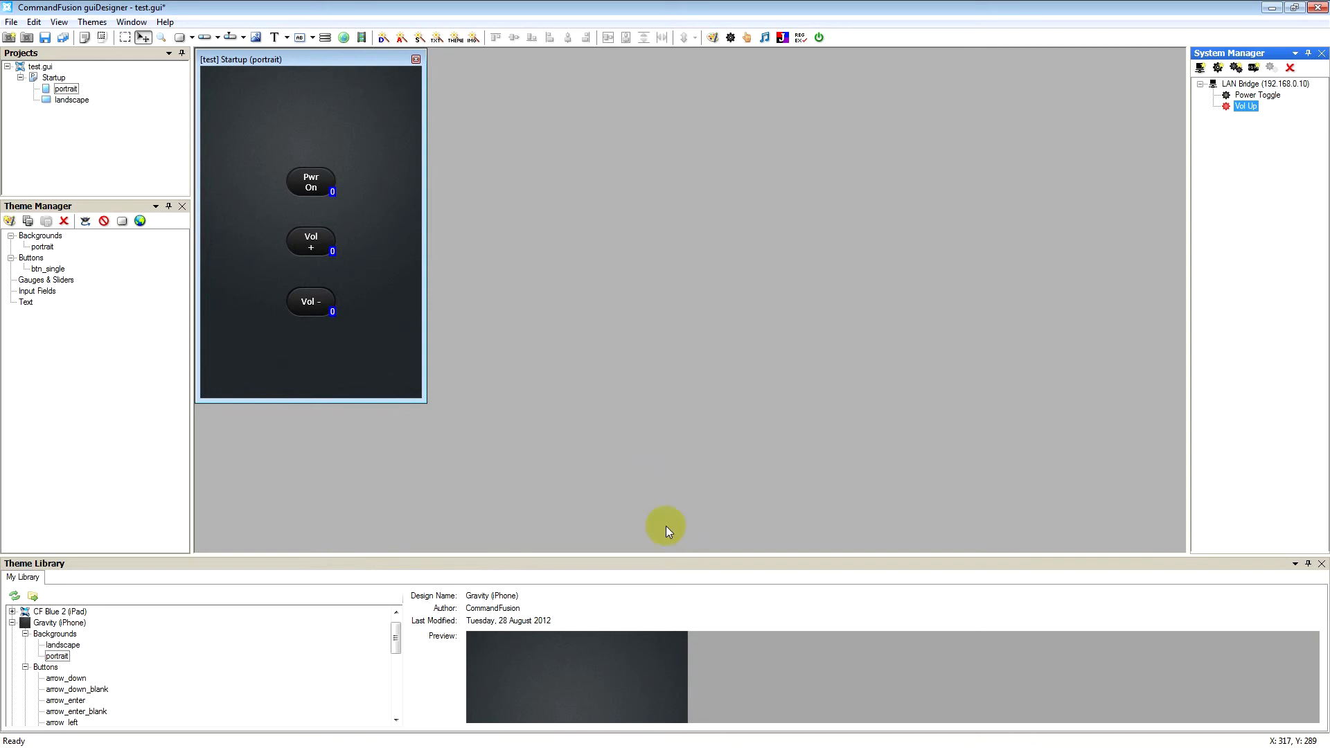
double_click(1244, 106)
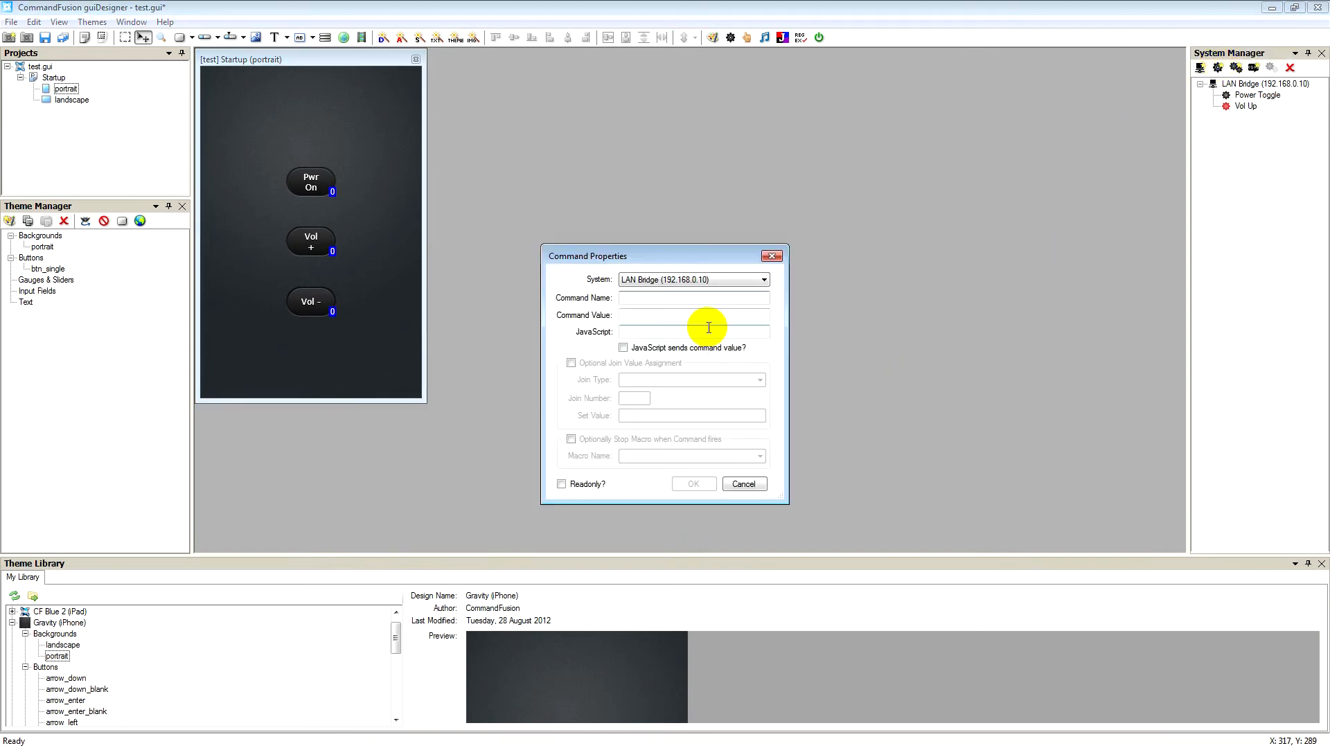
text(Vol down)
text(mc 1 3\x0D)
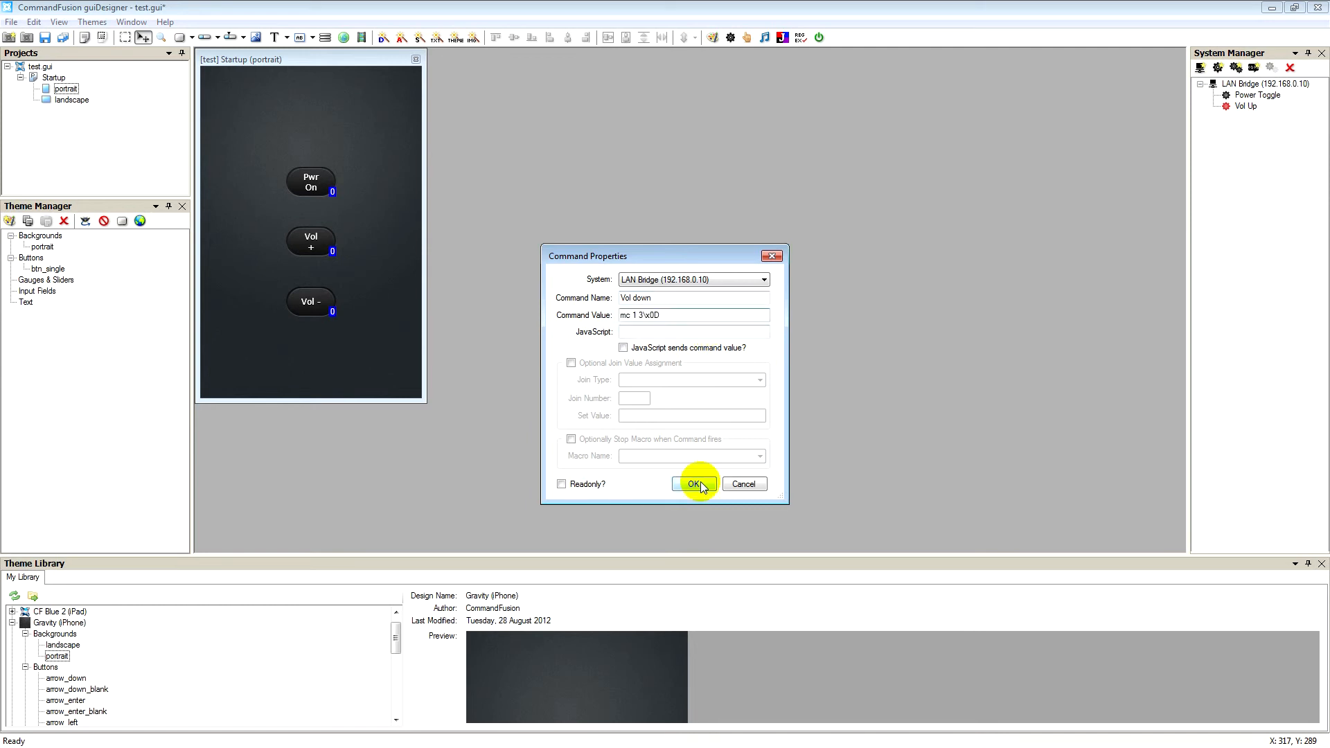
click(694, 483)
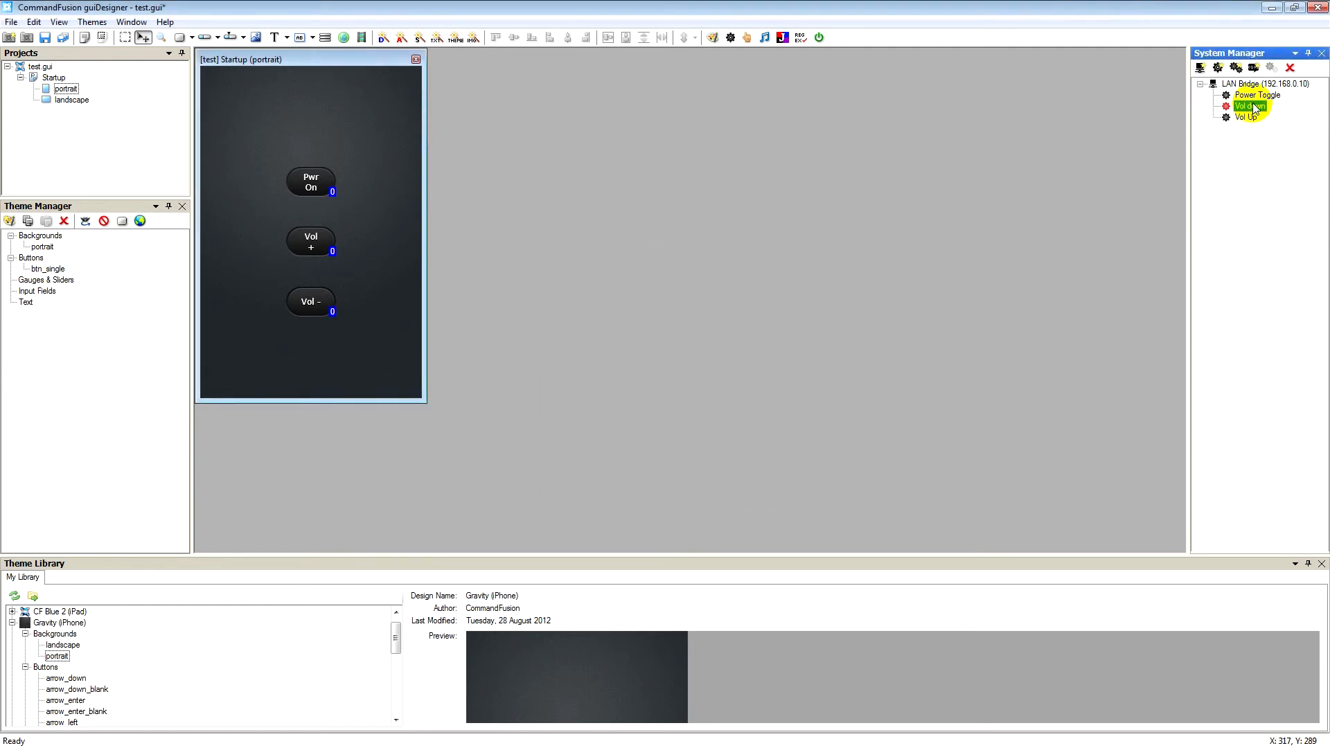
Step: Review the LAN Bridge commands, select Vol down, and save test.gui
click(1257, 95)
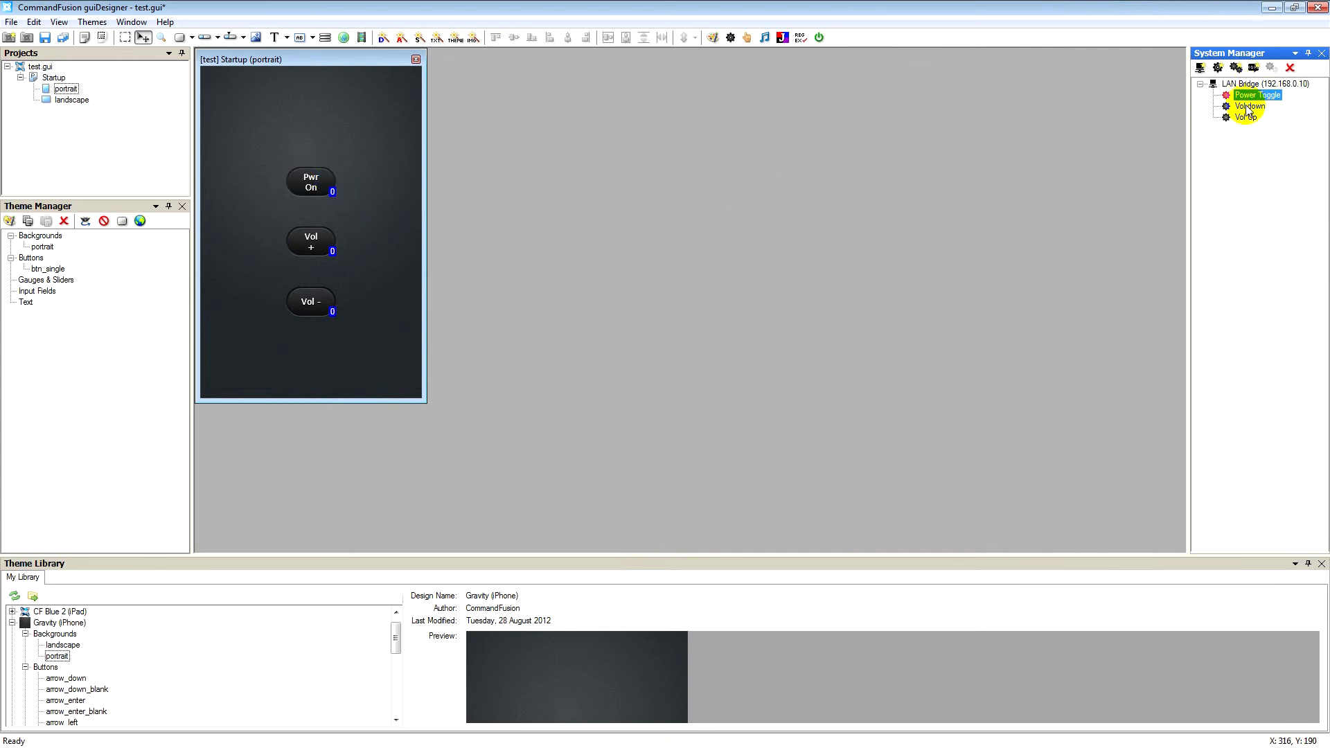
click(310, 300)
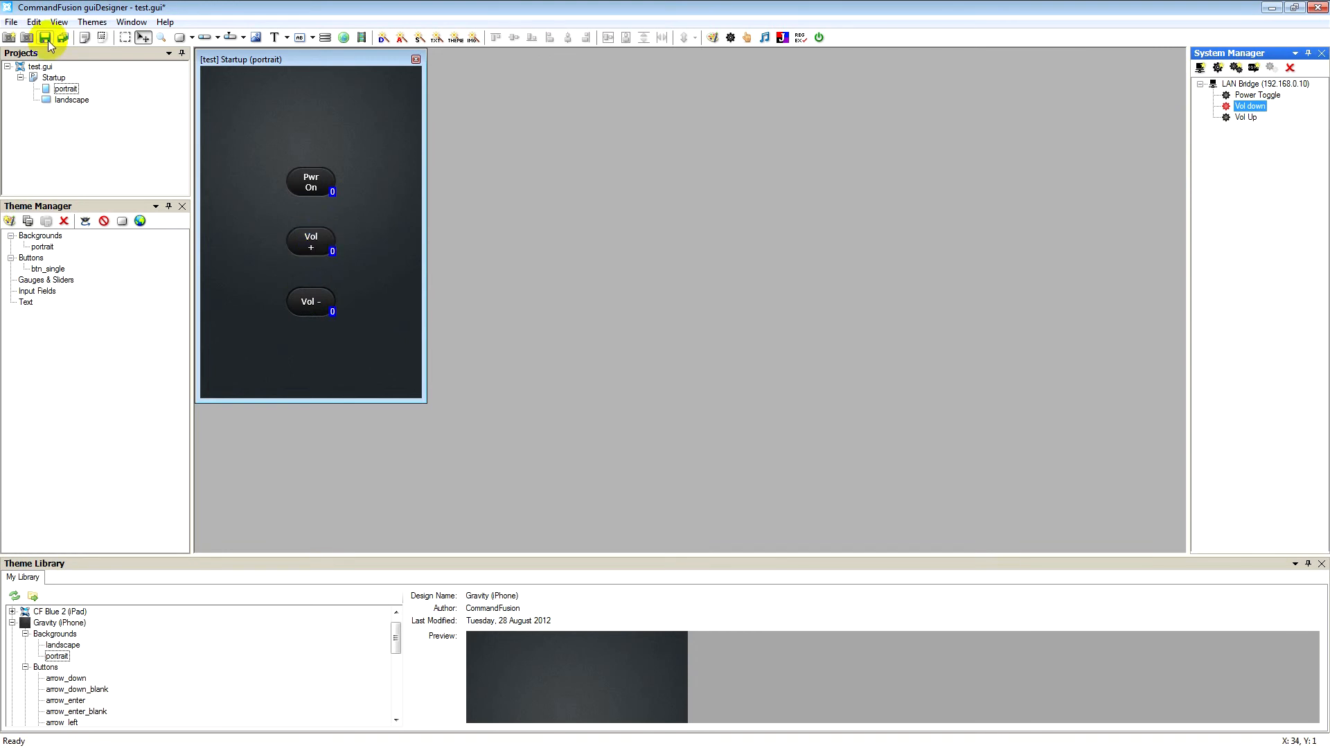
click(44, 36)
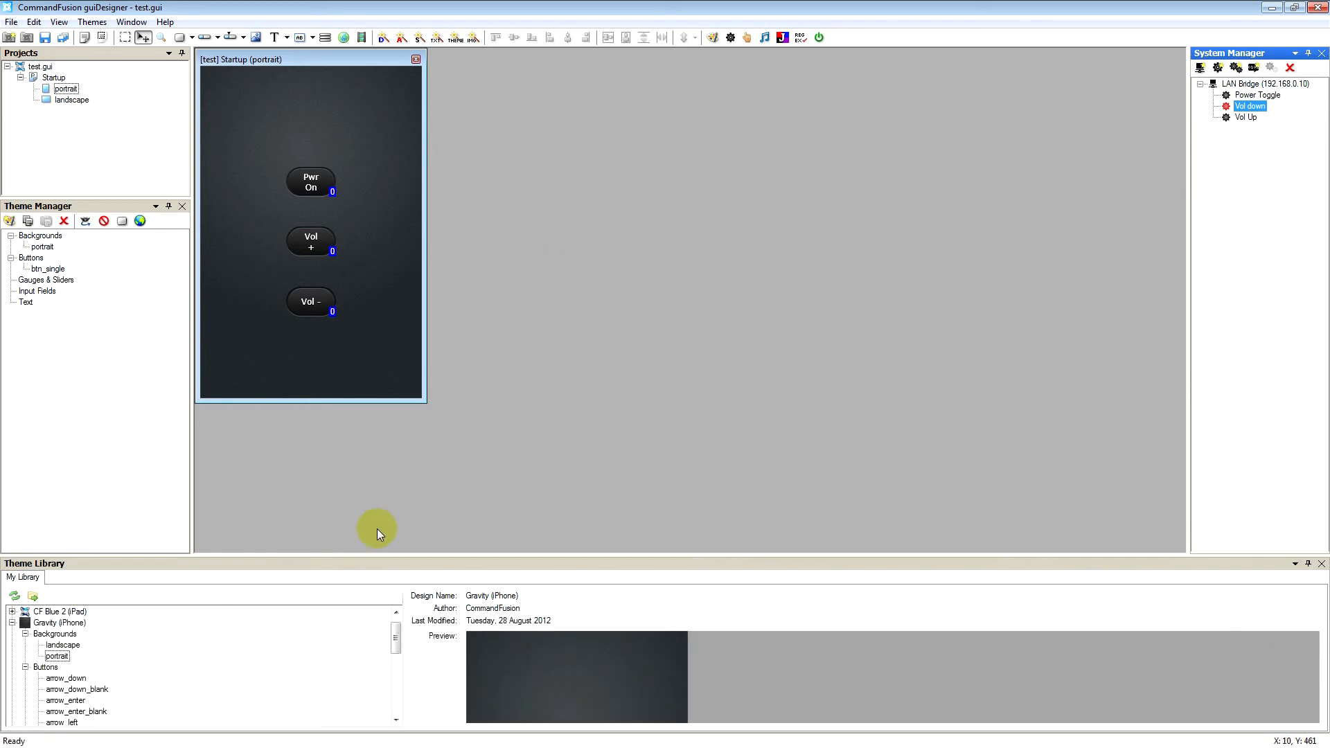
click(12, 20)
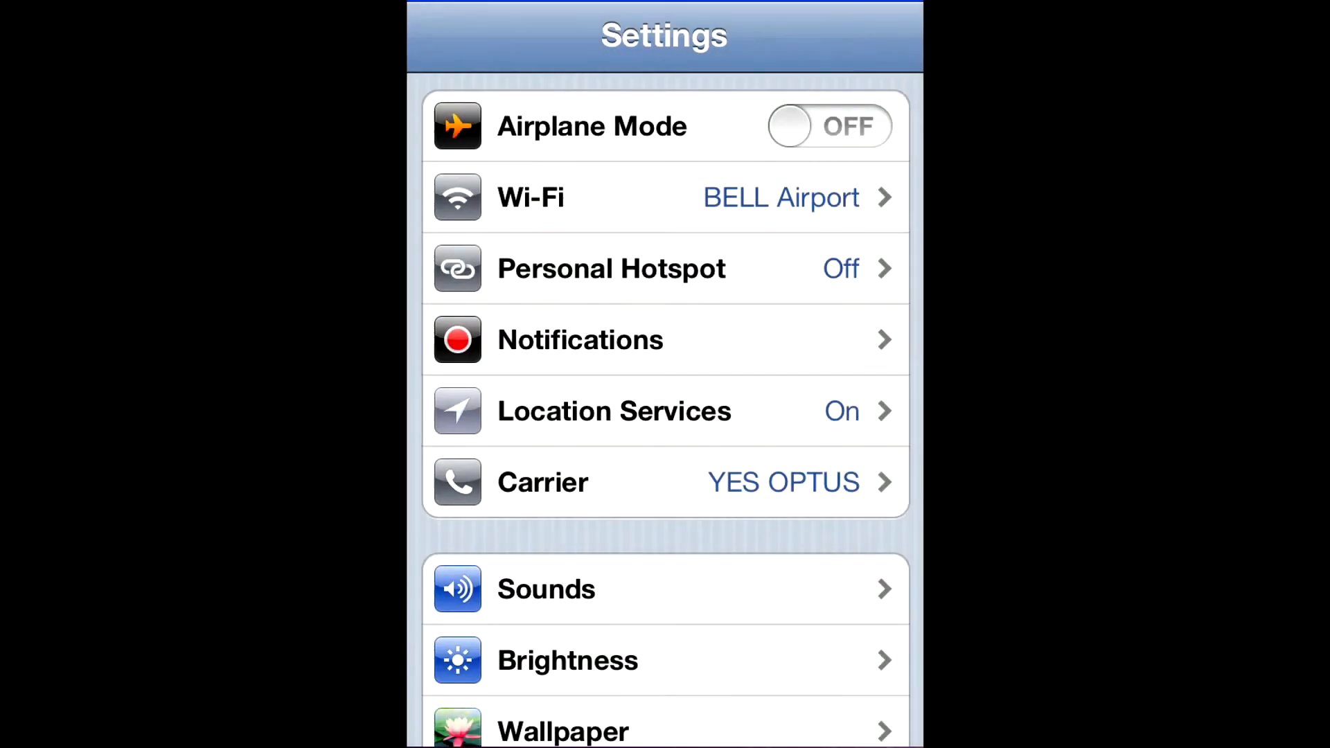
Step: Set iViewer 4's File URL to 192.168.0.116:8019 in iOS Settings
scroll(down, 3)
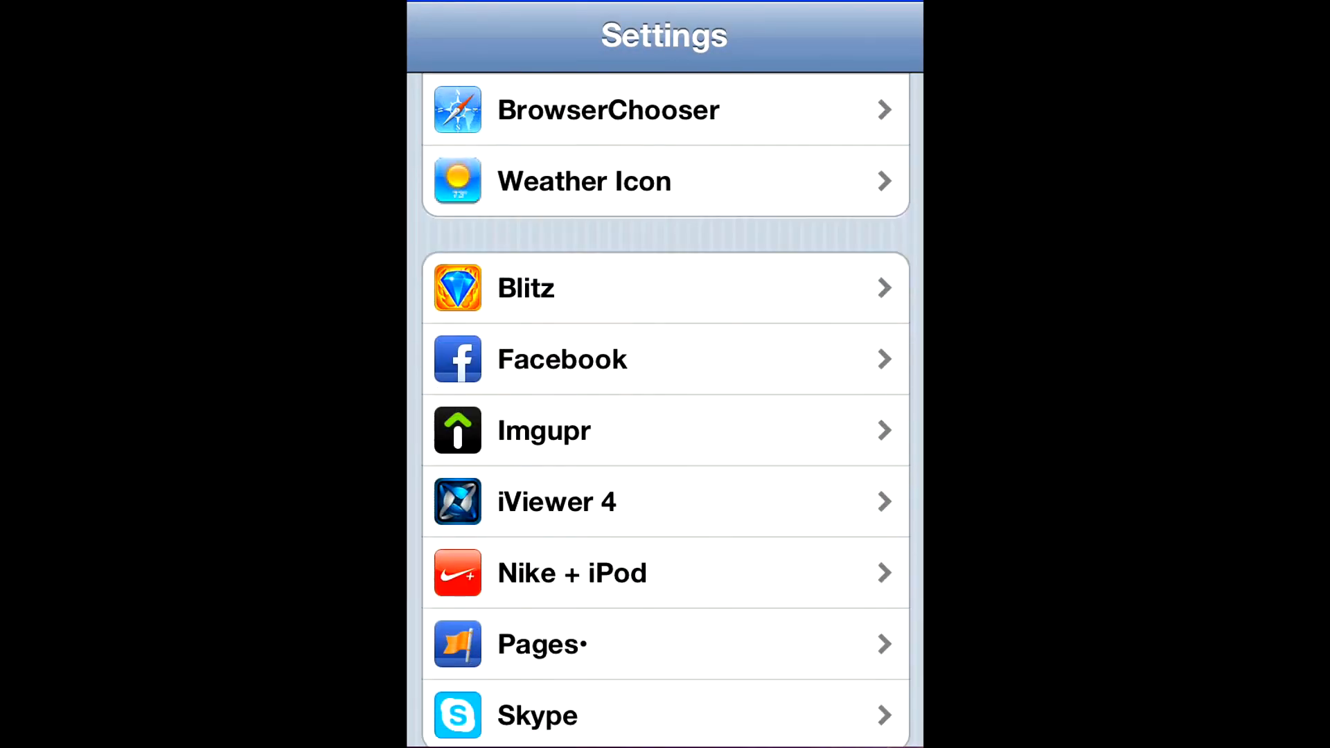
click(556, 501)
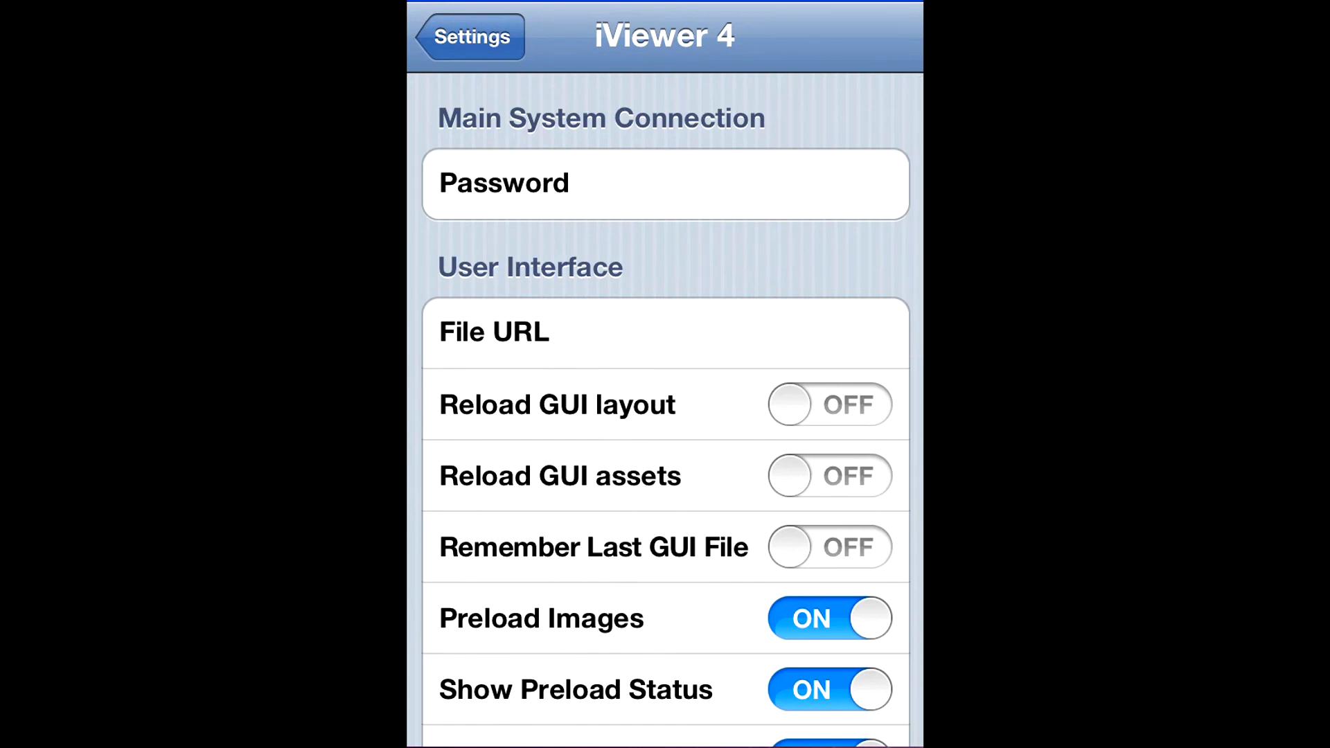
click(662, 331)
text(1)
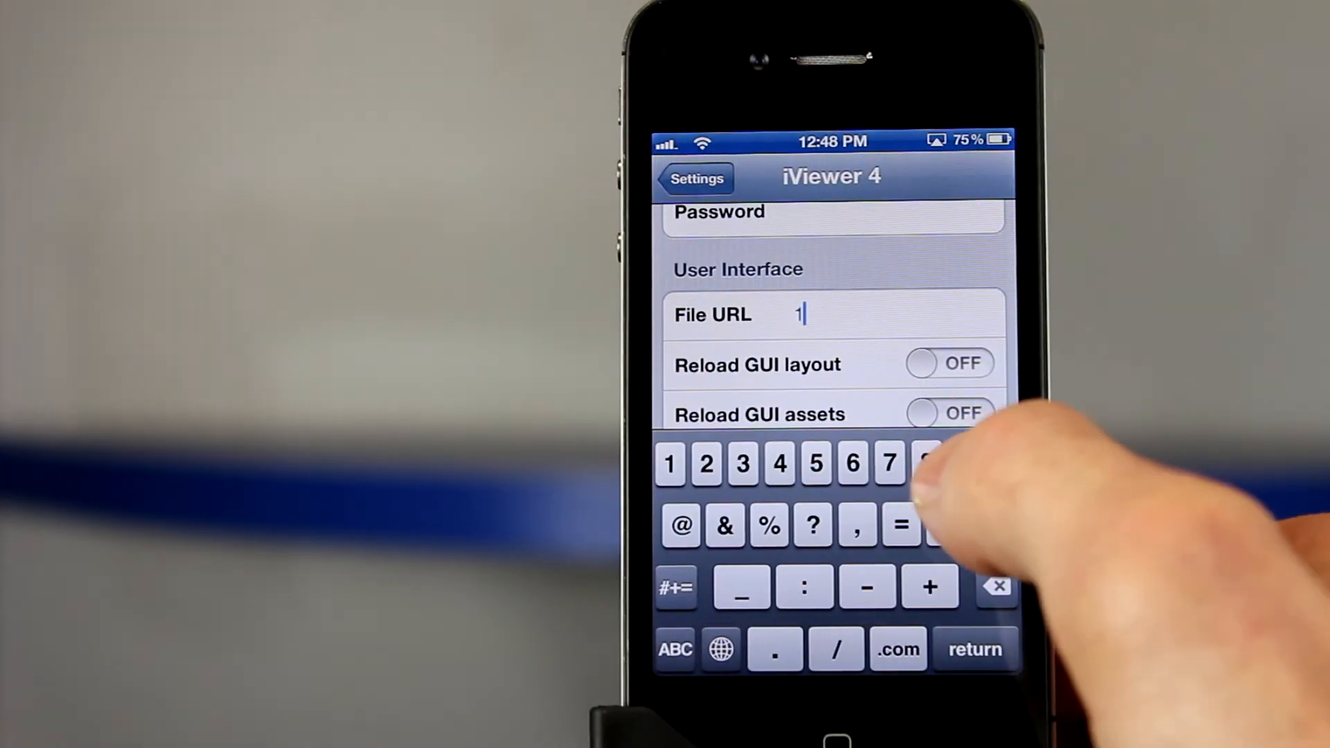
text(92.)
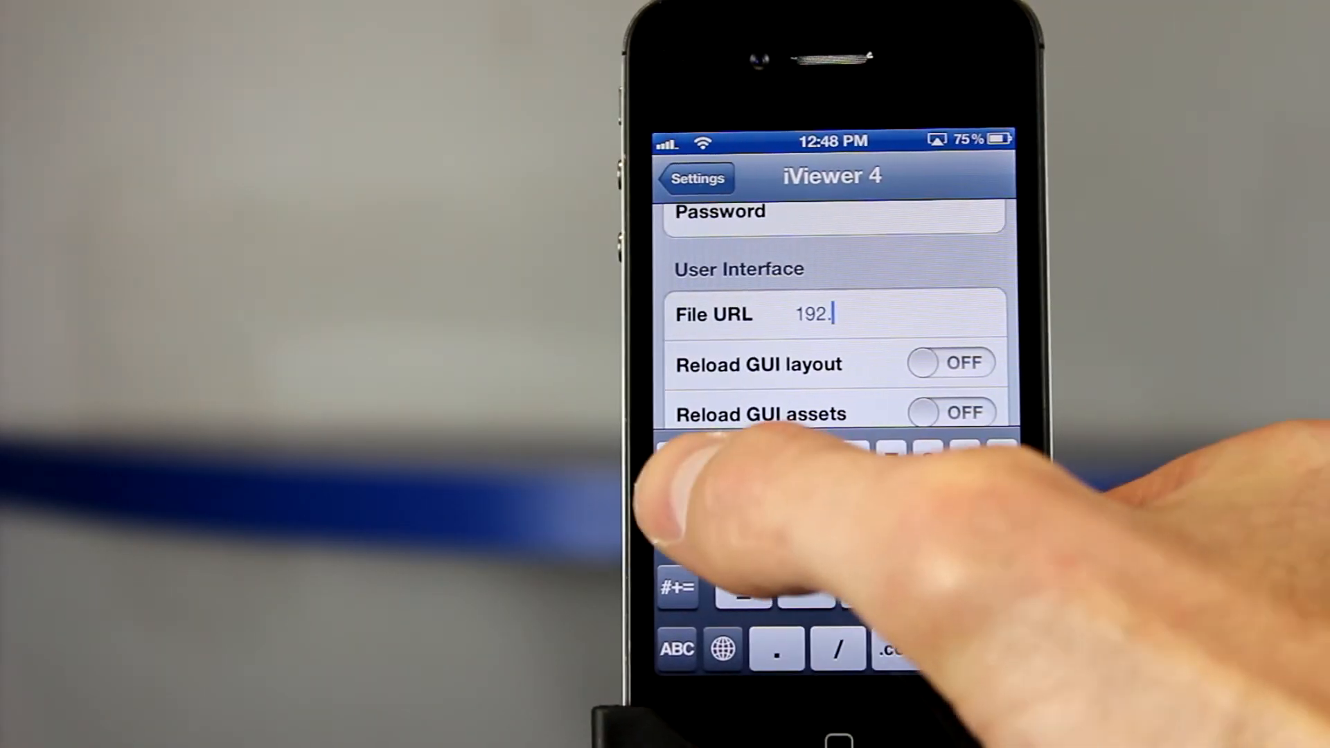
text(168.0.116:8019)
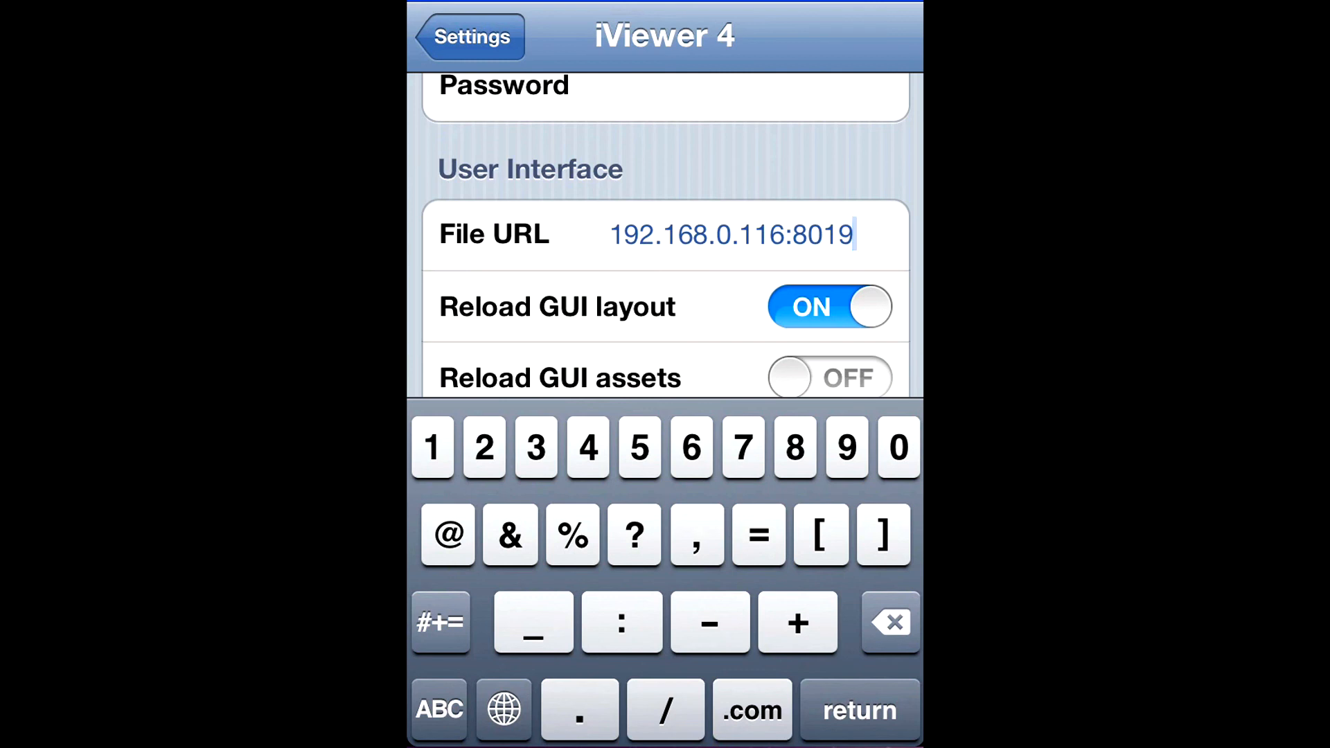
Step: Turn Reload GUI layout on and Enable Multitasking off
click(828, 377)
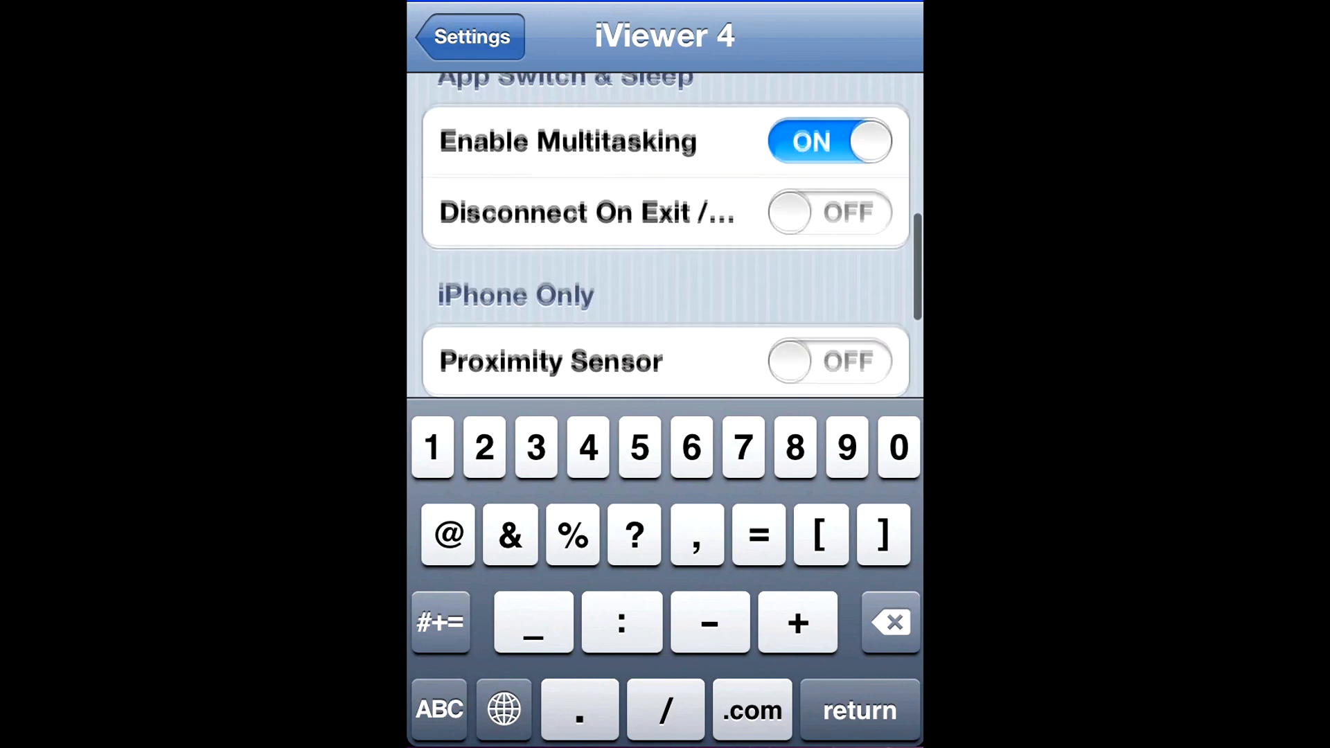
click(829, 141)
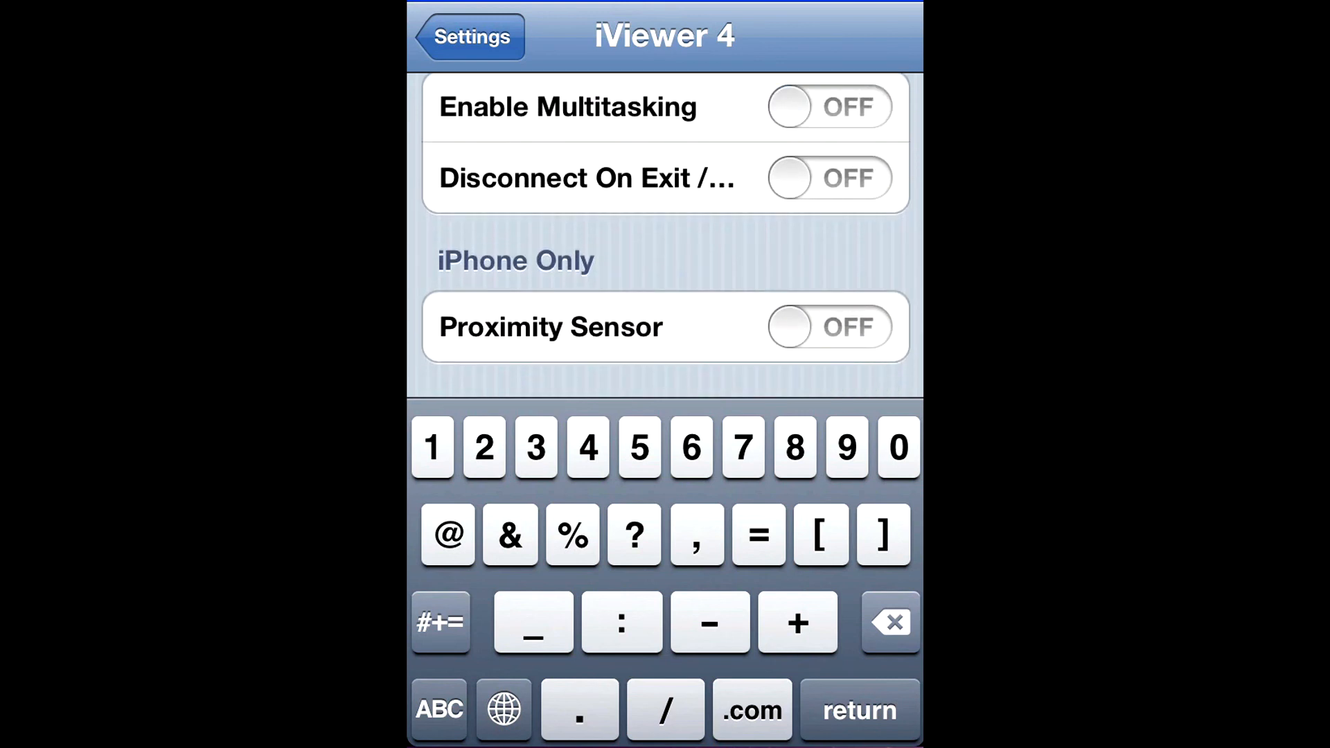